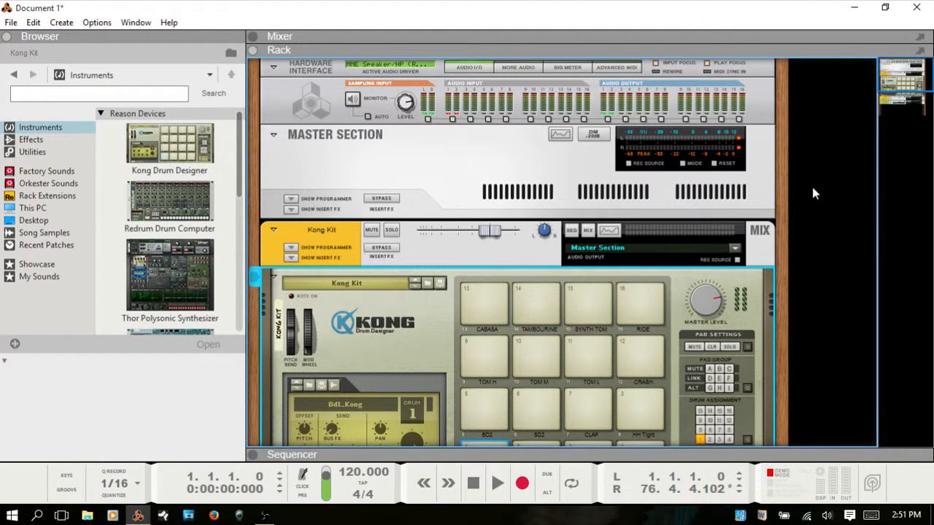
mouse_move(354, 276)
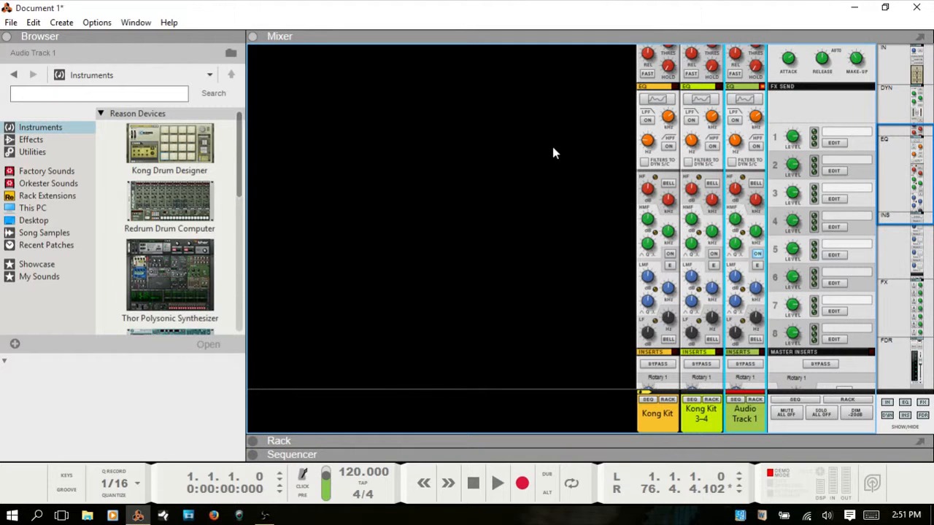
mouse_move(665, 104)
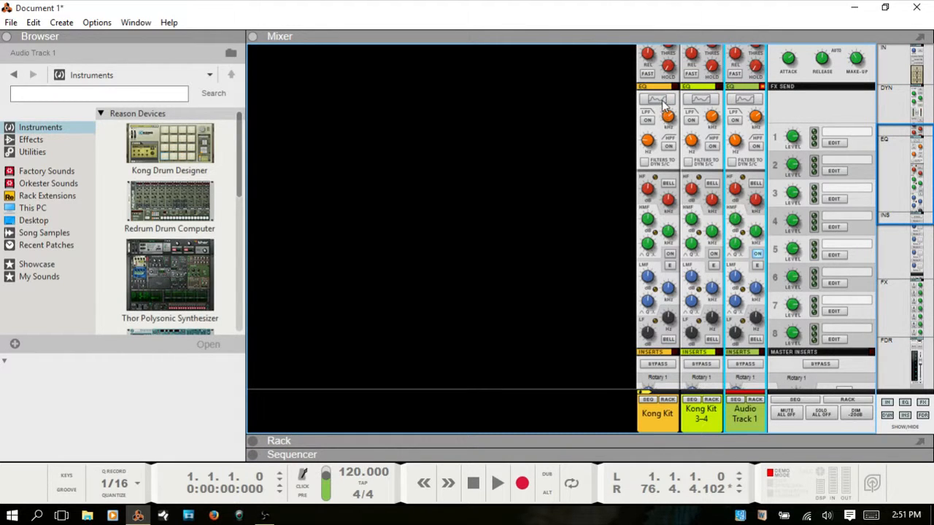
Preview the Kong Kit channel's Spectrum EQ, then show and close Audio Track 1's EQ
click(657, 100)
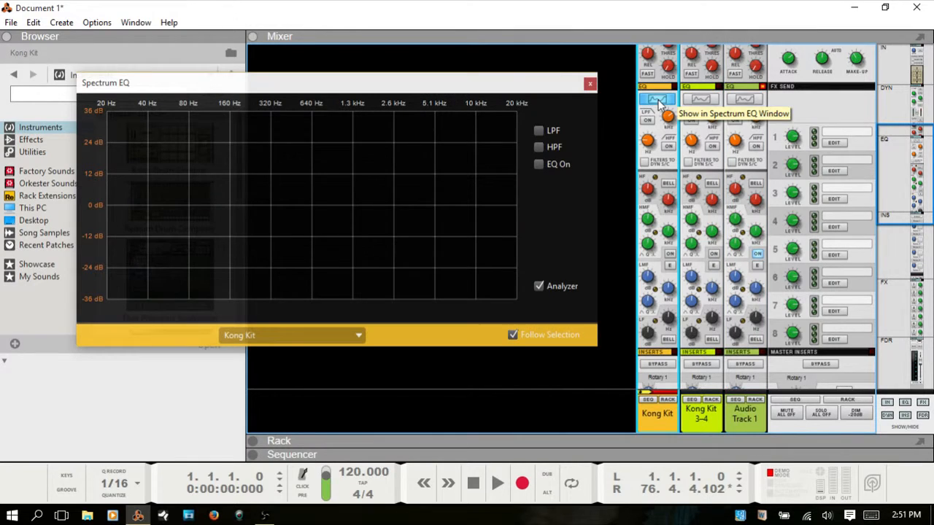
click(700, 98)
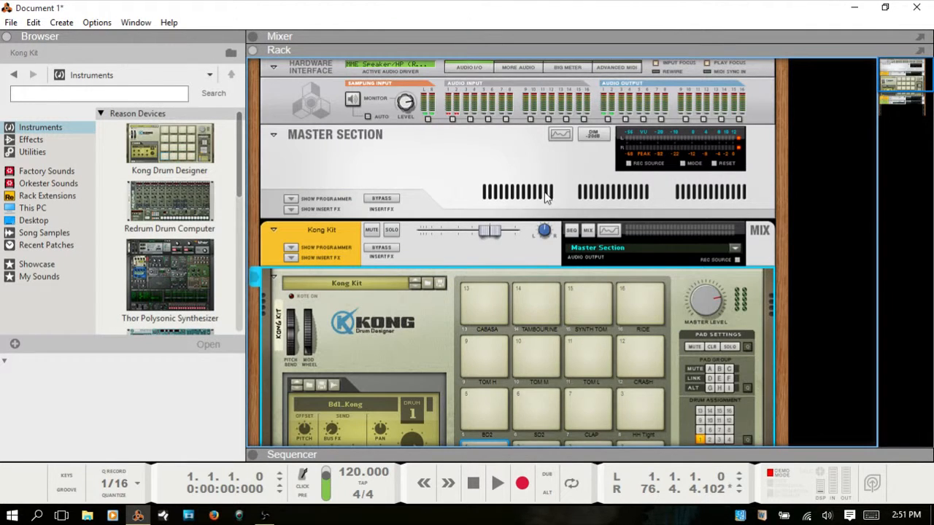
mouse_move(326, 117)
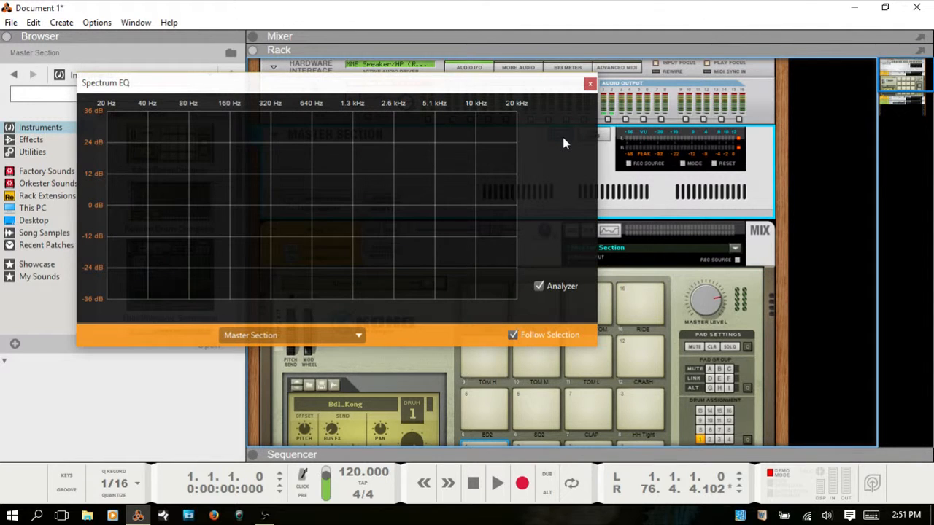
mouse_move(561, 138)
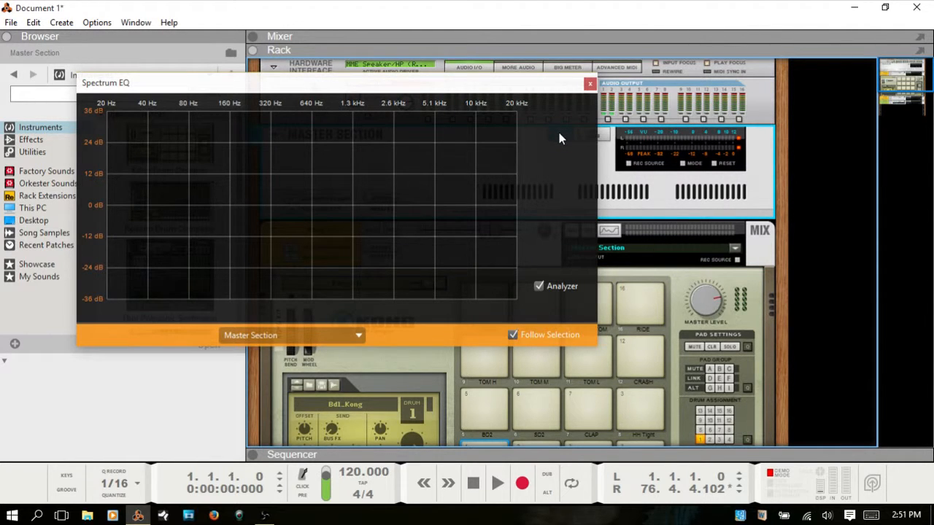
click(590, 83)
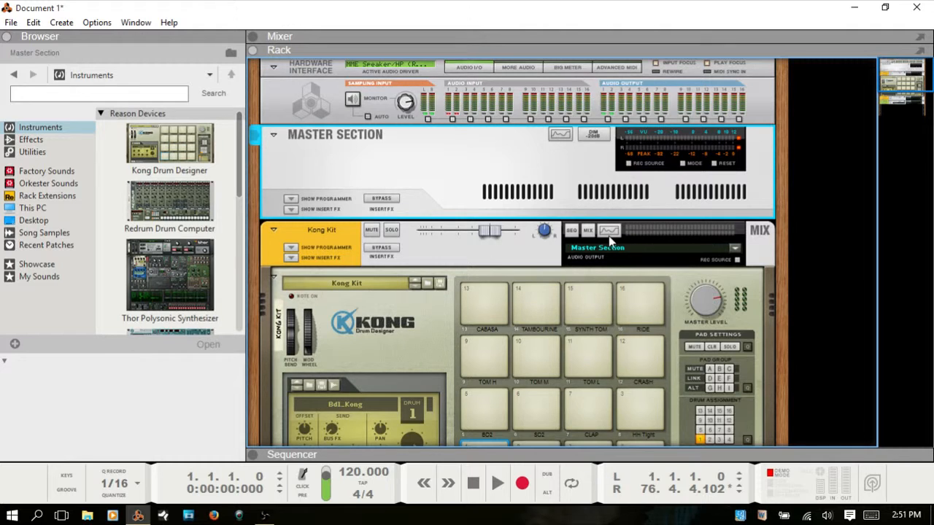
mouse_move(611, 237)
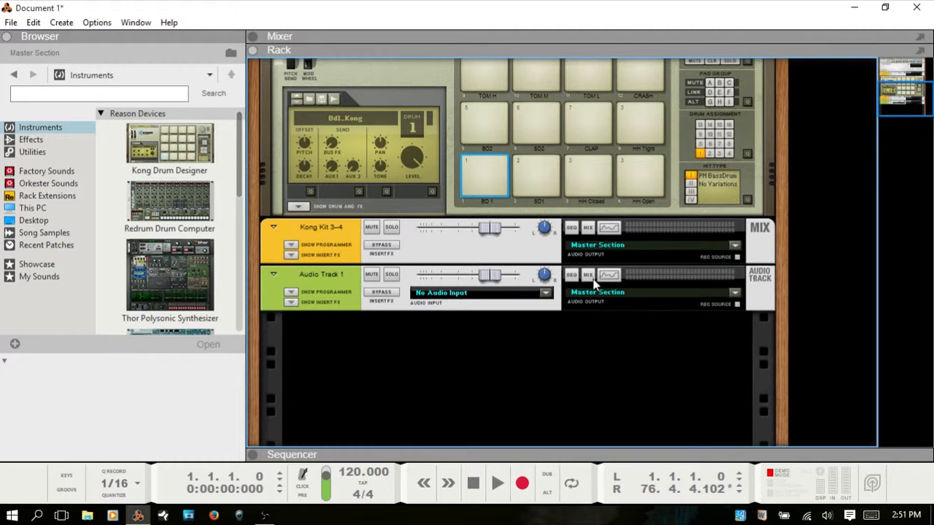
click(610, 276)
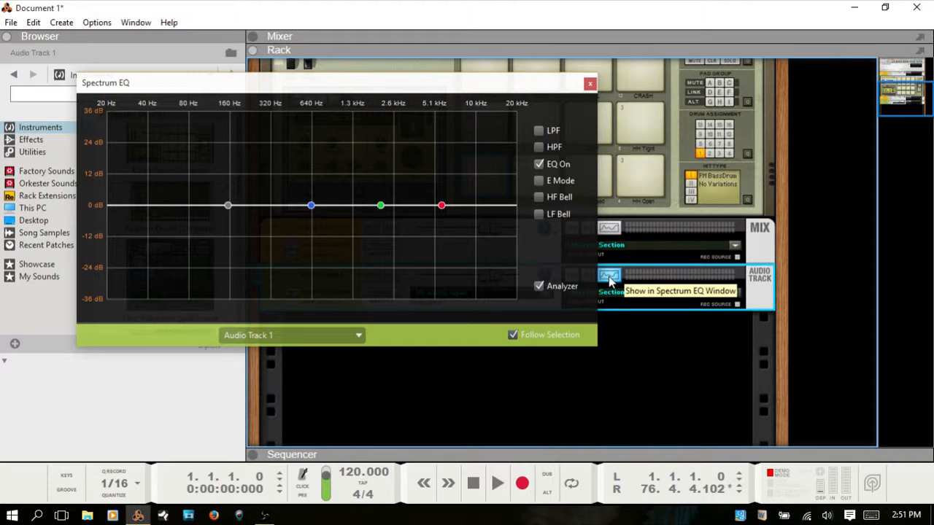
click(590, 82)
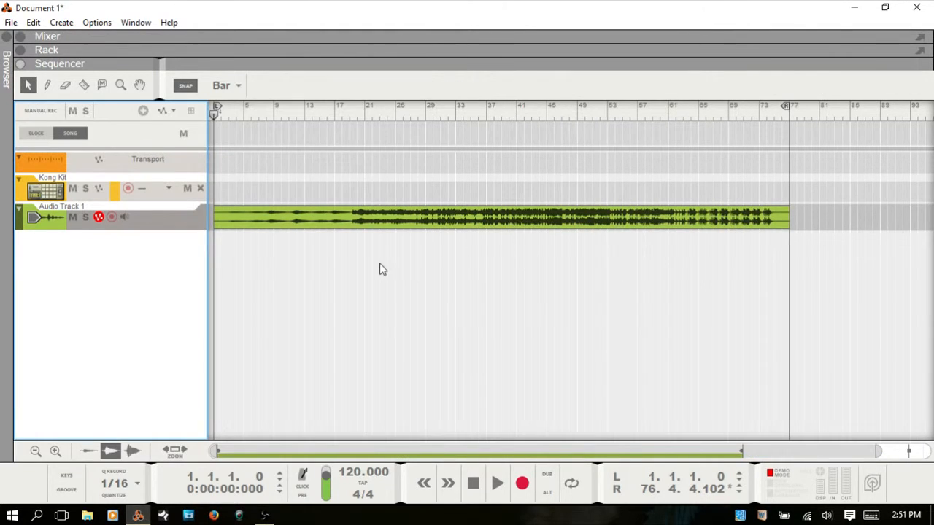
mouse_move(307, 266)
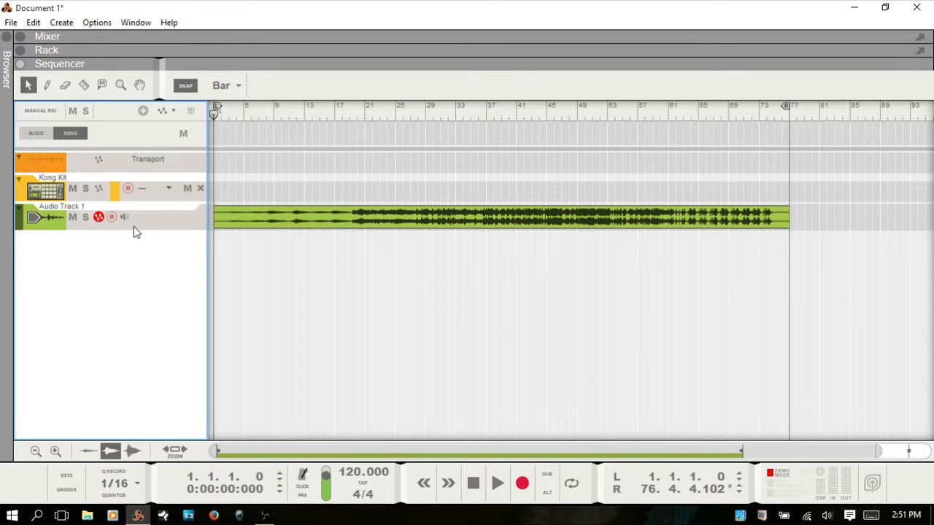
mouse_move(171, 239)
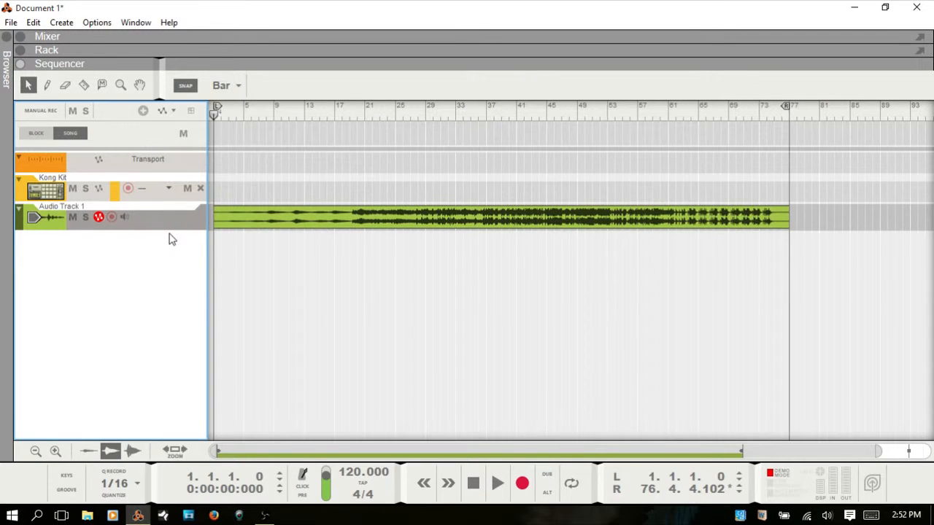
Bring up the Spectrum EQ over the sequencer, switching its target from Master Section to Audio Track 1
click(99, 216)
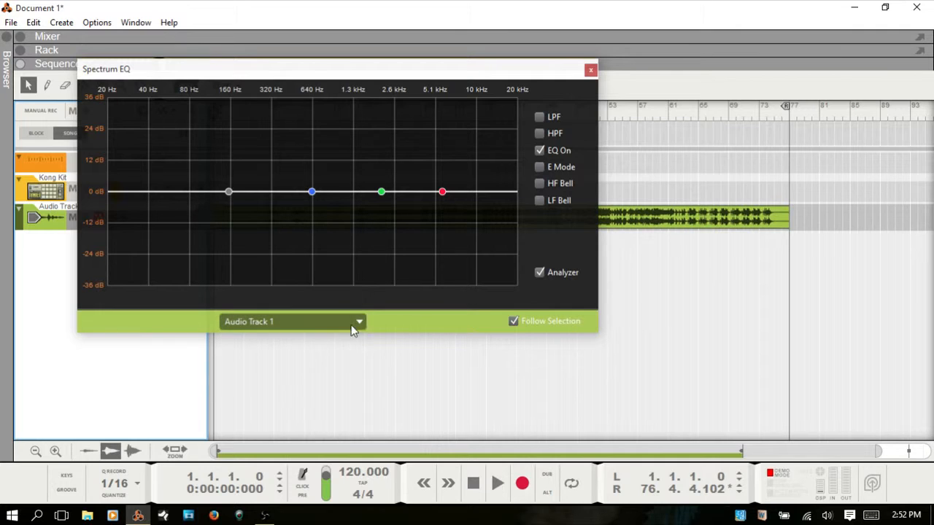
mouse_move(165, 280)
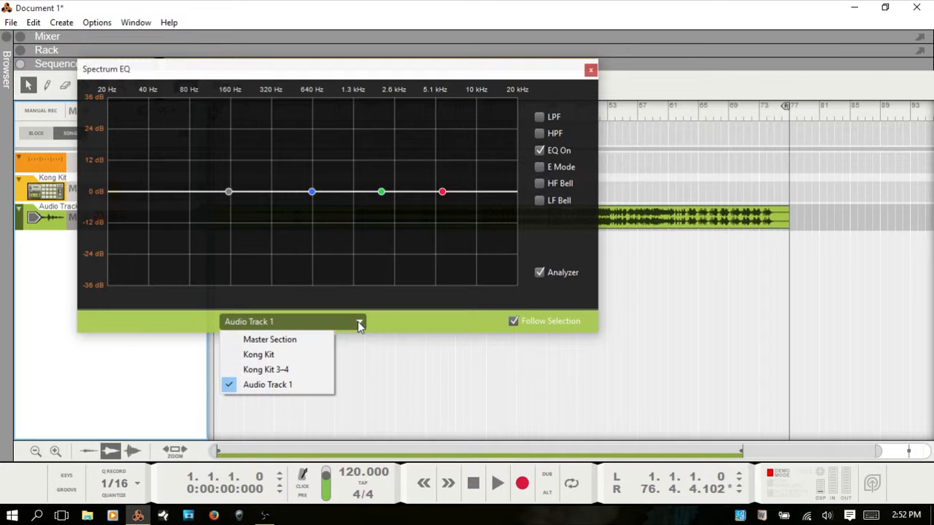
click(269, 339)
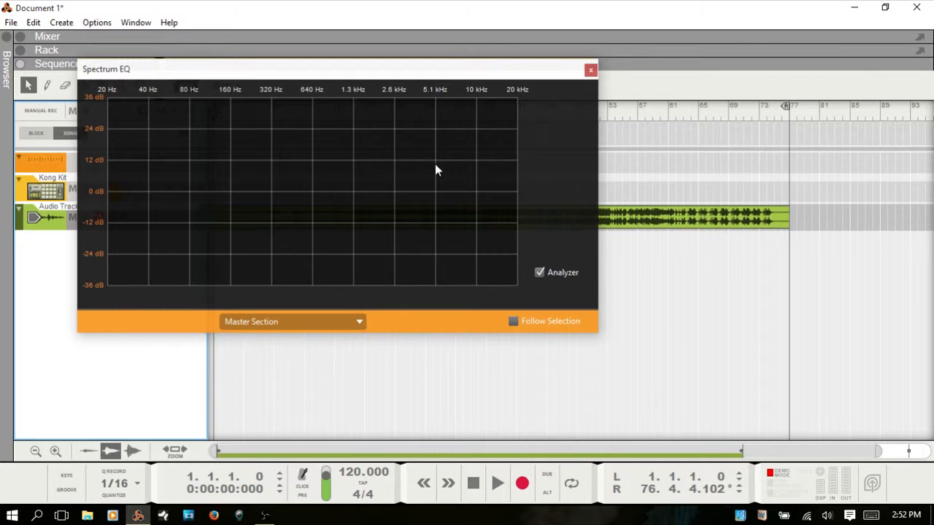
mouse_move(562, 111)
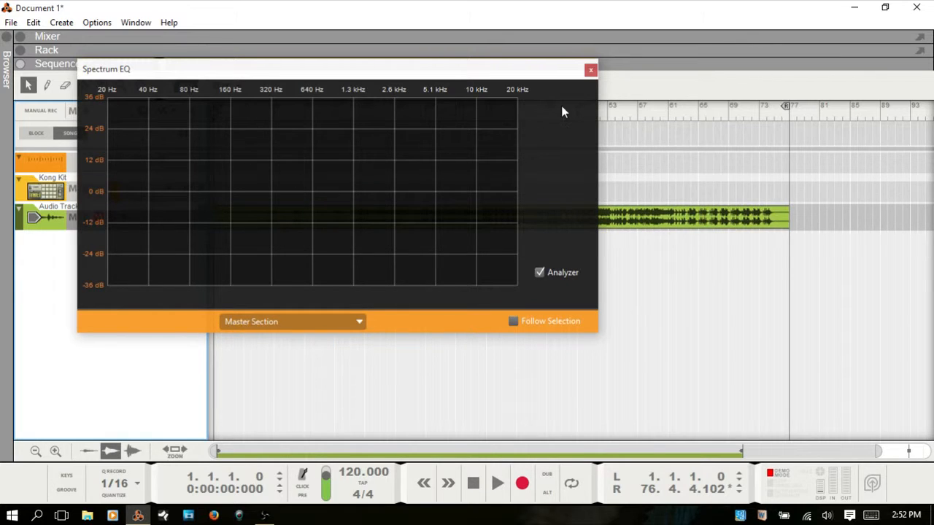
mouse_move(189, 272)
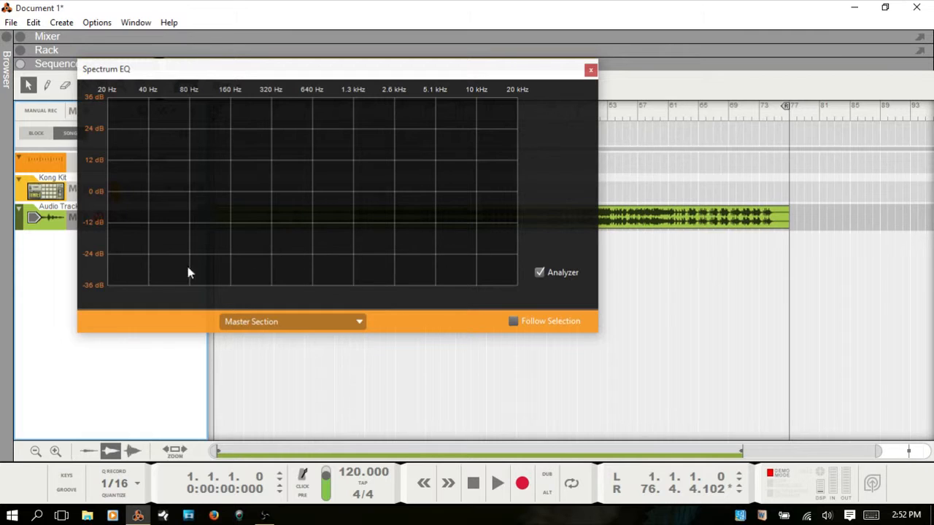
mouse_move(449, 216)
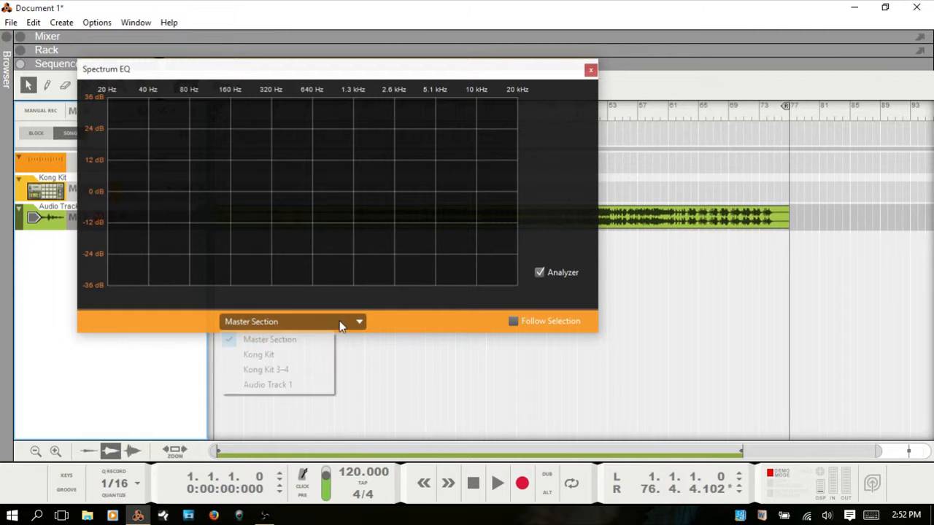
click(259, 354)
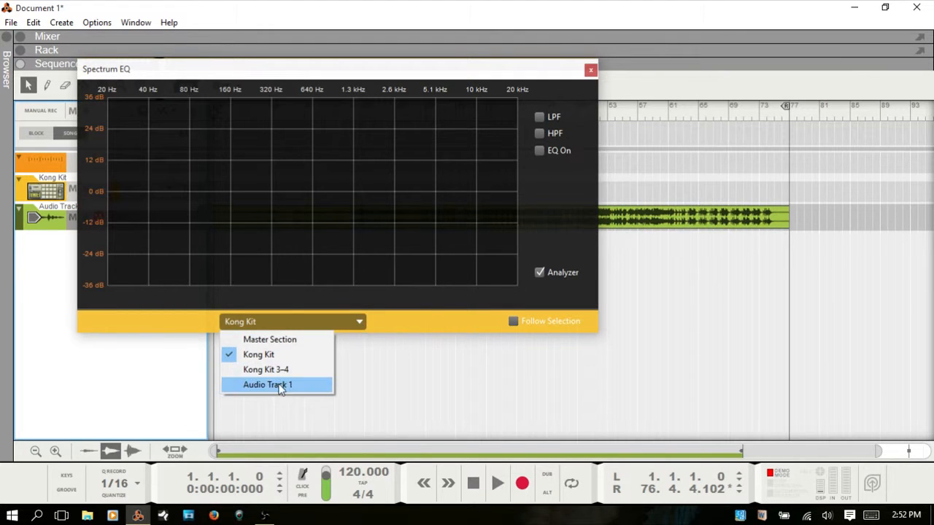
click(267, 384)
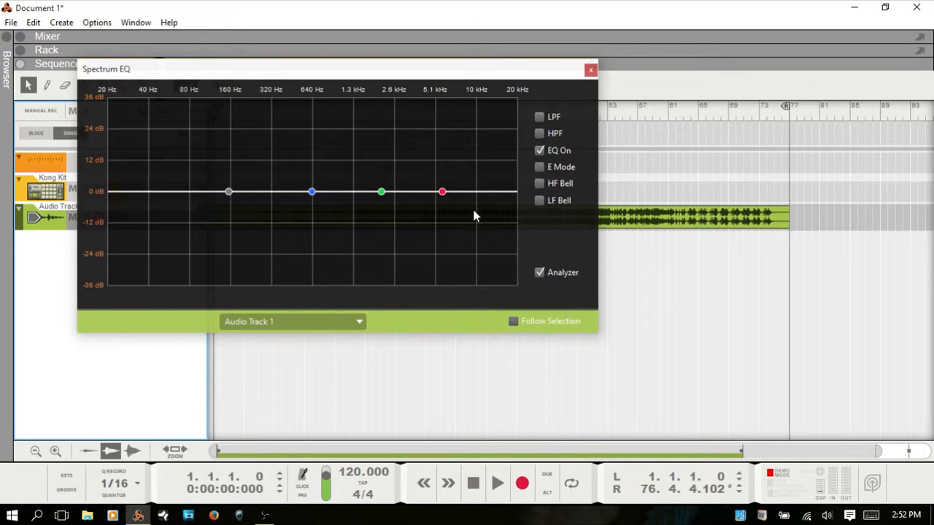
mouse_move(539, 321)
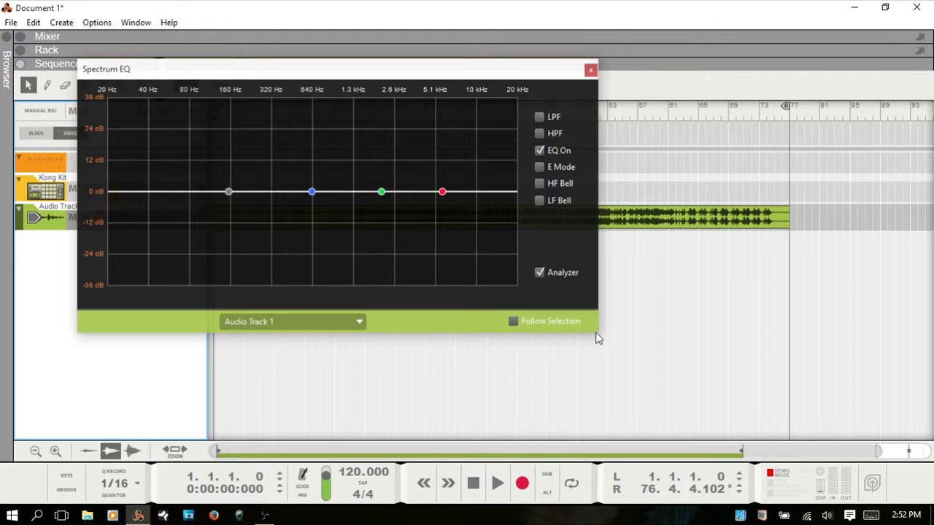
drag(595, 329, 822, 434)
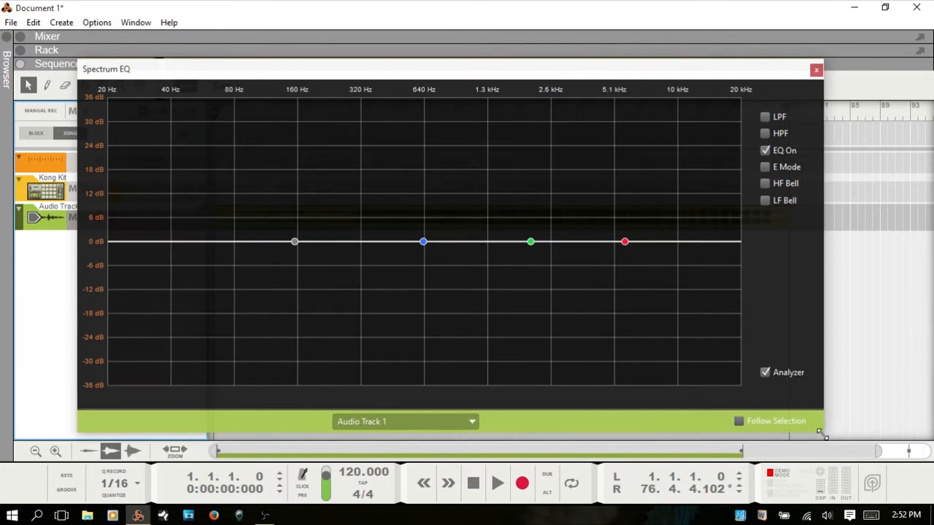
drag(823, 433, 660, 381)
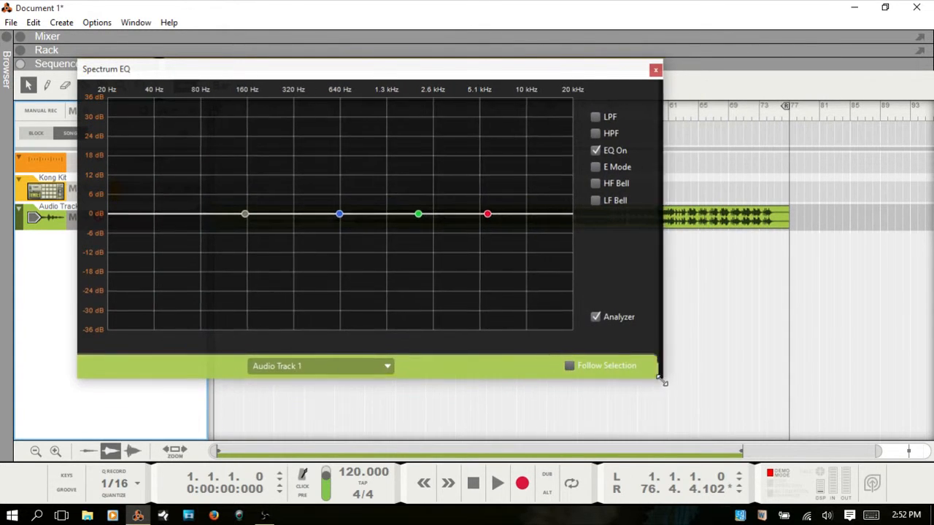
drag(660, 381, 843, 451)
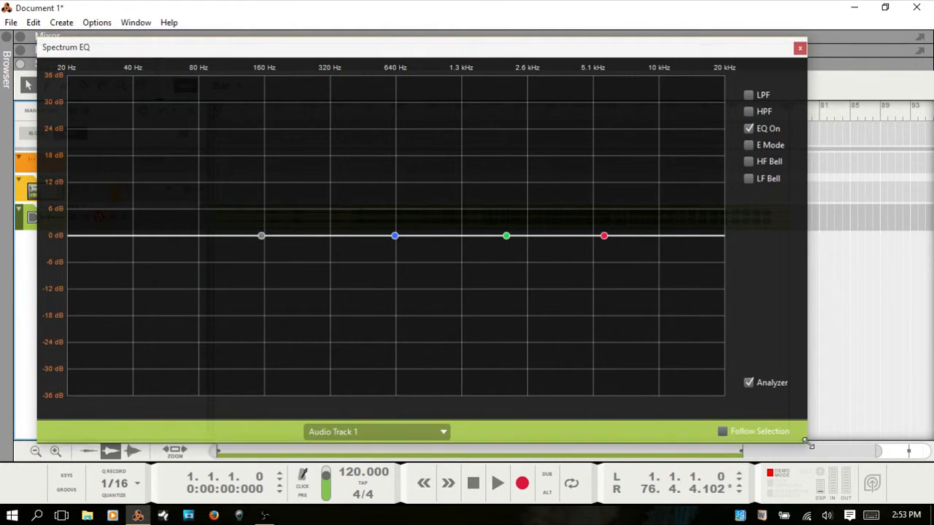
drag(808, 442, 527, 289)
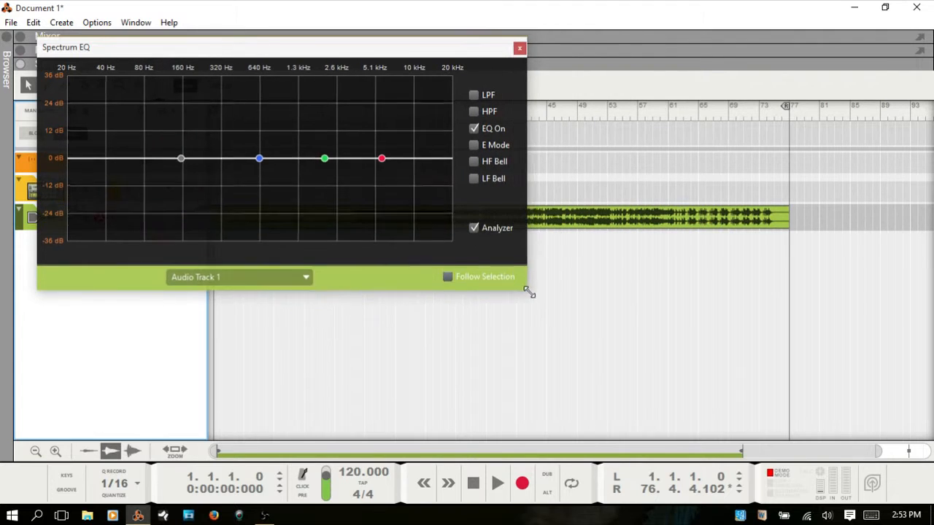
drag(529, 291, 587, 350)
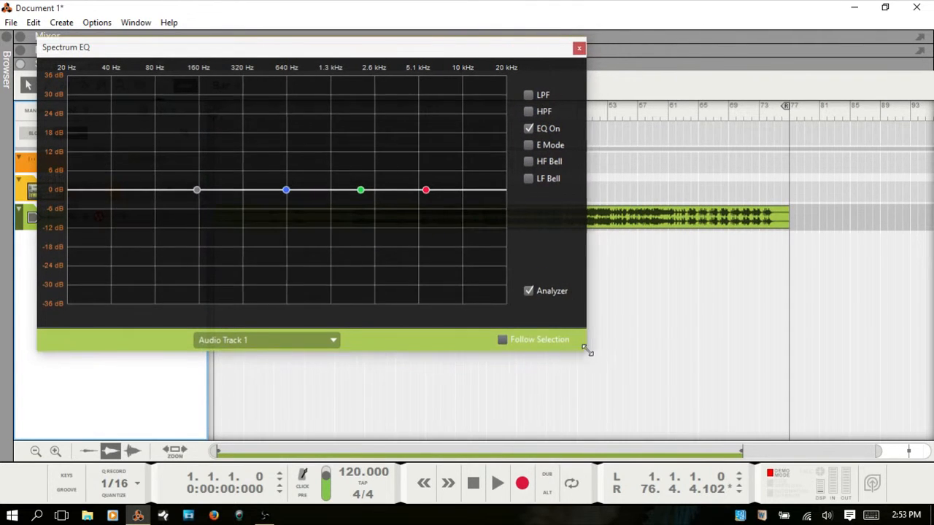
drag(587, 349, 565, 346)
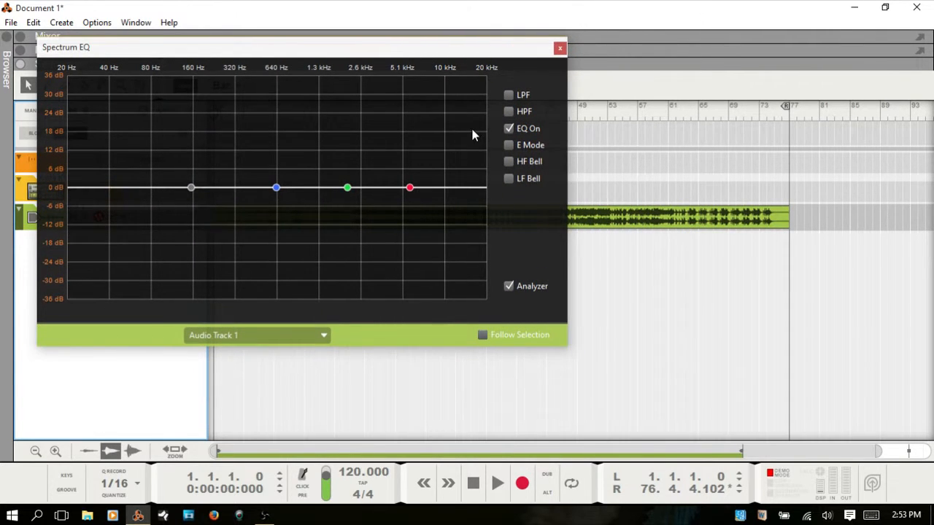
mouse_move(181, 75)
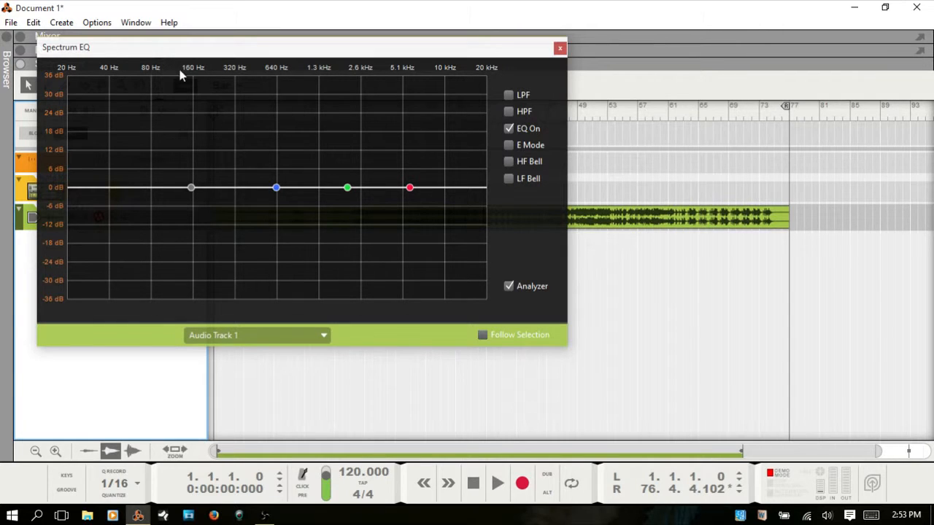
mouse_move(245, 89)
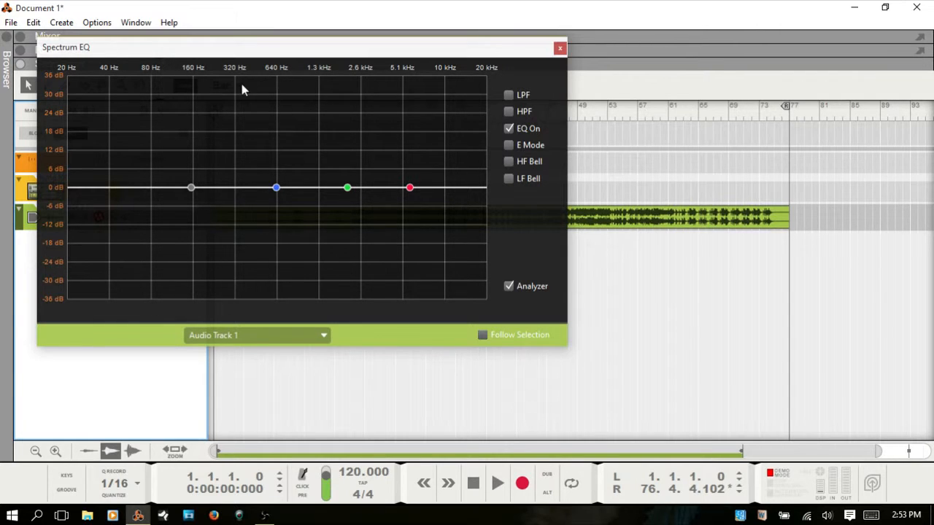
mouse_move(263, 80)
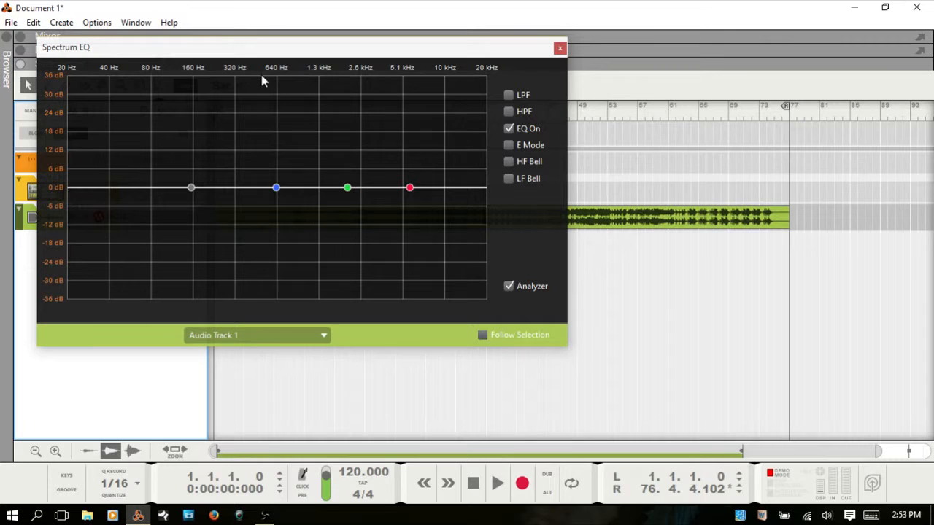
mouse_move(246, 99)
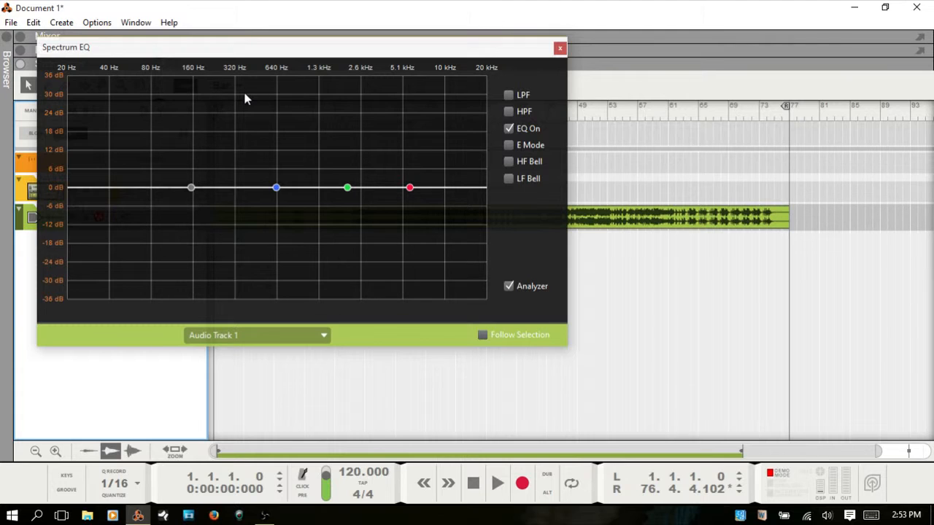
mouse_move(352, 270)
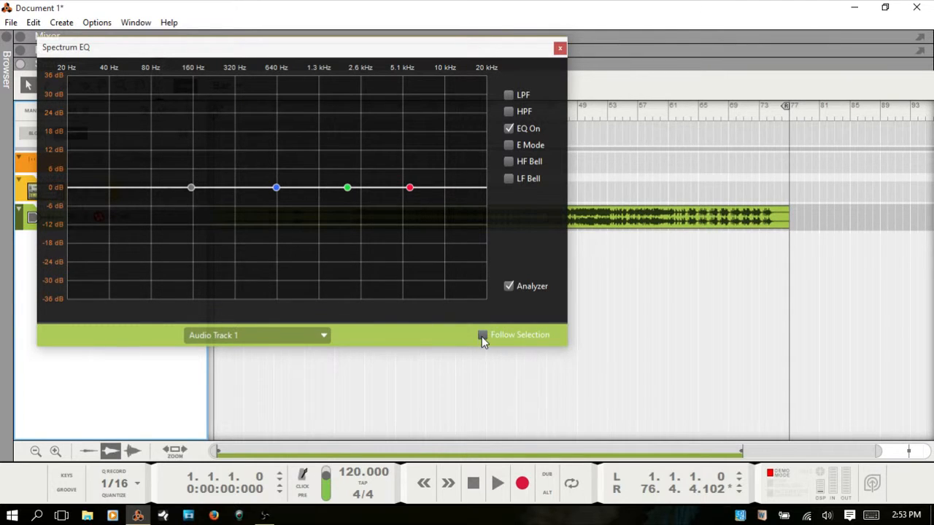
Enable Follow Selection and select the Kong Kit, Kong Kit 3–4 and Audio Track 1 channels
click(483, 334)
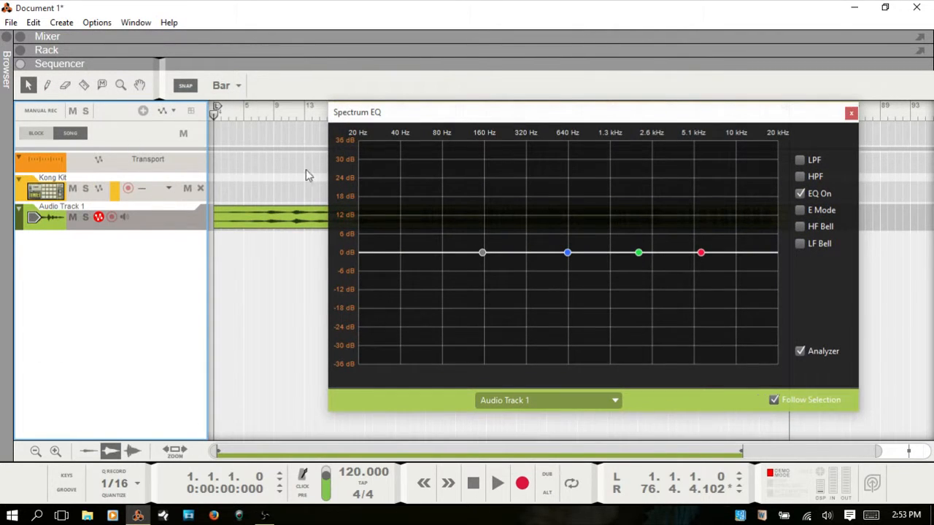
mouse_move(88, 202)
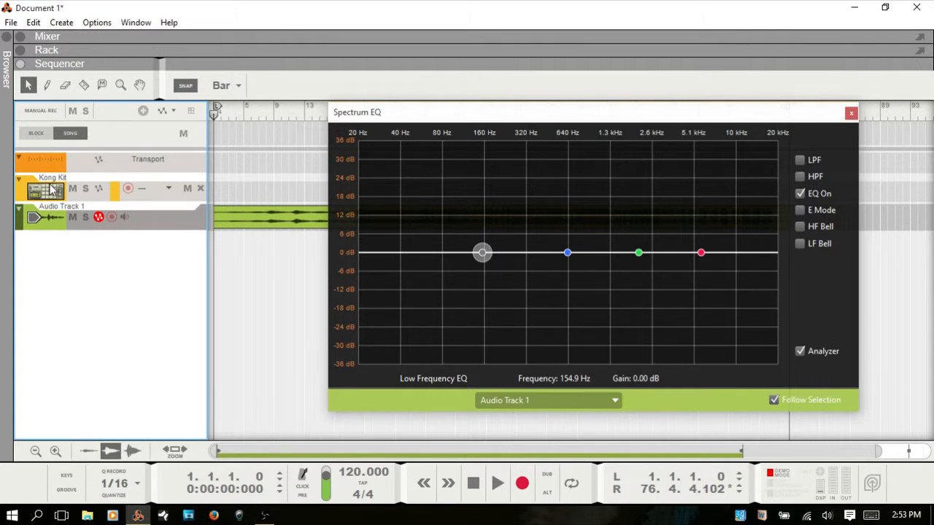
click(51, 188)
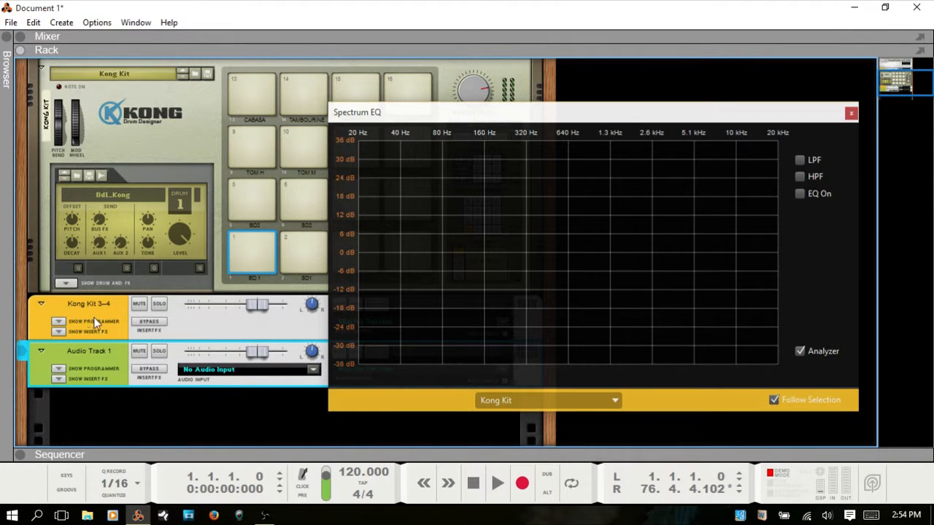
mouse_move(291, 276)
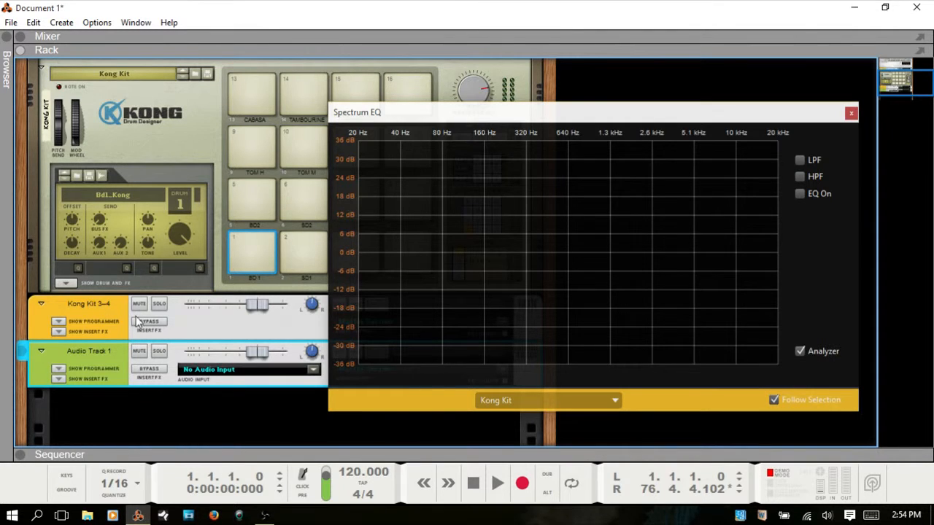
click(88, 303)
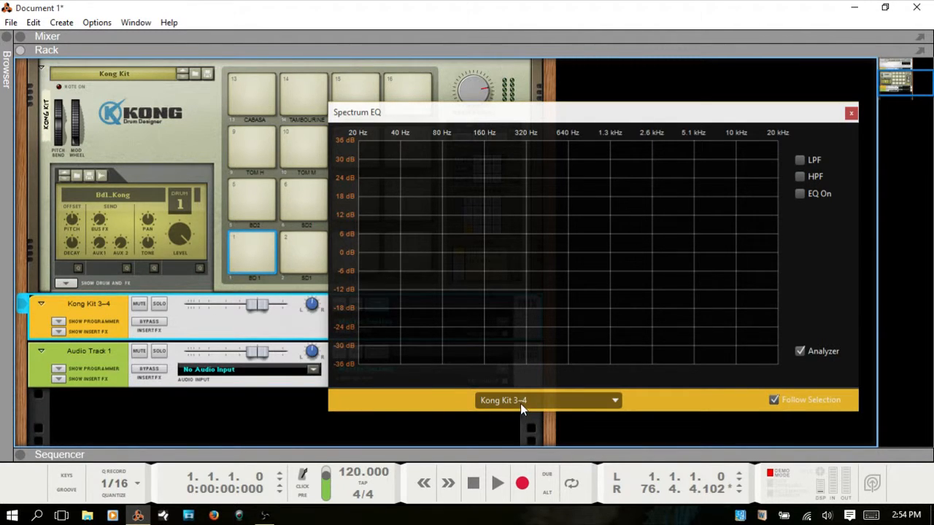
mouse_move(91, 372)
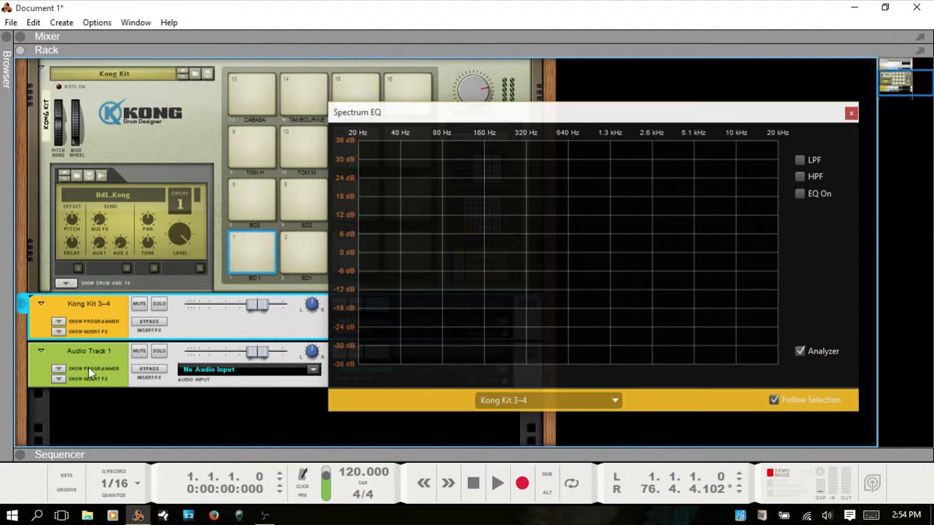
click(88, 350)
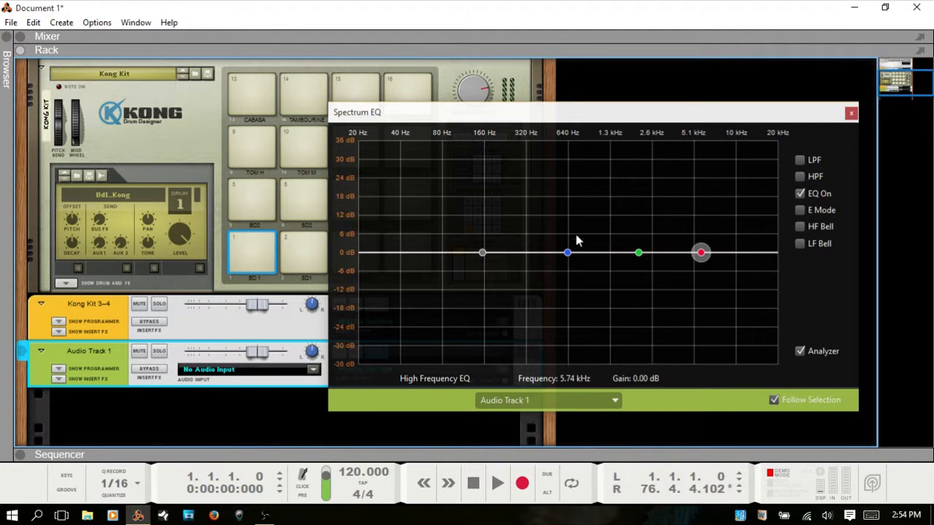
Select the low-mid band, reposition the EQ window and switch to the Mixer
click(567, 253)
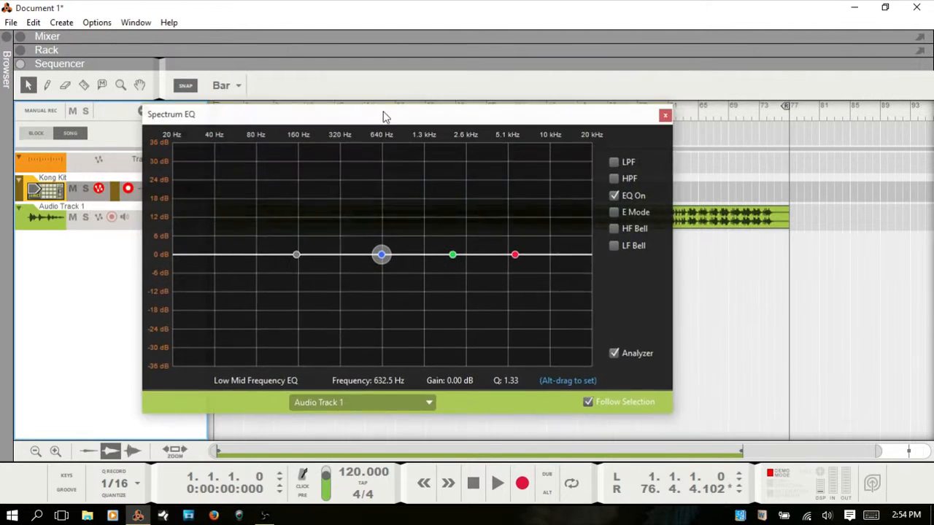
drag(386, 115, 357, 97)
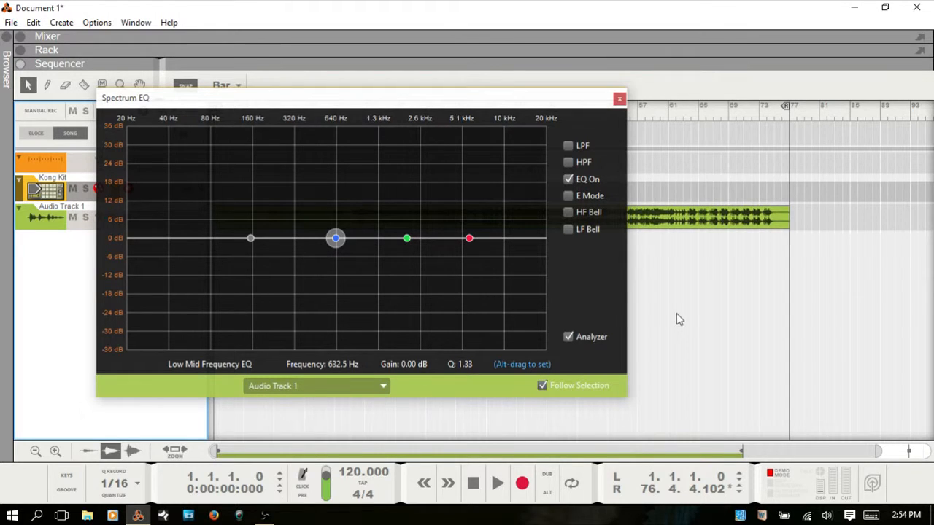
click(47, 36)
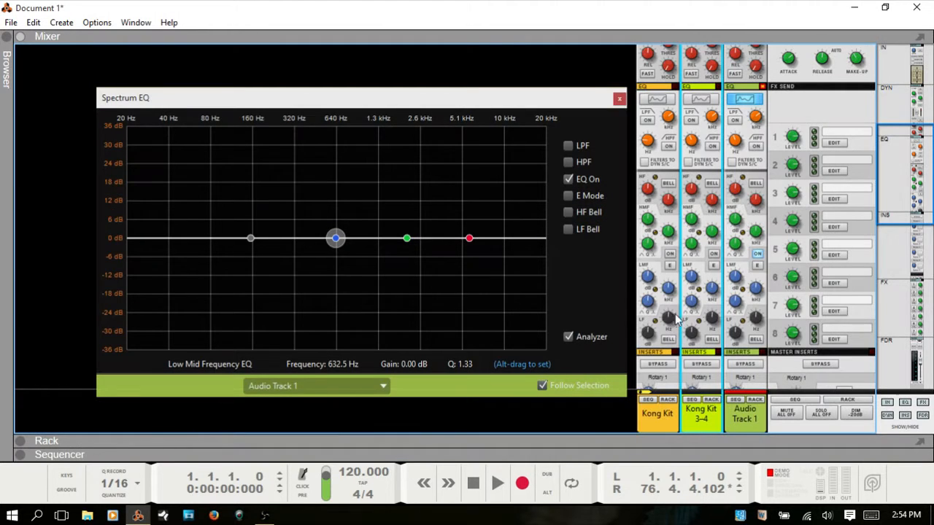
Move the EQ window off the mixer, select the high-mid band, and collapse then restore mixer sections
drag(358, 97, 419, 94)
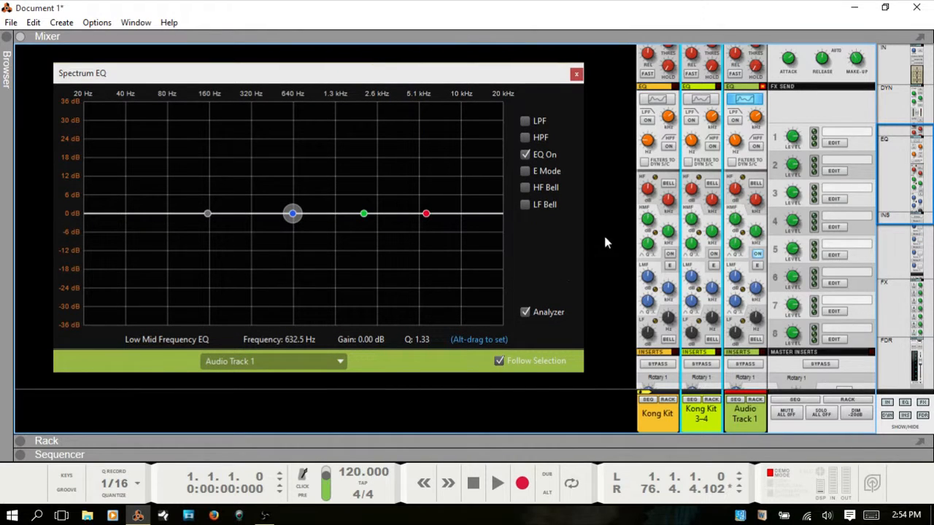
mouse_move(715, 99)
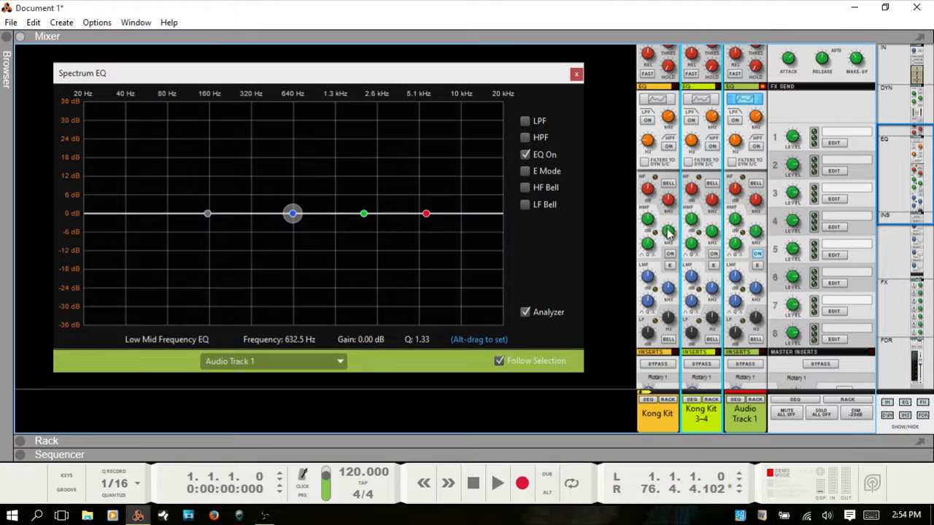
mouse_move(407, 229)
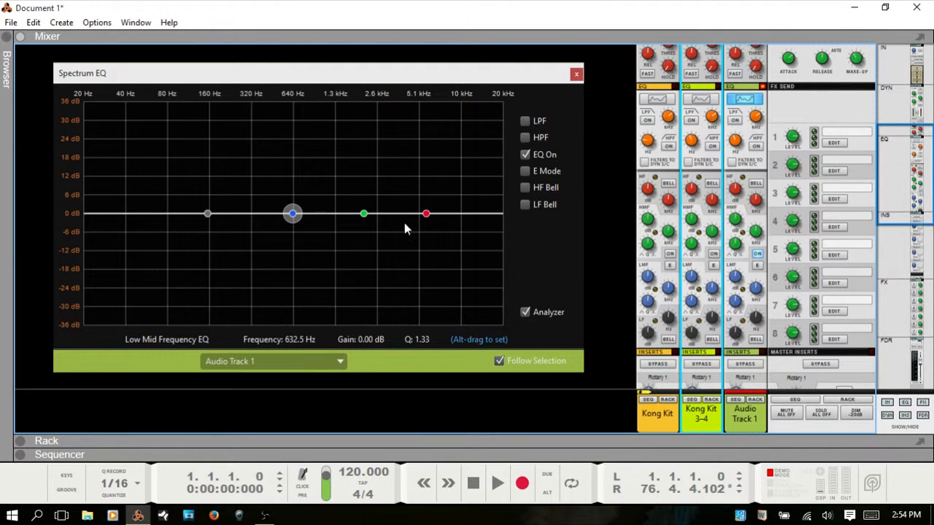
click(363, 213)
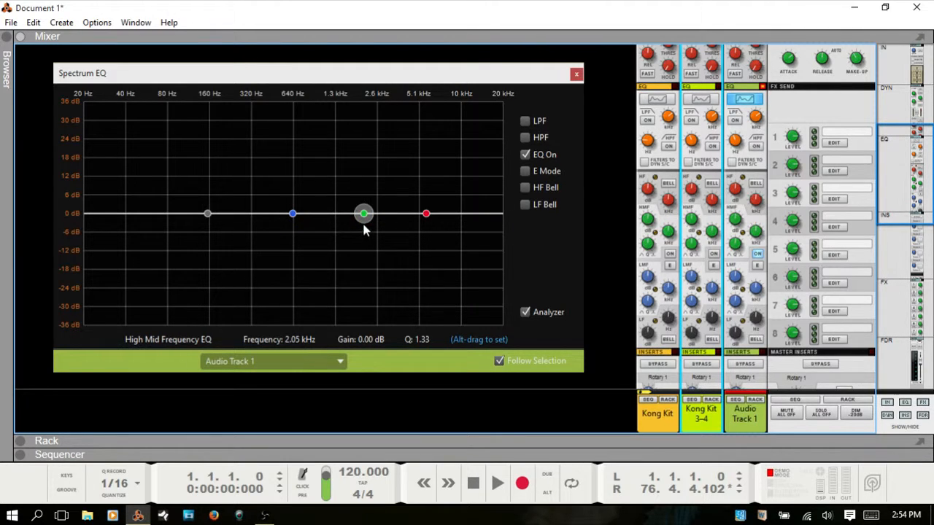
scroll(up, 3)
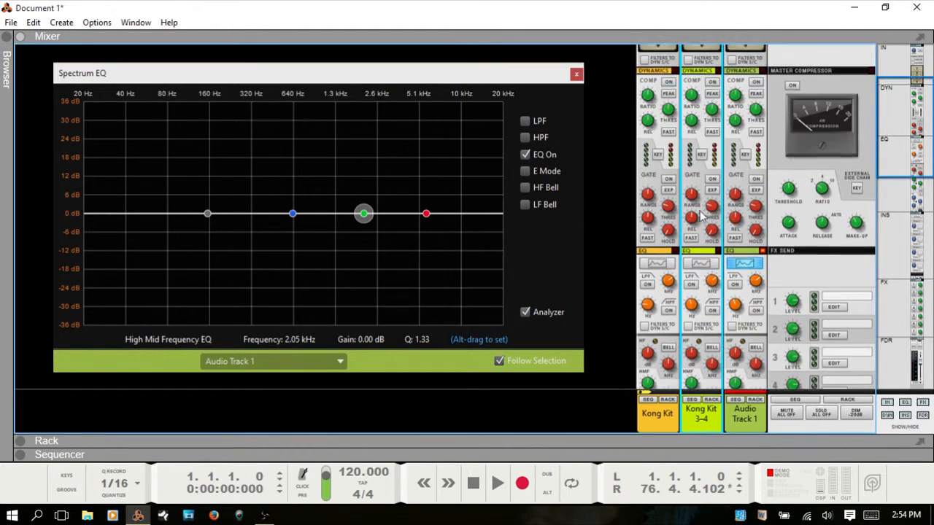
scroll(up, 3)
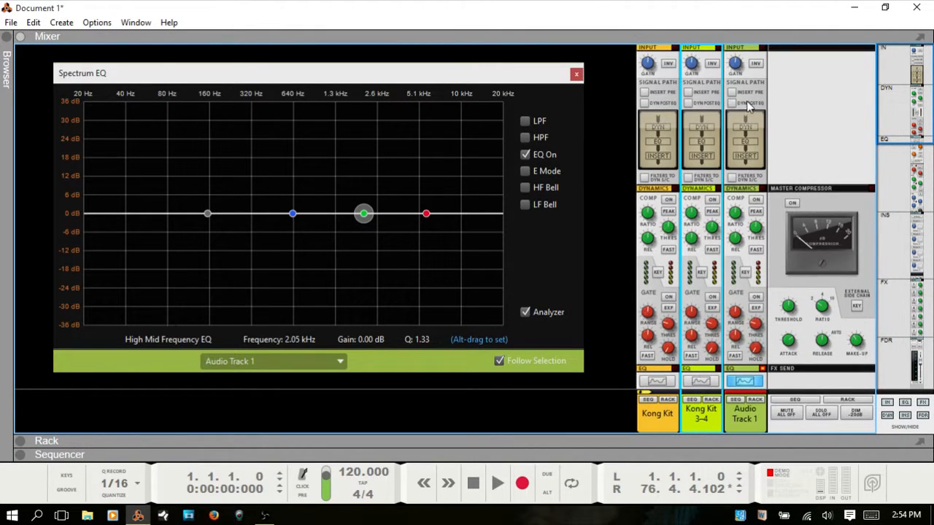
mouse_move(700, 83)
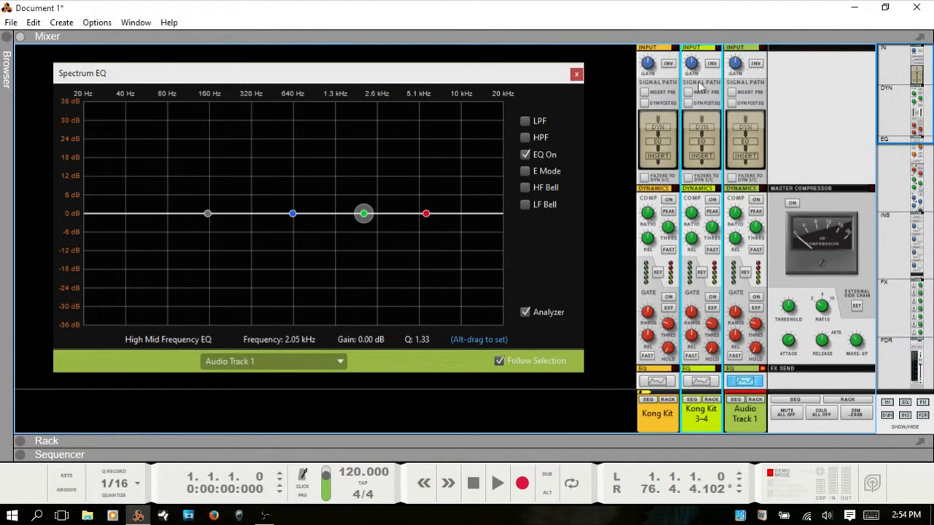
mouse_move(367, 184)
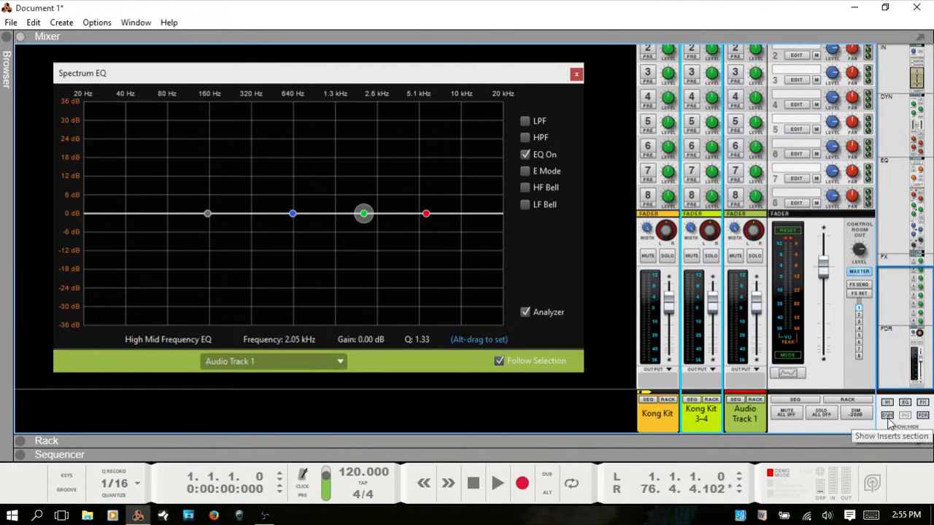
click(887, 410)
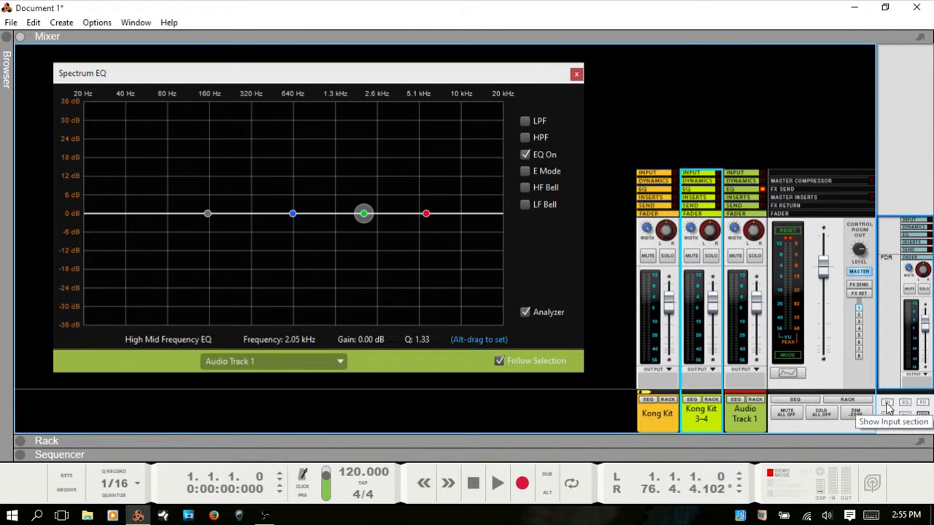
click(923, 402)
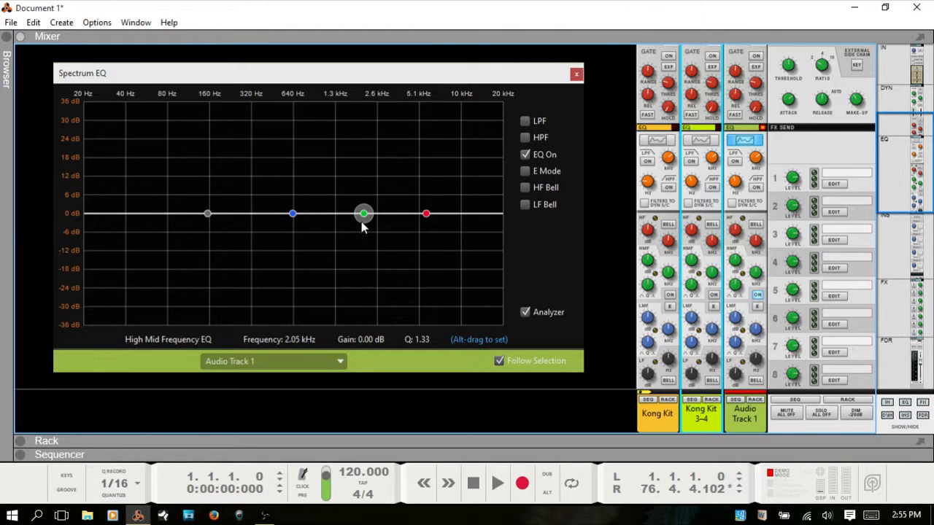
mouse_move(385, 224)
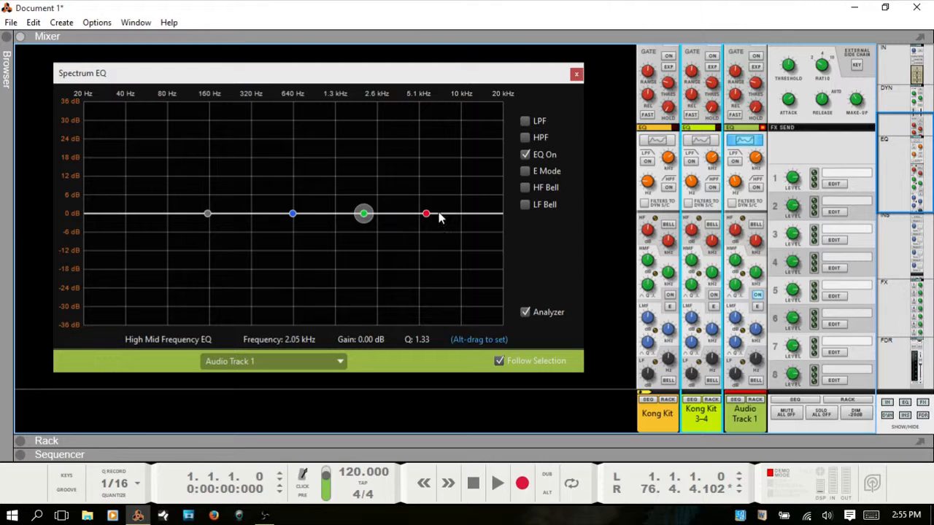
Select the high-frequency band and switch the low-pass filter off
click(426, 213)
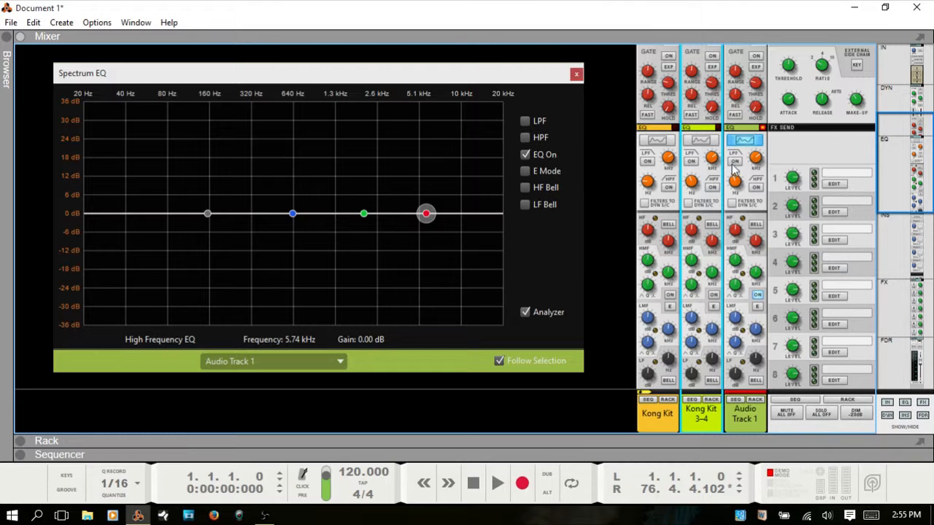
mouse_move(735, 160)
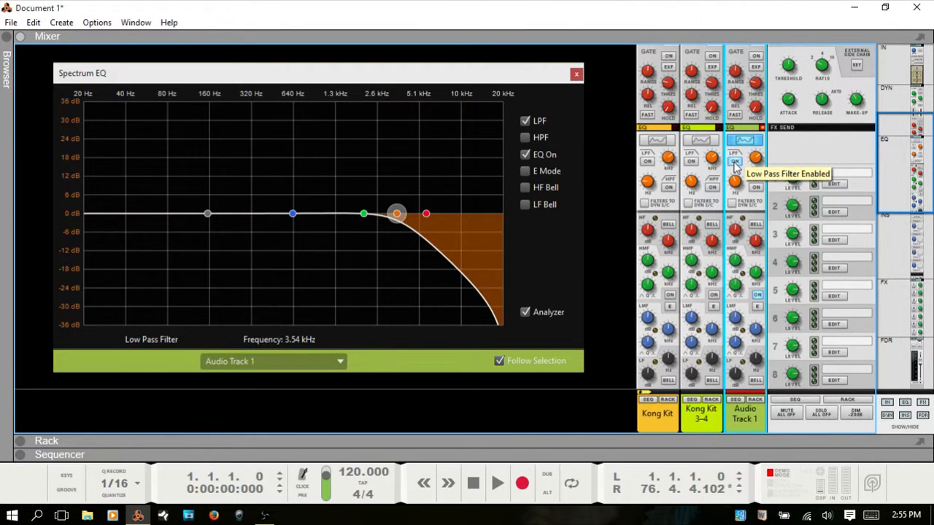
mouse_move(738, 166)
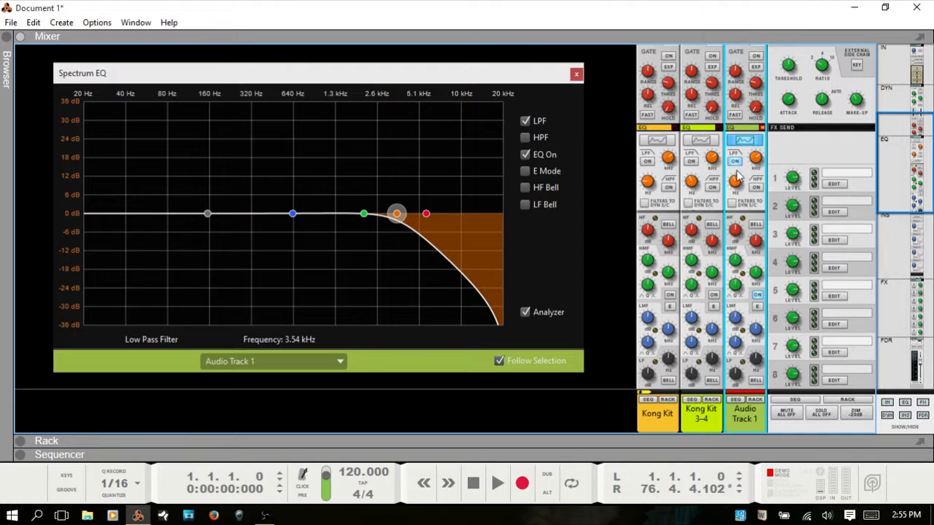
click(524, 121)
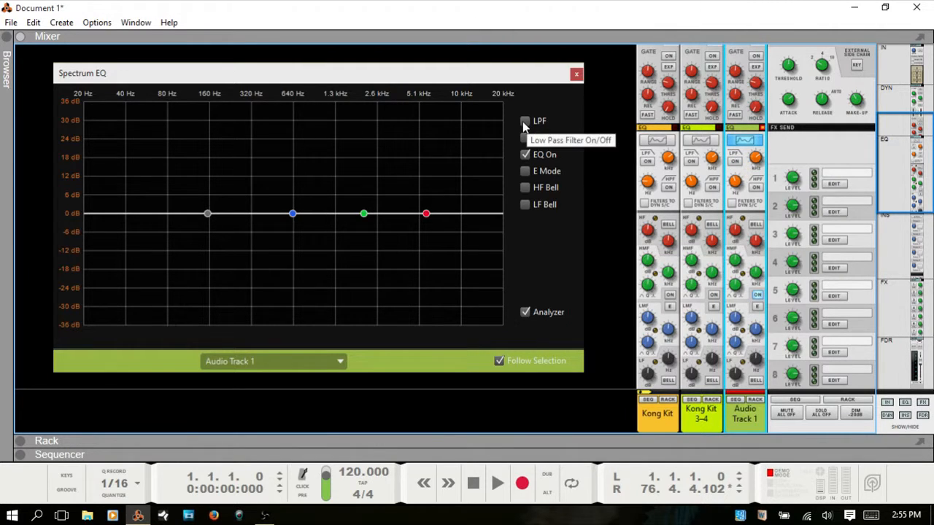
mouse_move(542, 130)
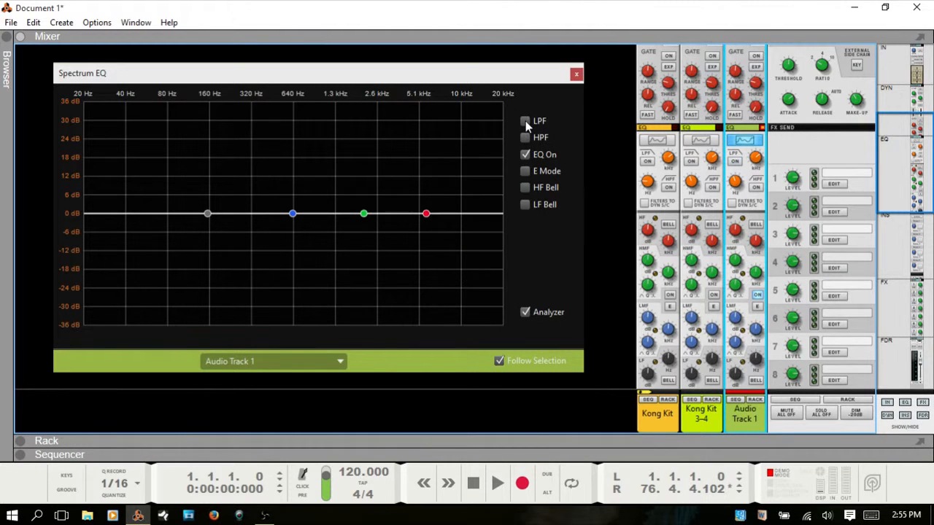
Toggle the high-pass filter off and back on, then select its point on the curve
click(525, 137)
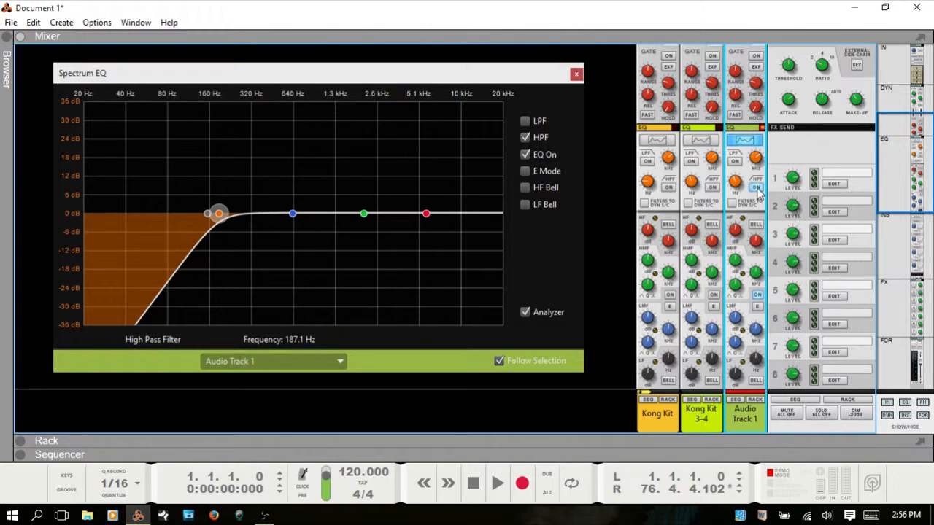
click(524, 137)
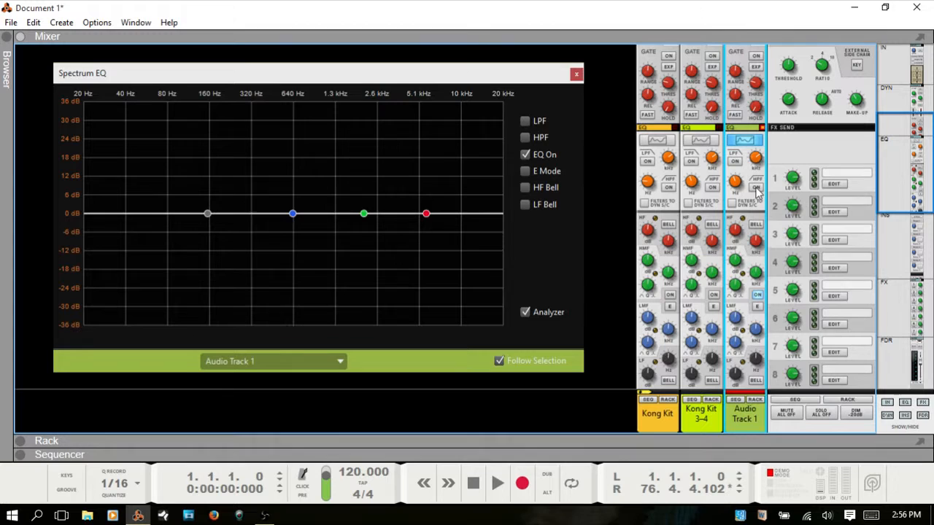
mouse_move(524, 121)
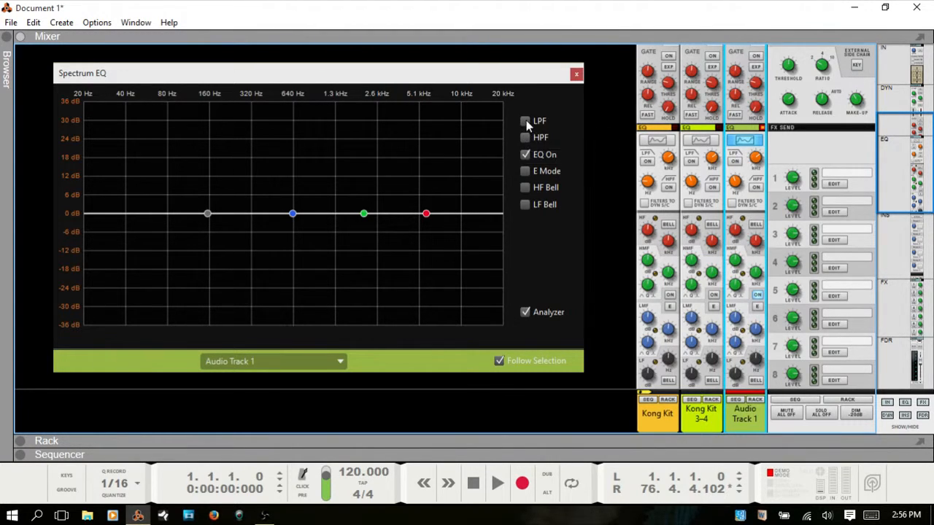
click(525, 137)
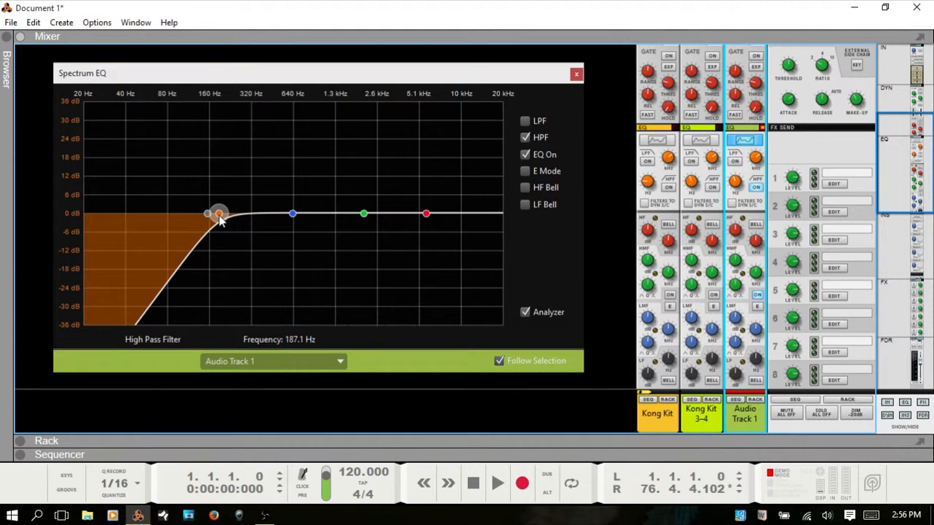
click(425, 213)
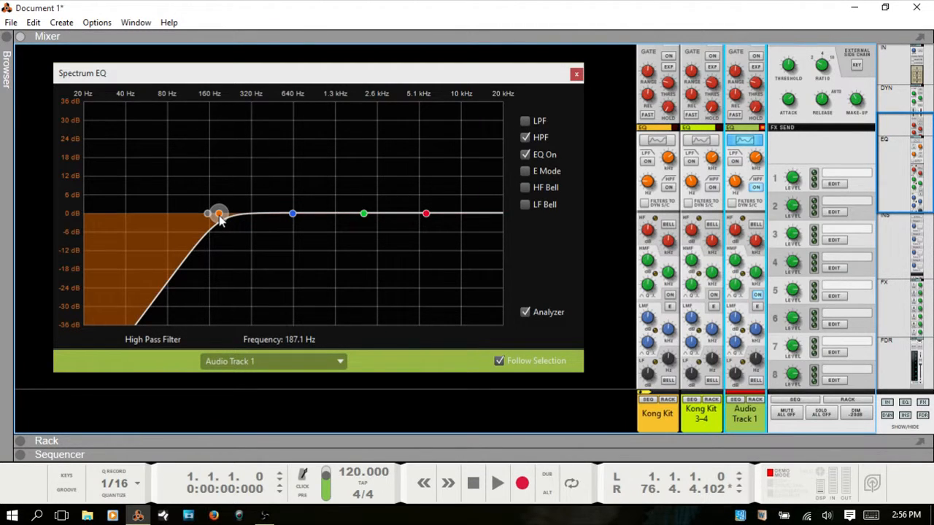
Sweep the high-pass cutoff widely between about 28 Hz and 470 Hz
drag(219, 213, 146, 214)
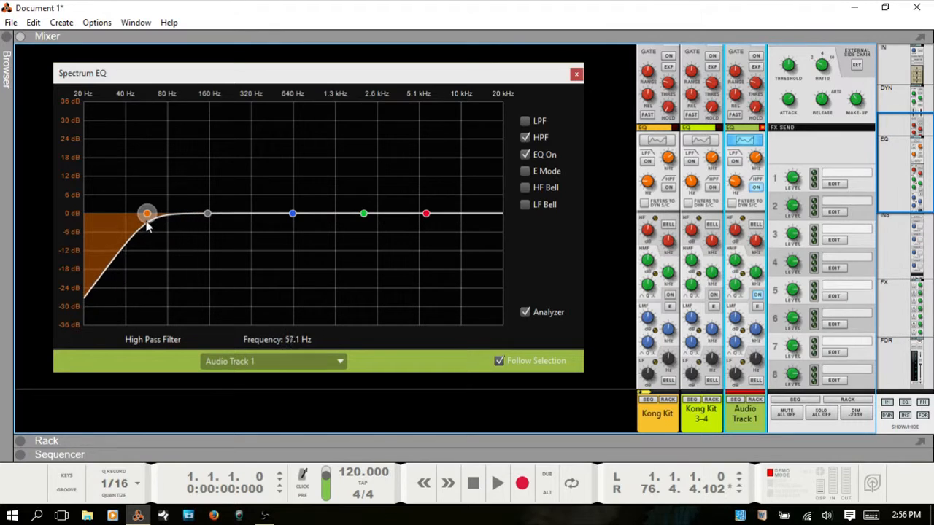
drag(147, 213, 138, 213)
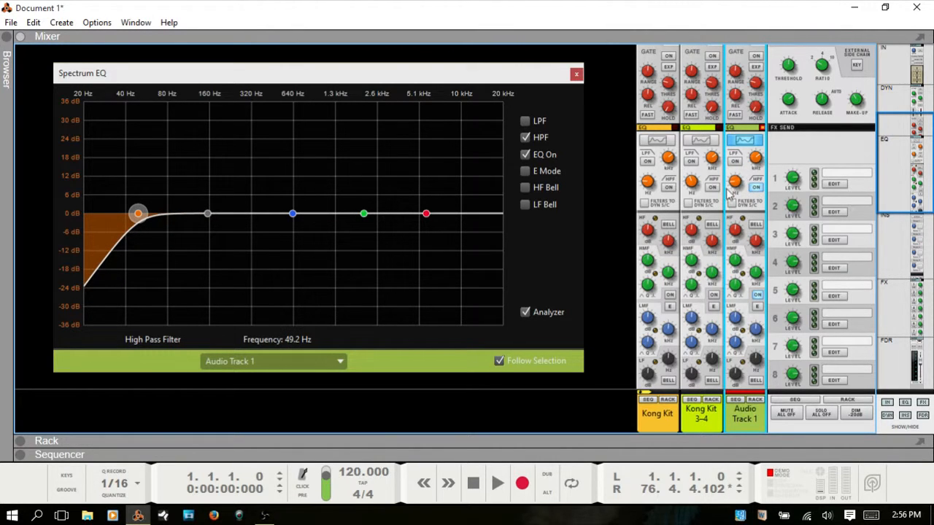
mouse_move(762, 188)
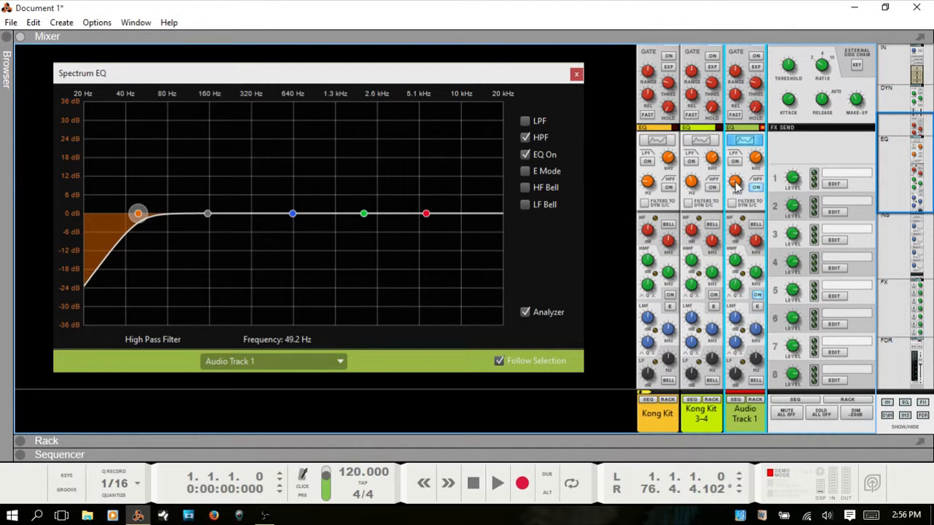
drag(138, 213, 113, 214)
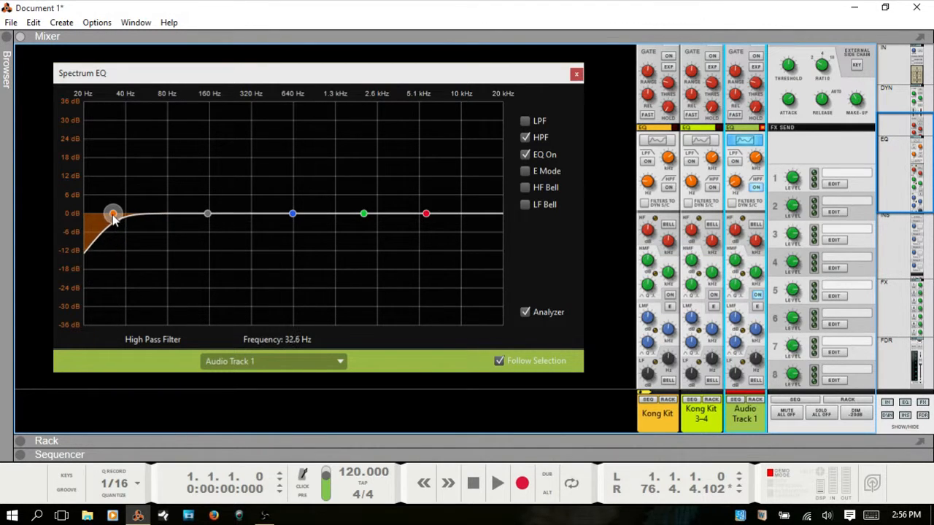
drag(113, 214, 265, 214)
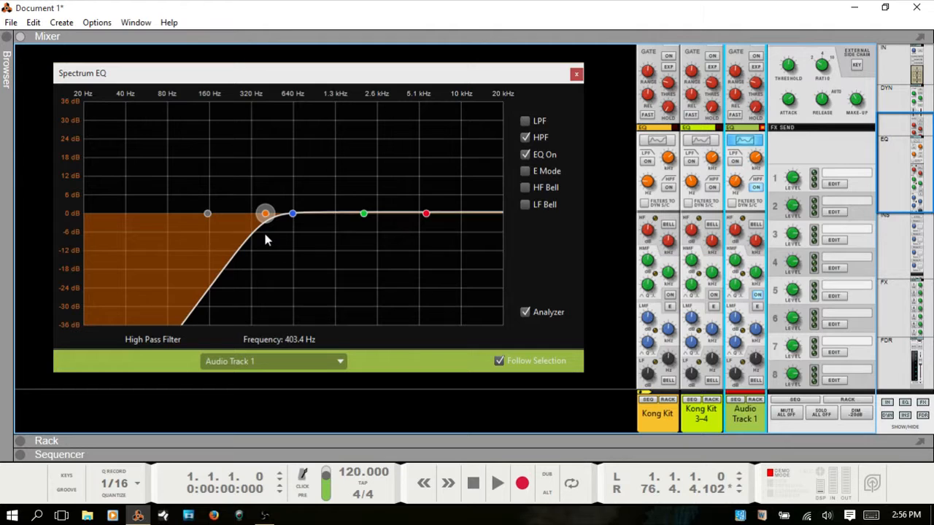
drag(265, 213, 194, 213)
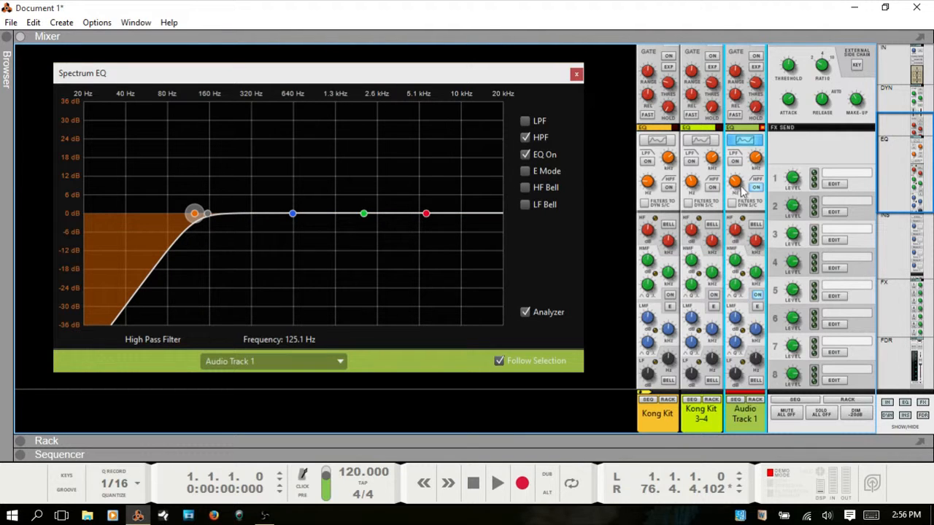
drag(194, 213, 273, 213)
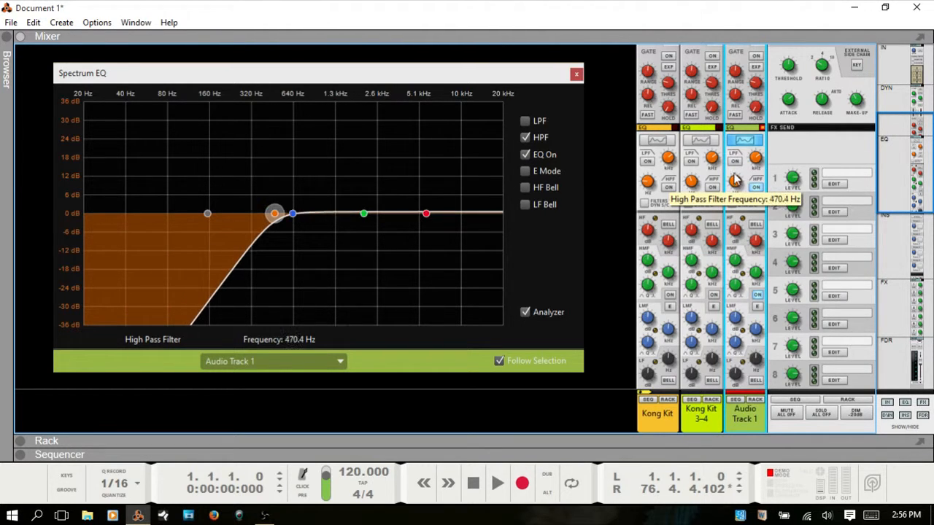
drag(274, 213, 104, 213)
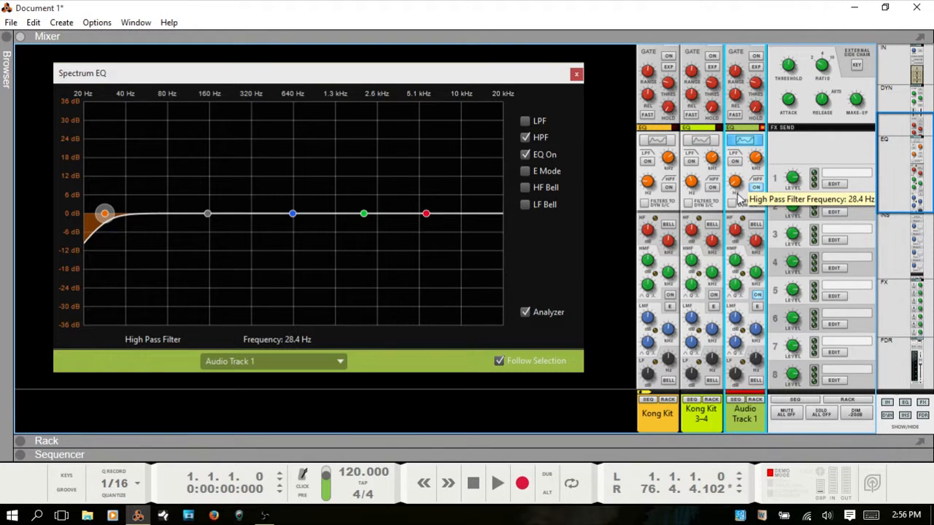
Fine-tune the high-pass cutoff between about 74 and 125 Hz, then turn the filter off
drag(105, 213, 175, 214)
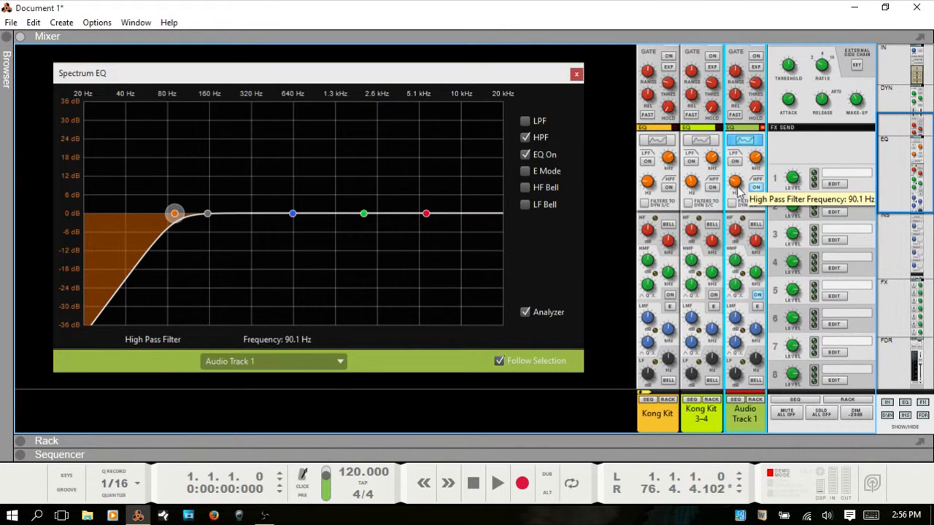
drag(175, 214, 195, 214)
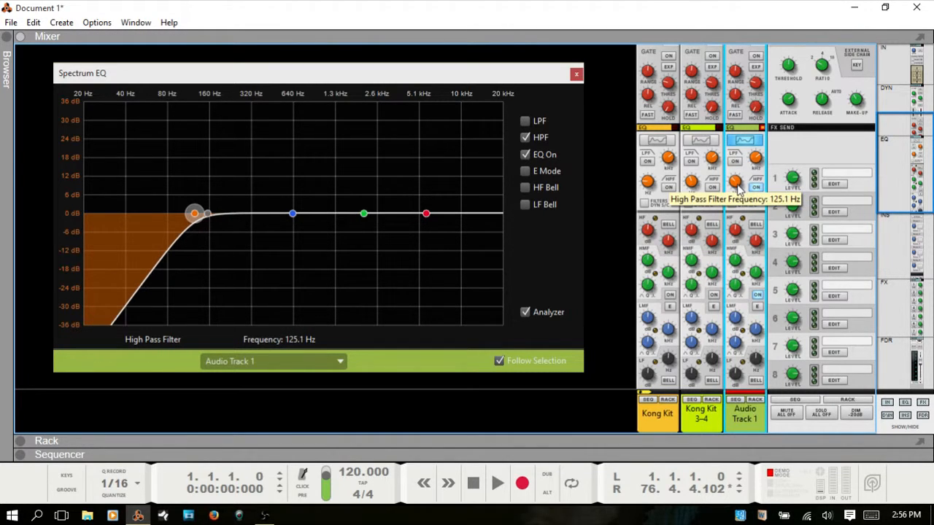
drag(194, 213, 170, 213)
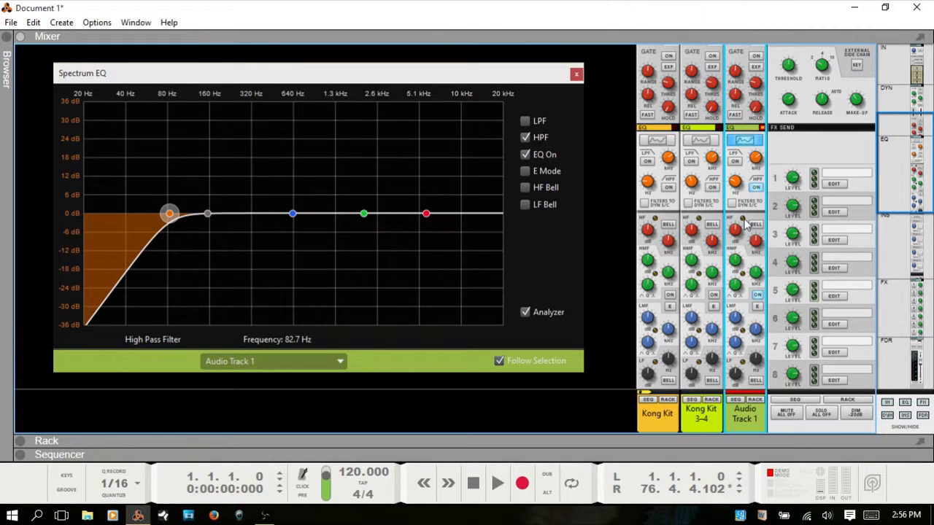
mouse_move(633, 181)
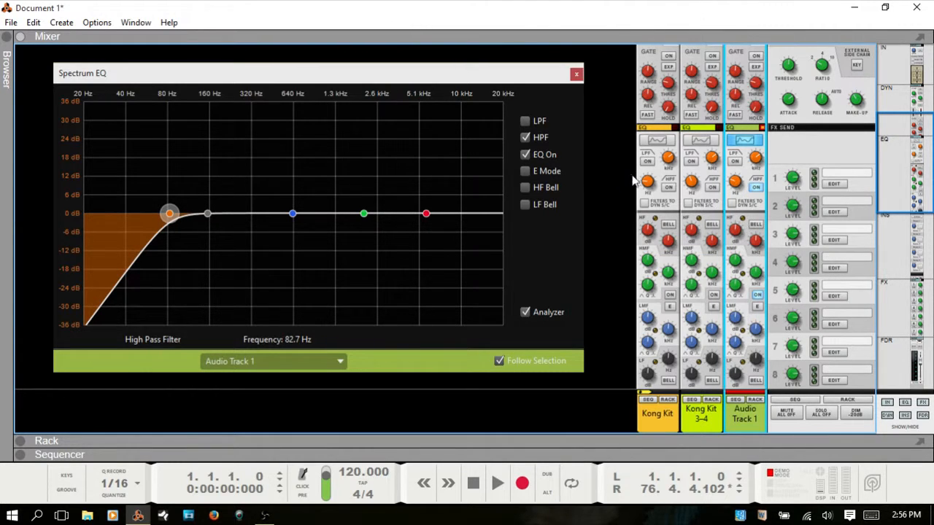
drag(170, 213, 188, 211)
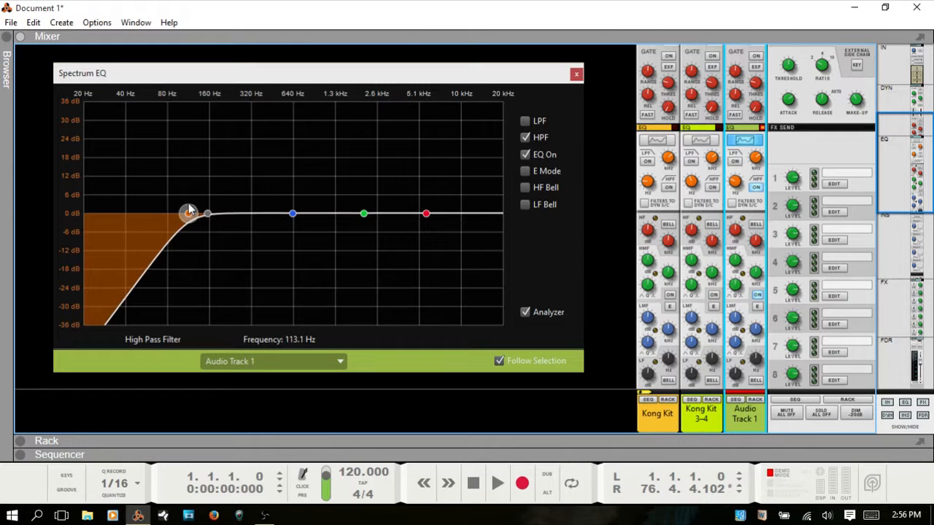
drag(188, 211, 163, 212)
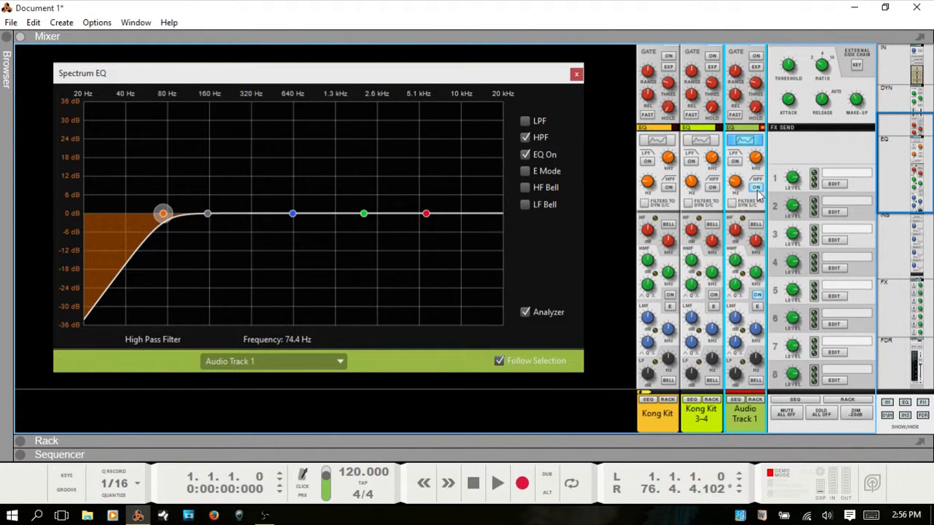
click(523, 137)
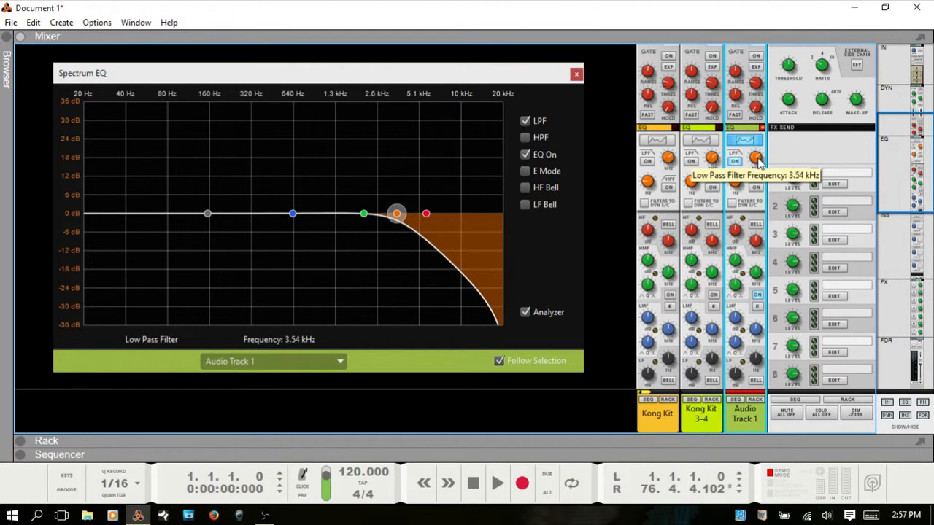
Sweep the low-pass cutoff between about 600 Hz and 5.35 kHz, settle near 4.91 kHz, then disable it
drag(395, 213, 292, 213)
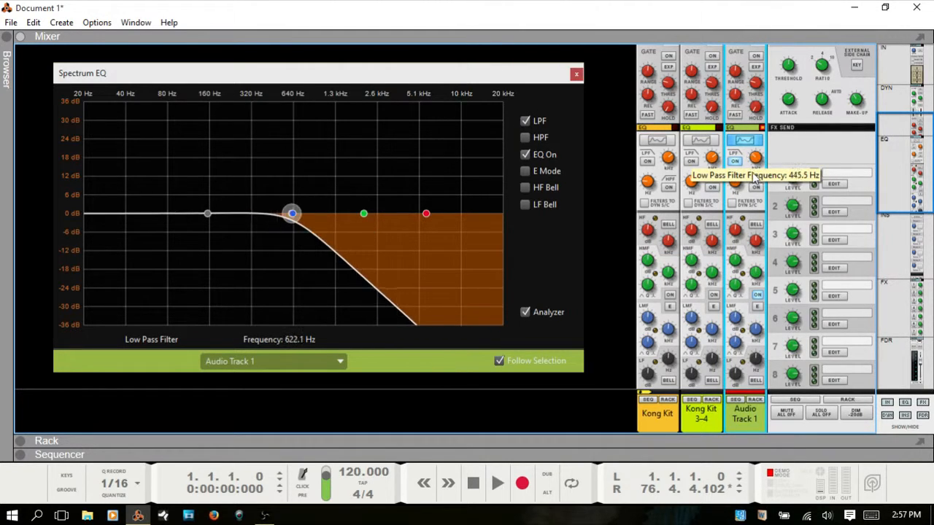
drag(292, 212, 422, 213)
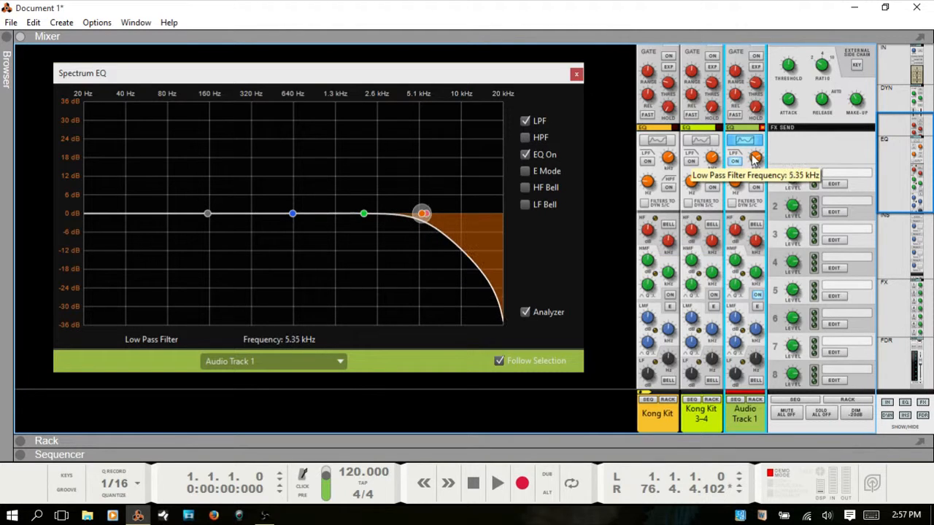
drag(421, 213, 386, 213)
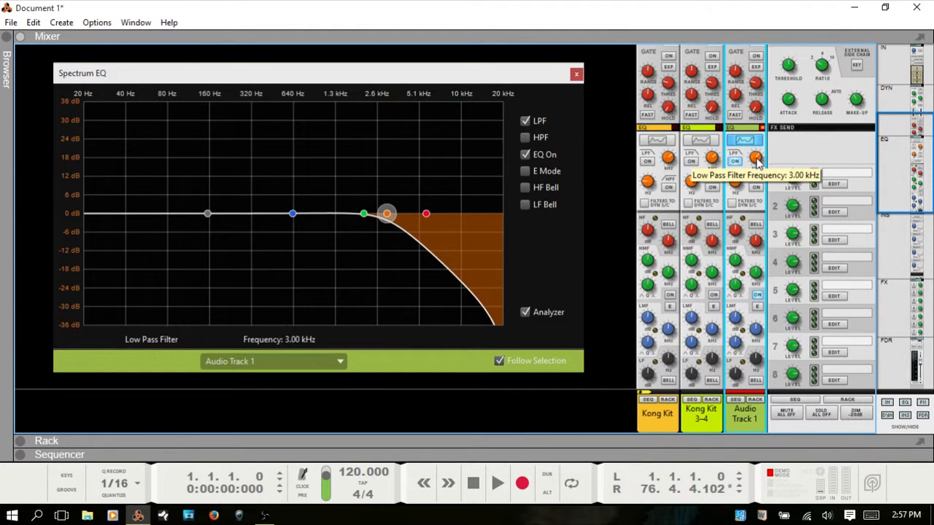
drag(387, 214, 418, 214)
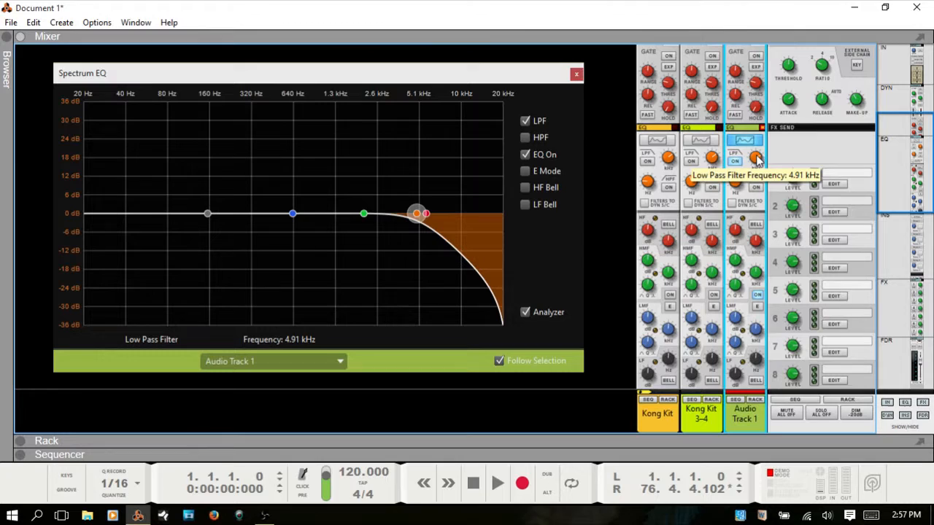
mouse_move(671, 178)
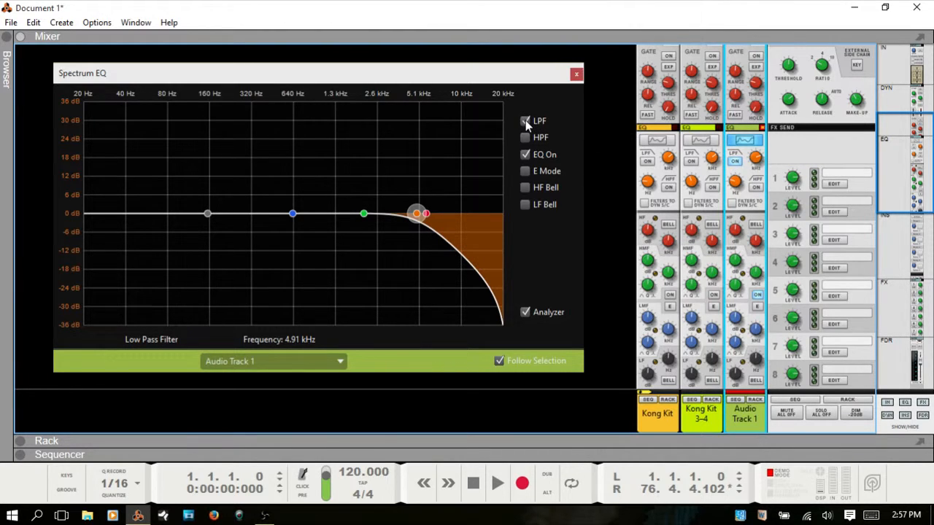
click(524, 120)
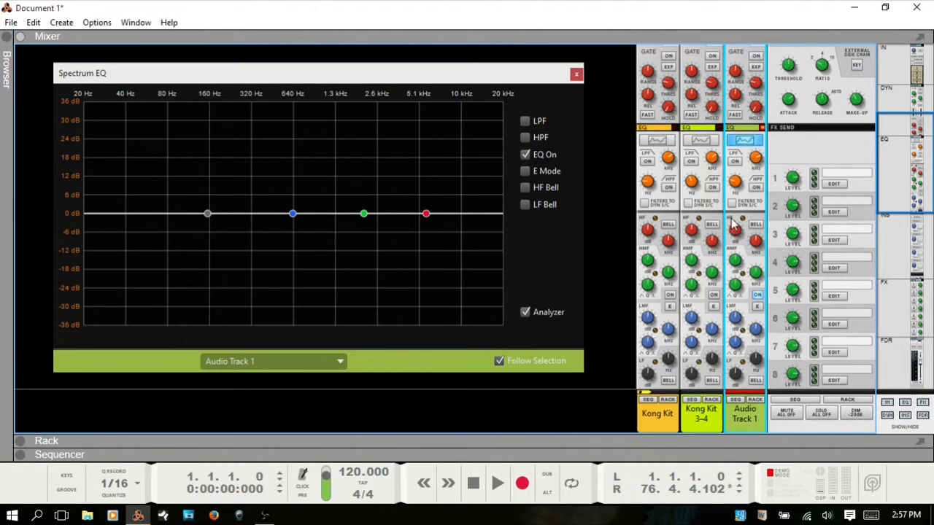
mouse_move(734, 228)
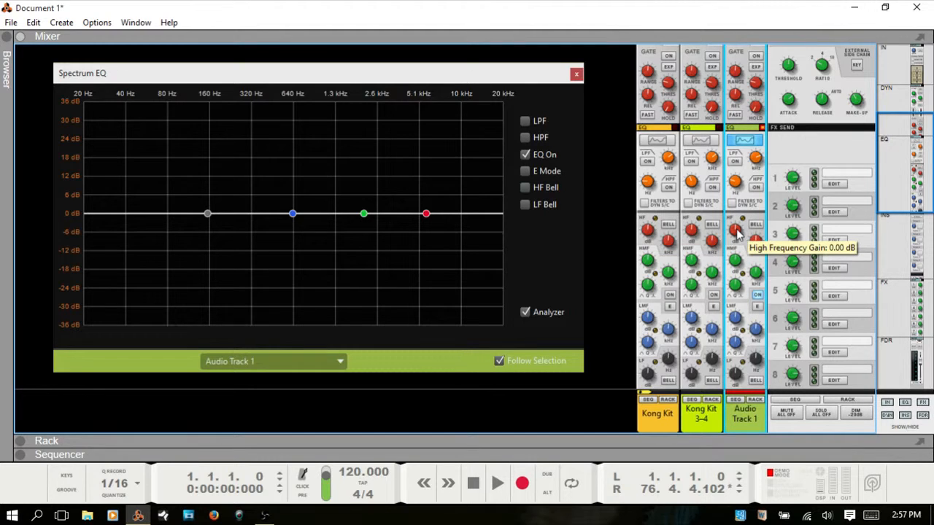
mouse_move(740, 270)
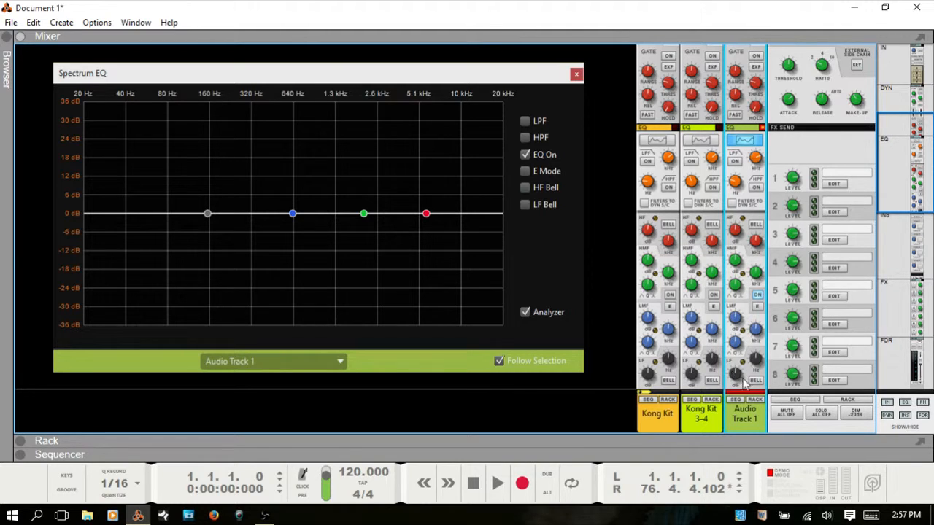
mouse_move(742, 243)
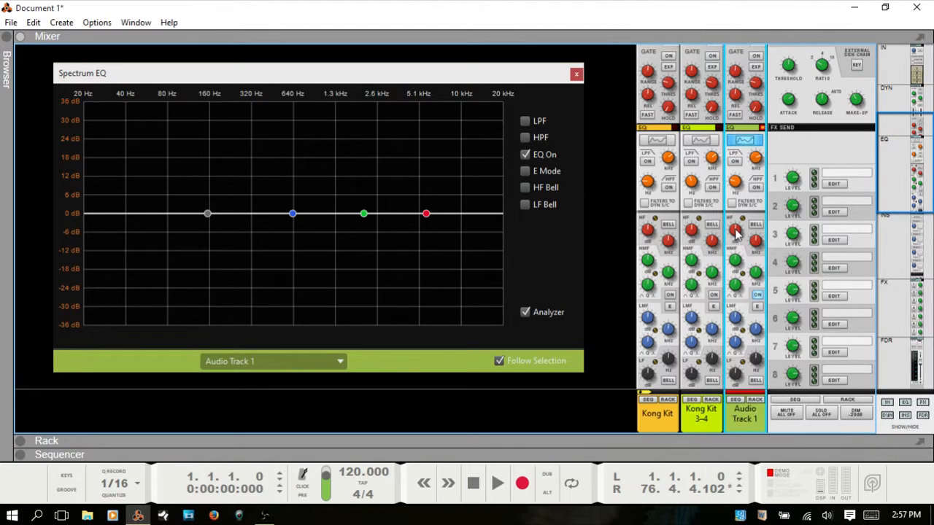
mouse_move(751, 182)
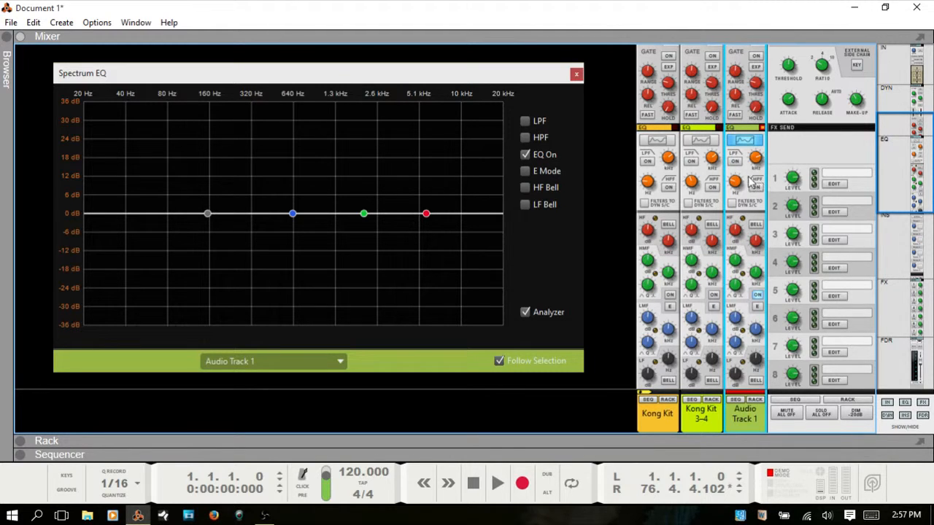
Swing the HF band gain between boost and deep cut, then park it near 0 dB at 9.47 kHz
drag(425, 213, 425, 199)
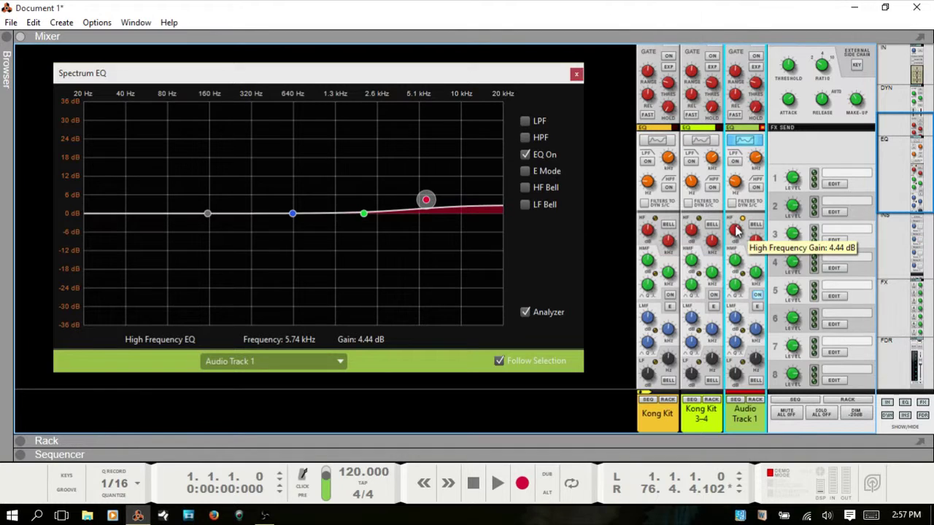
drag(426, 198, 425, 173)
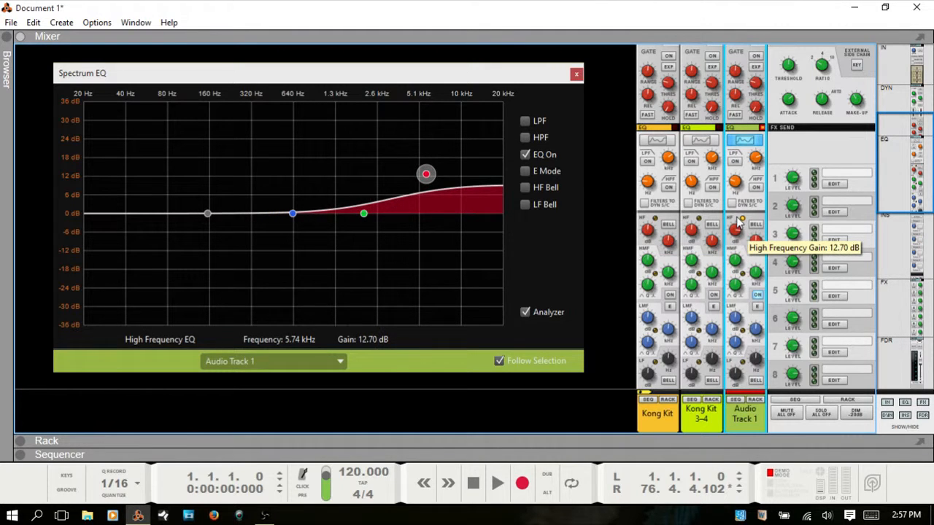
drag(425, 174, 425, 225)
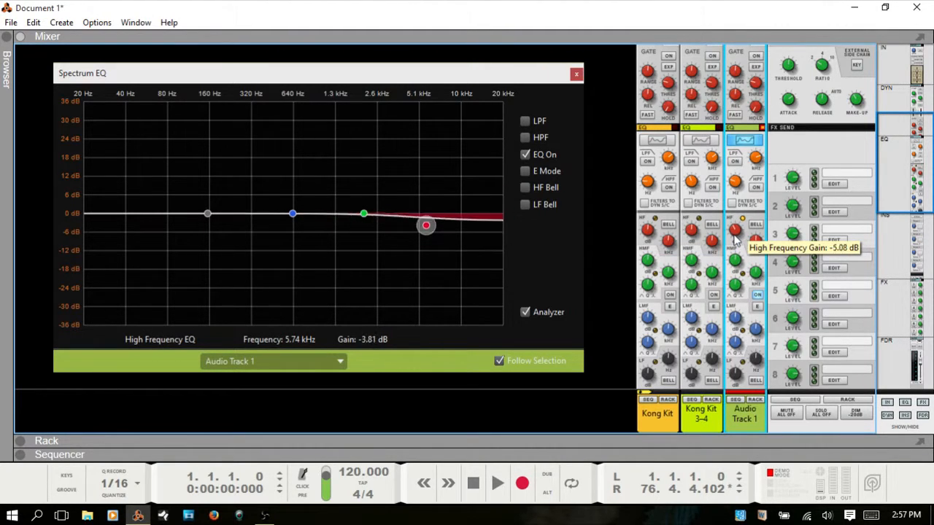
drag(426, 225, 426, 215)
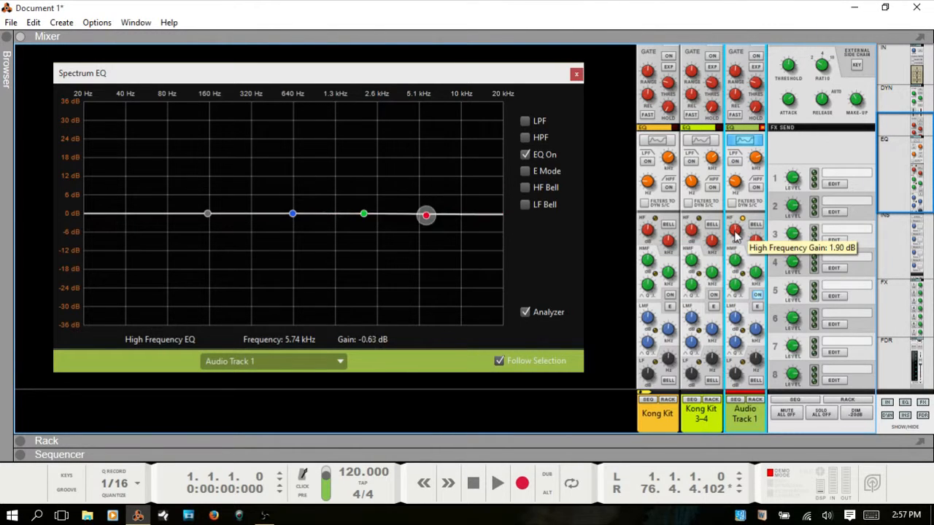
drag(426, 215, 426, 257)
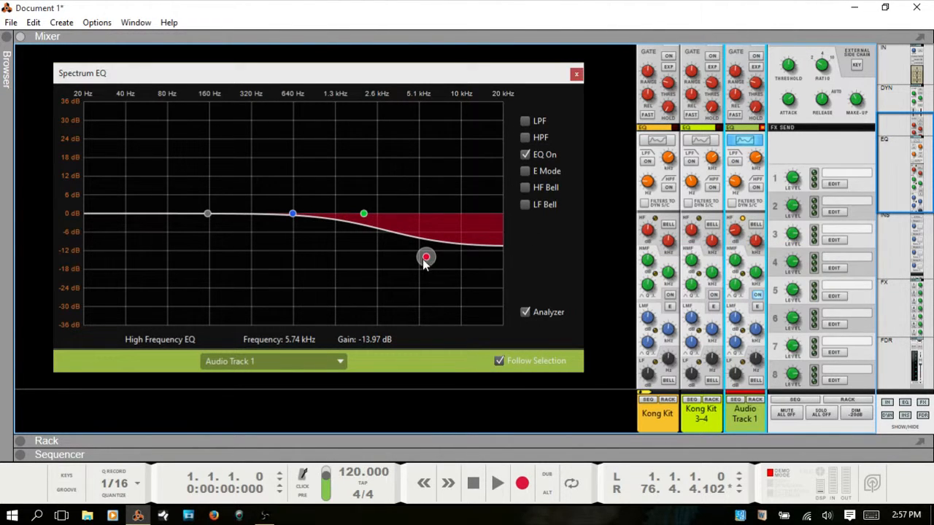
drag(426, 257, 438, 189)
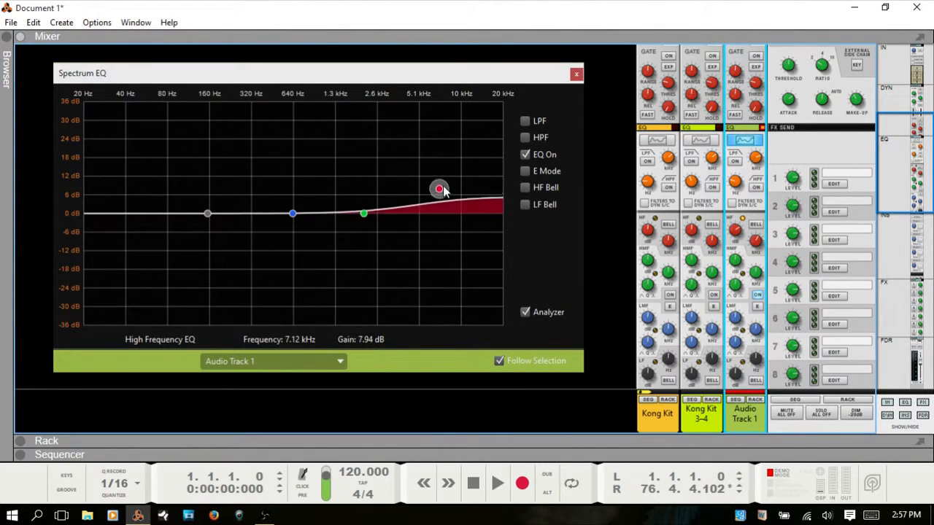
drag(439, 189, 443, 216)
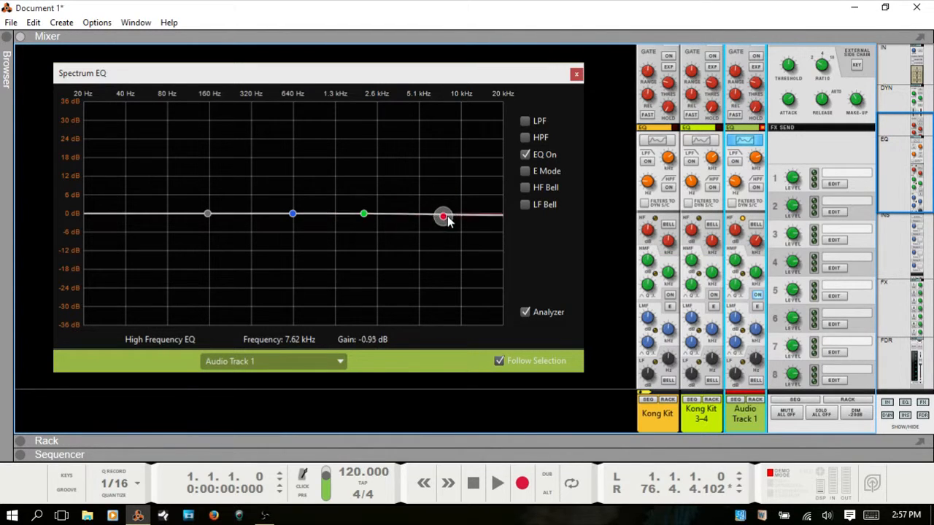
drag(443, 216, 447, 219)
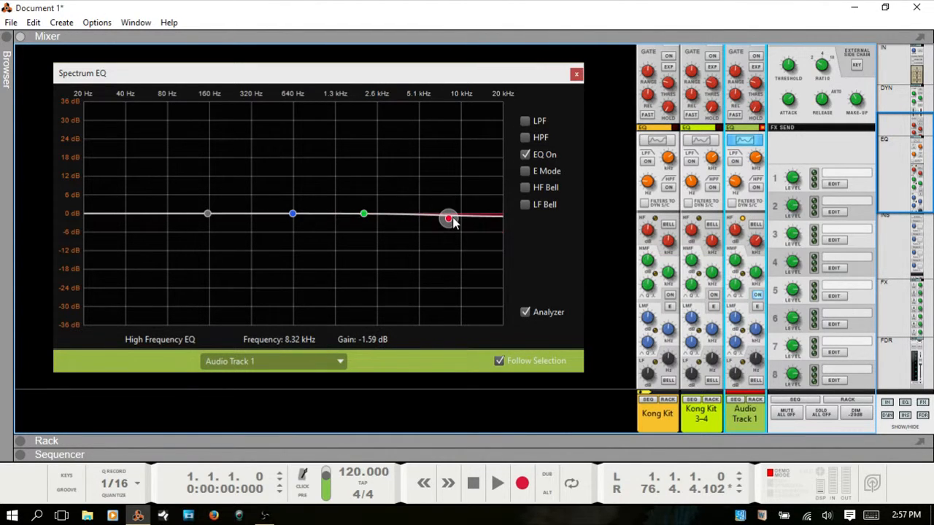
drag(448, 218, 456, 213)
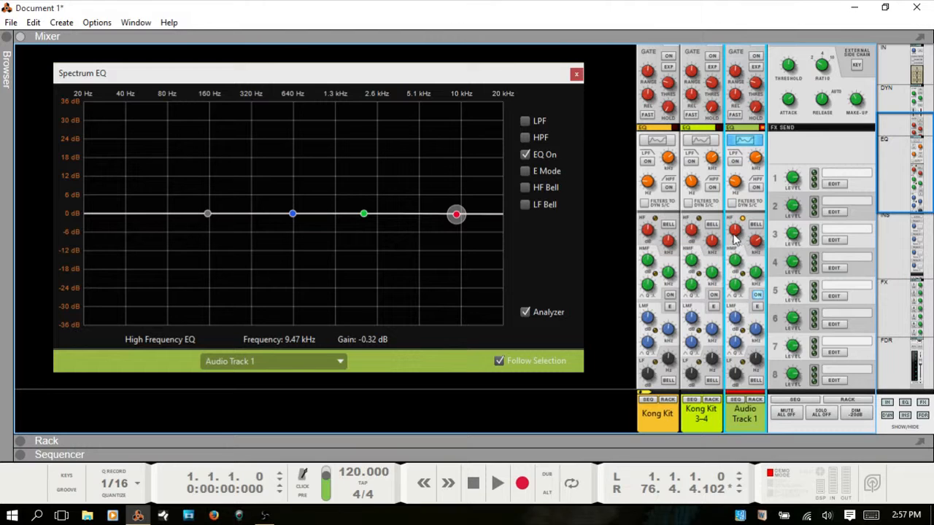
mouse_move(465, 228)
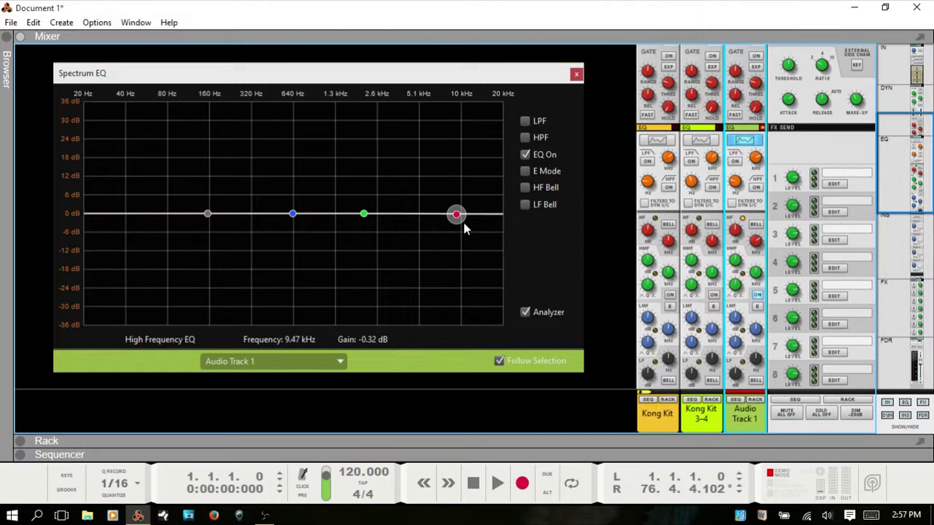
Boost the HF node, sweep it between 4.15 and 13.28 kHz, and settle at 11.83 kHz, +6.35 dB
drag(456, 214, 454, 179)
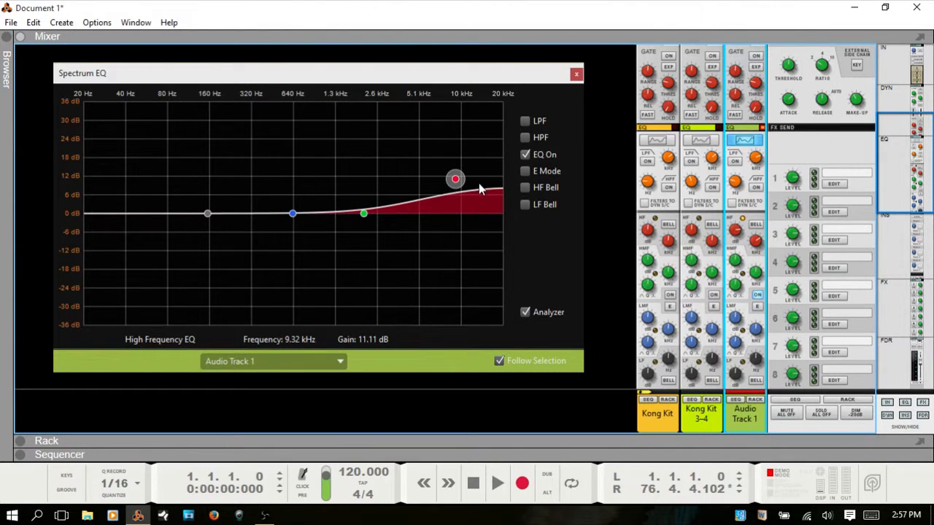
mouse_move(765, 243)
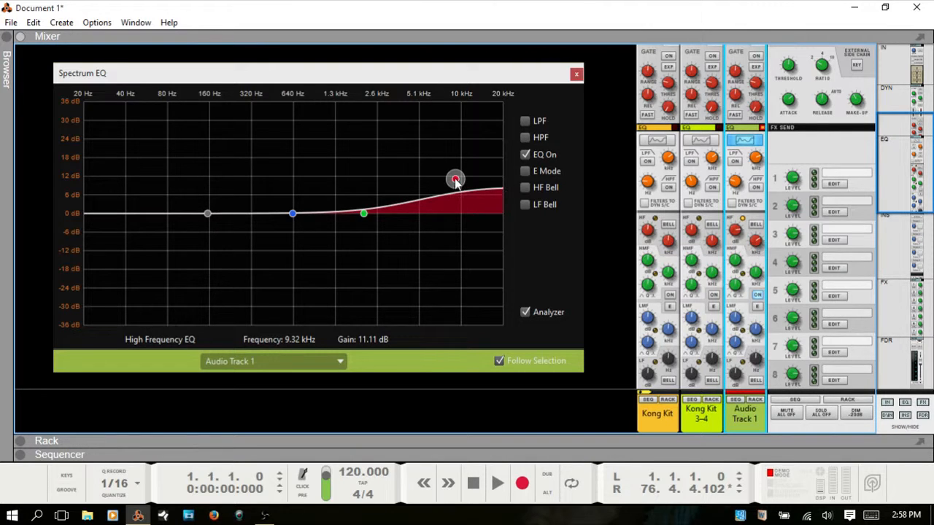
drag(456, 179, 406, 181)
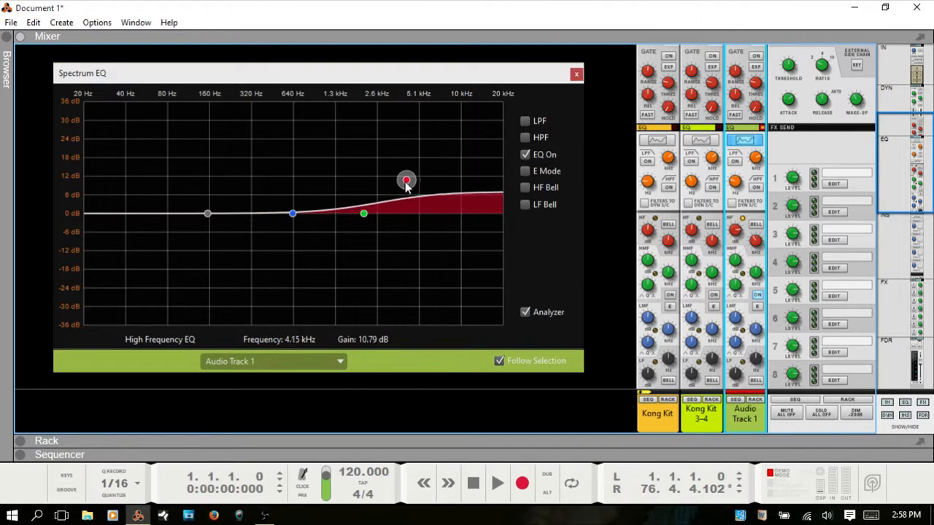
drag(407, 180, 477, 189)
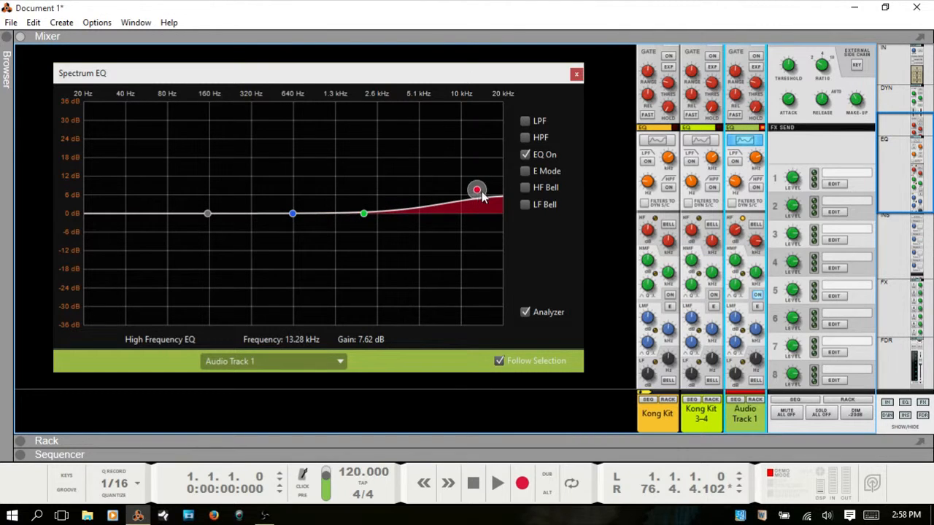
drag(476, 190, 468, 189)
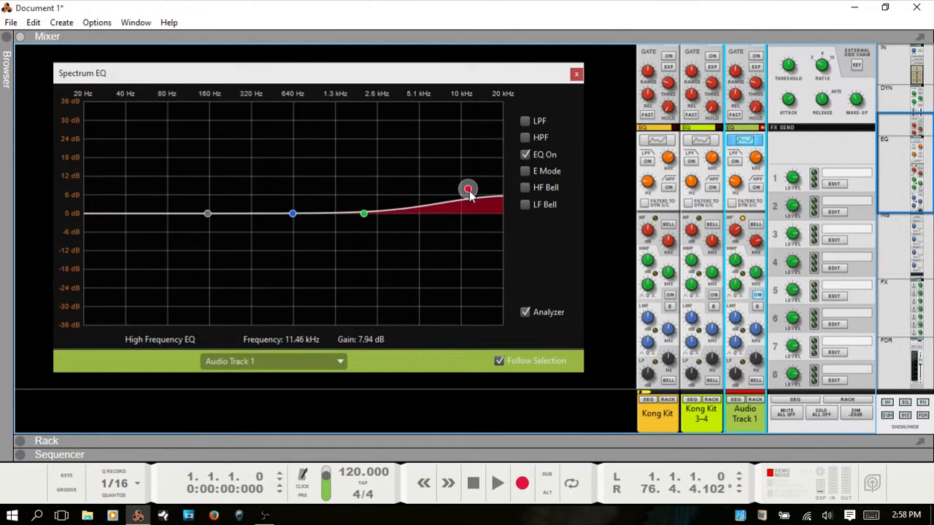
drag(468, 188, 471, 190)
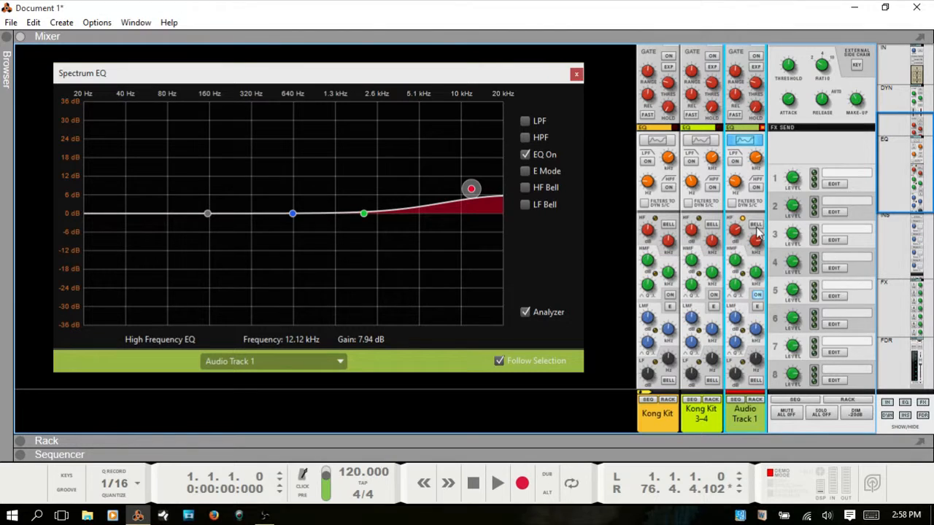
drag(470, 189, 474, 183)
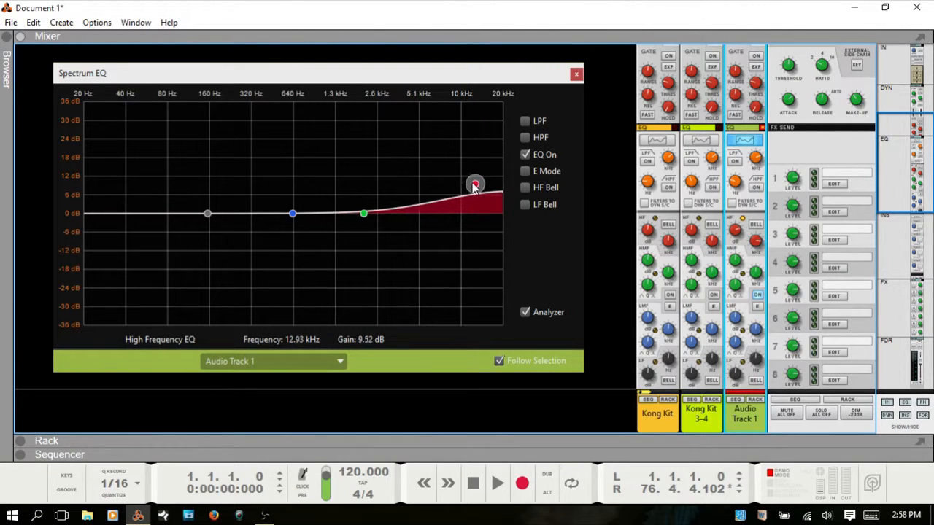
drag(474, 184, 469, 193)
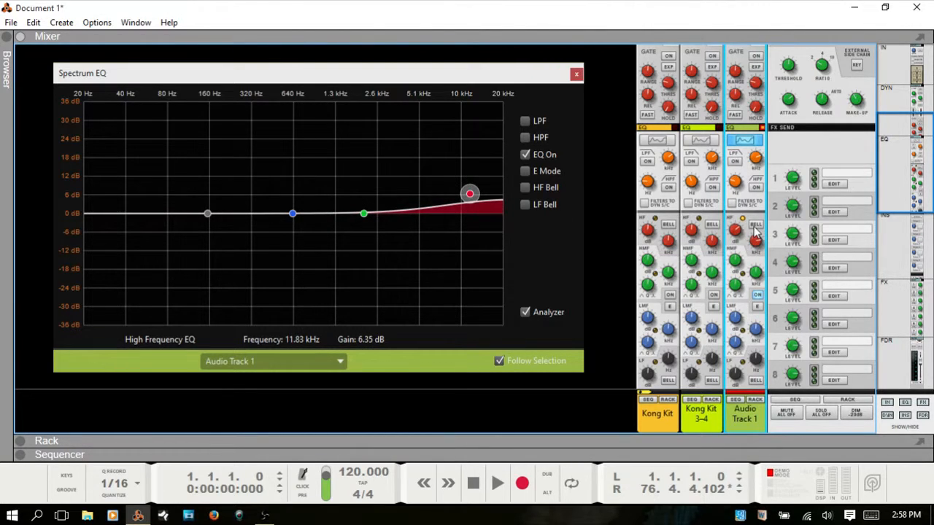
mouse_move(755, 232)
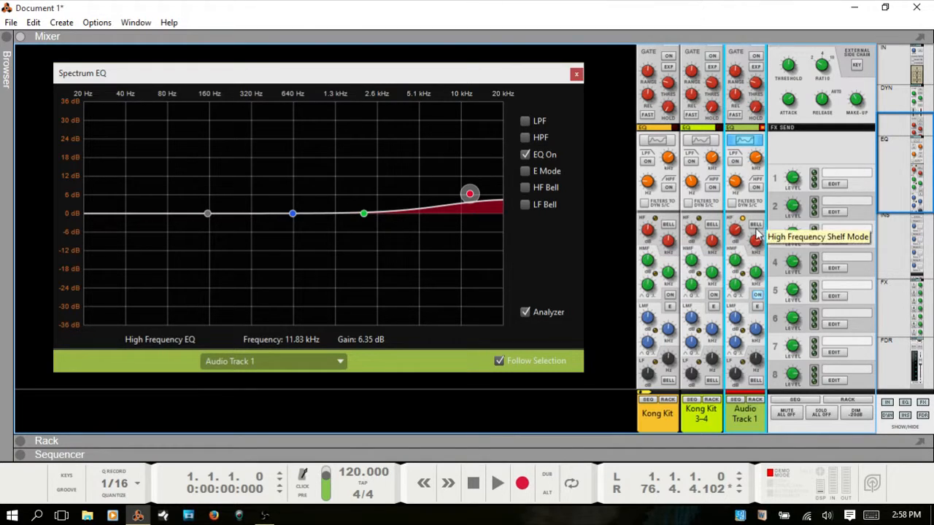
mouse_move(735, 239)
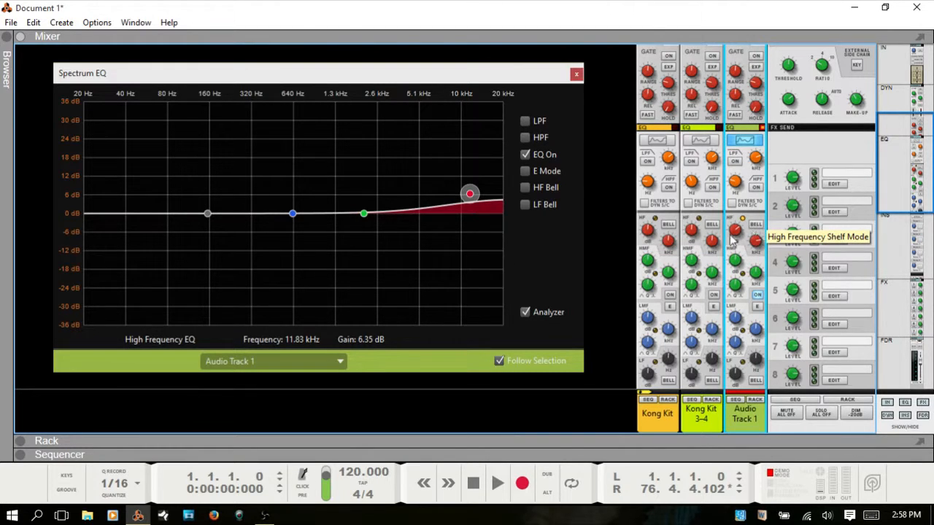
mouse_move(523, 196)
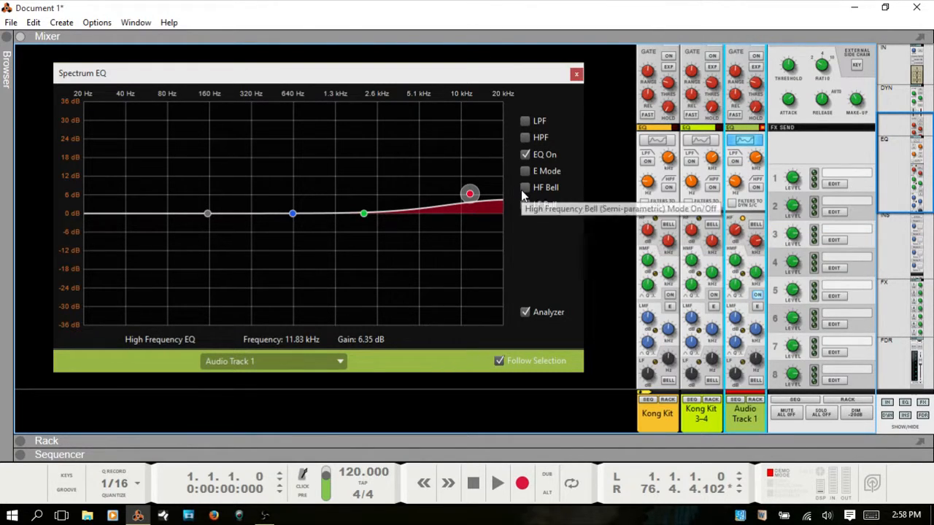
Switch the high band to a bell and sweep it between boosts and cuts near 8–11 kHz
click(524, 188)
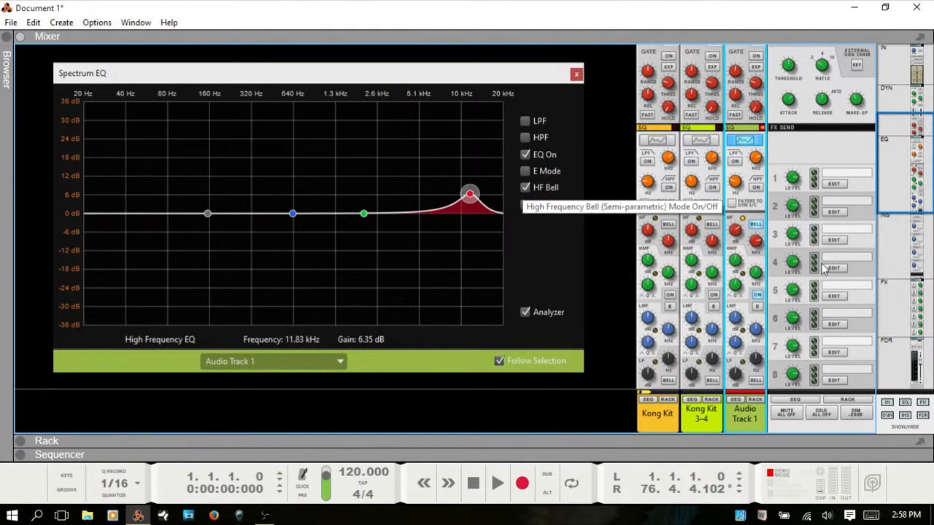
mouse_move(458, 228)
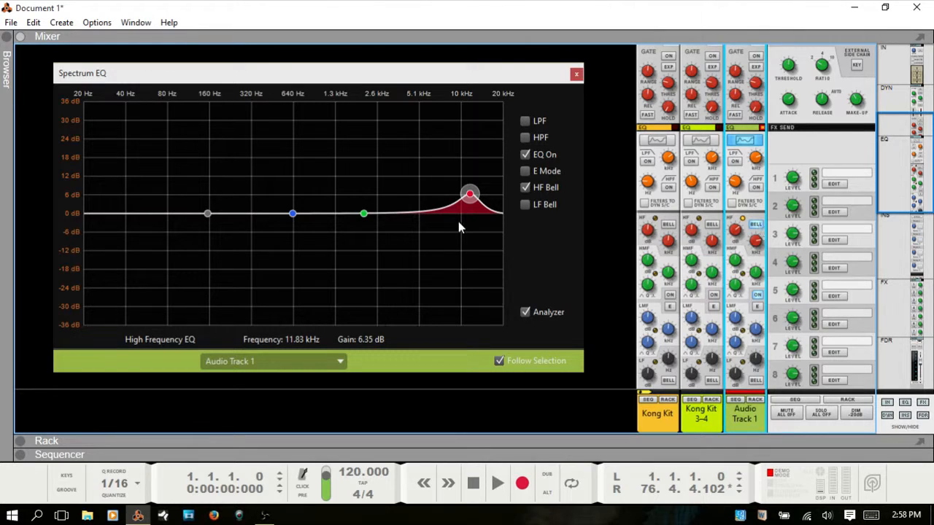
drag(470, 194, 467, 159)
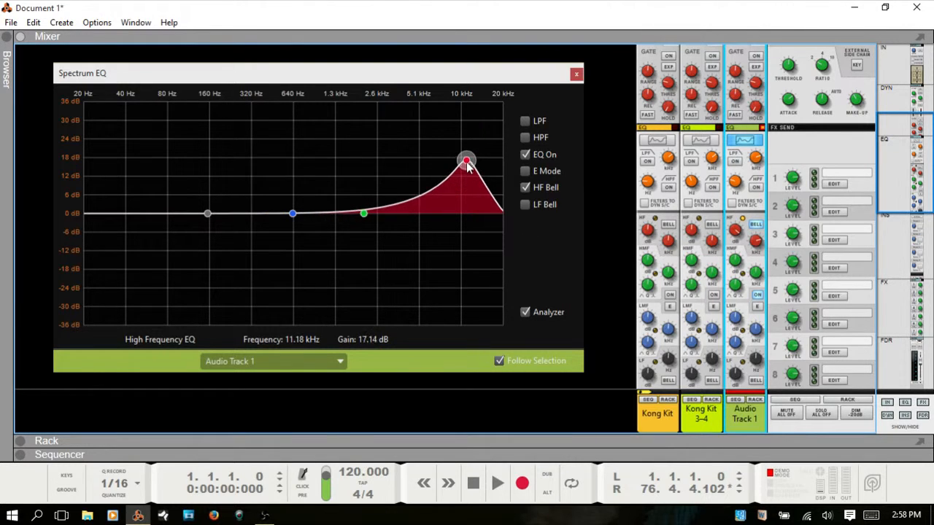
drag(467, 159, 463, 267)
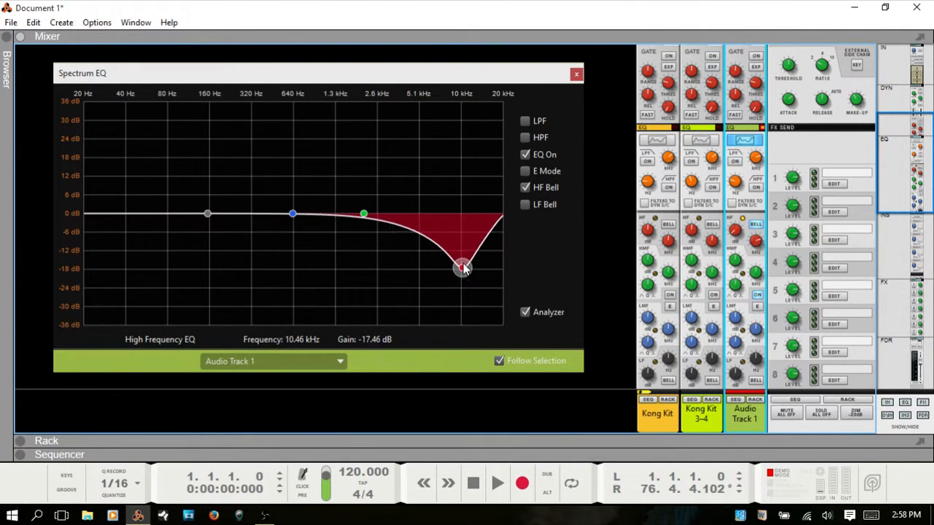
drag(463, 268, 458, 175)
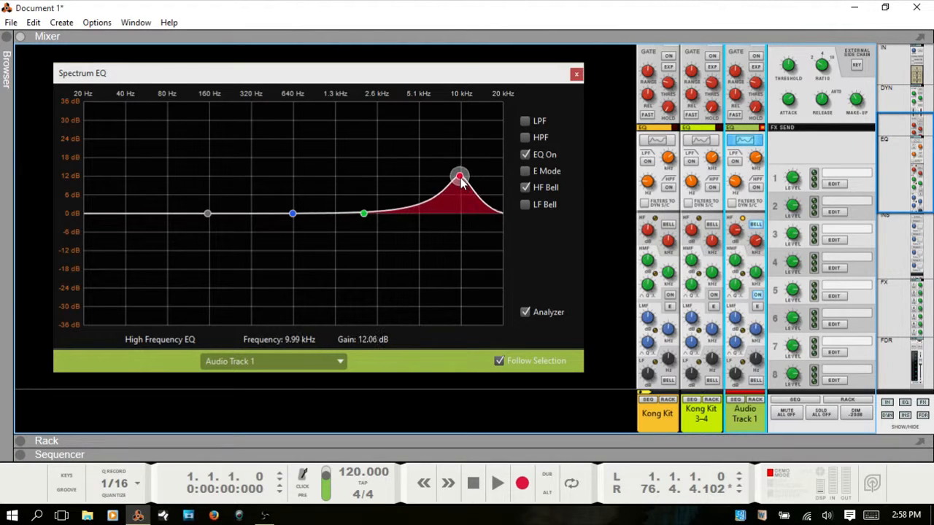
drag(458, 175, 447, 179)
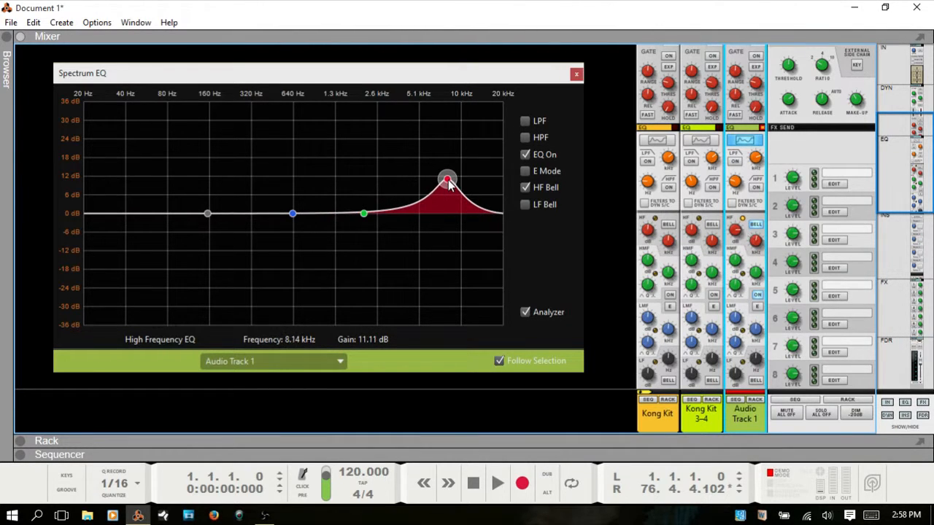
drag(447, 178, 454, 178)
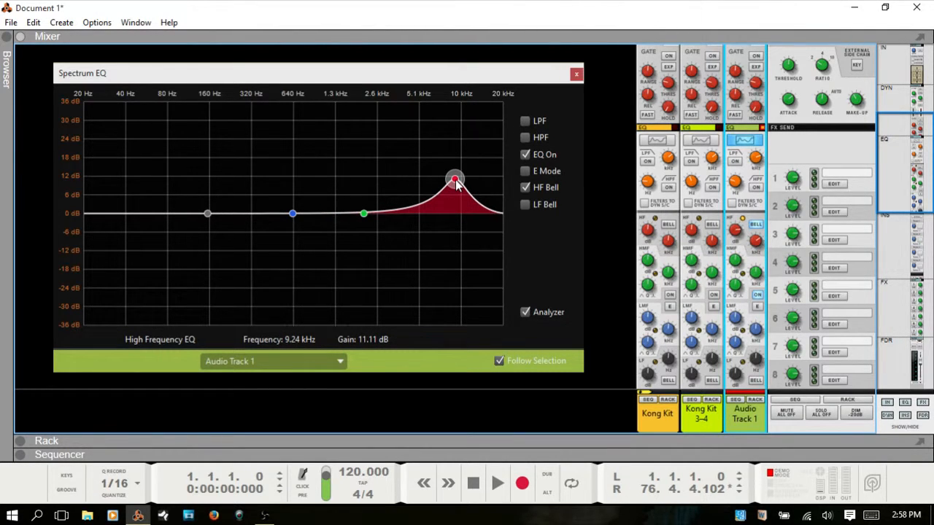
drag(455, 179, 458, 179)
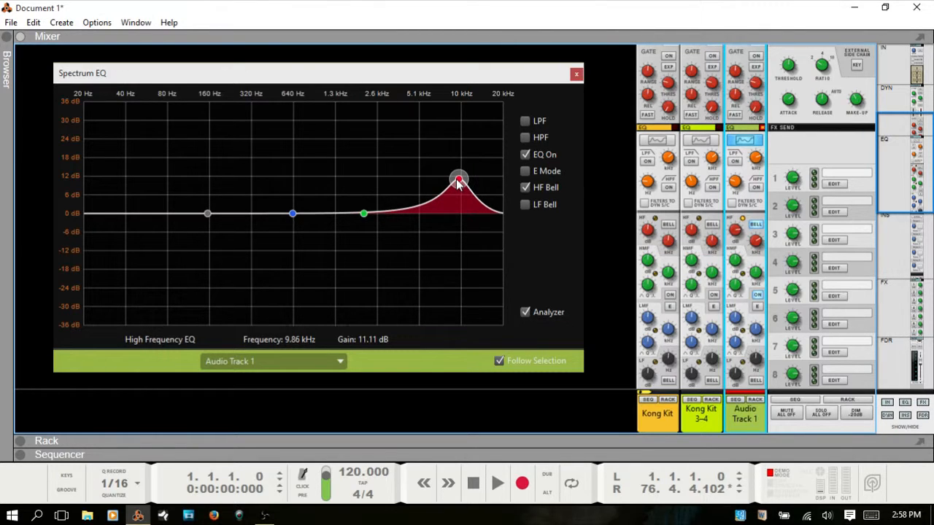
Swing the high band gain between cuts up to 14 dB and boosts, sweep 4–9.5 kHz, then flatten it
drag(458, 179, 457, 197)
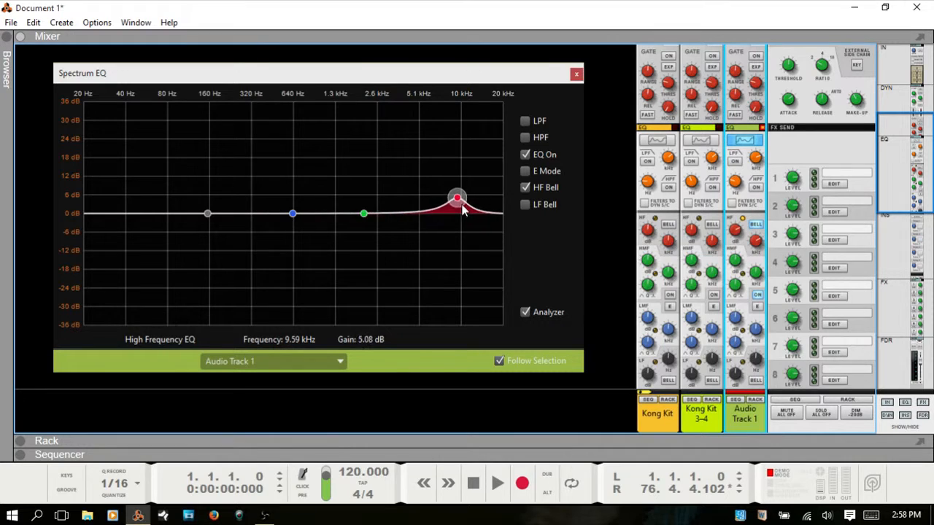
drag(456, 197, 457, 239)
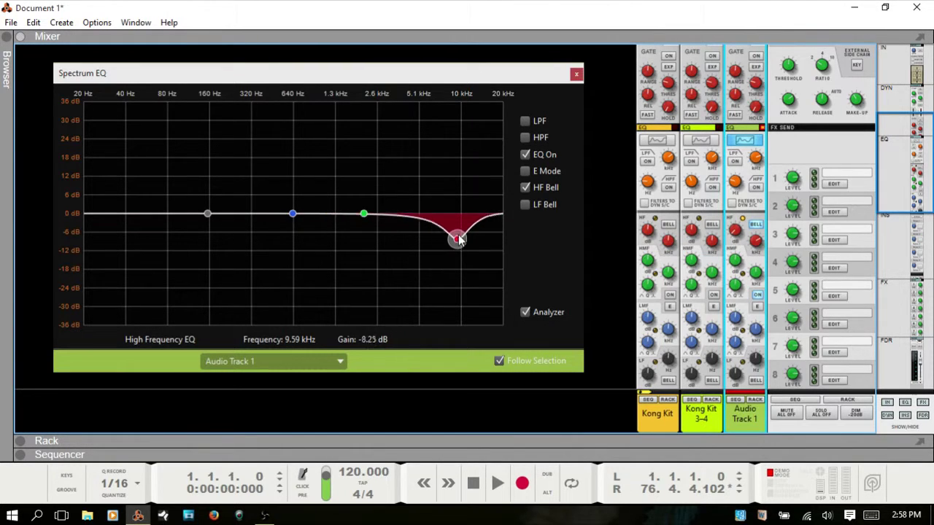
drag(457, 239, 457, 196)
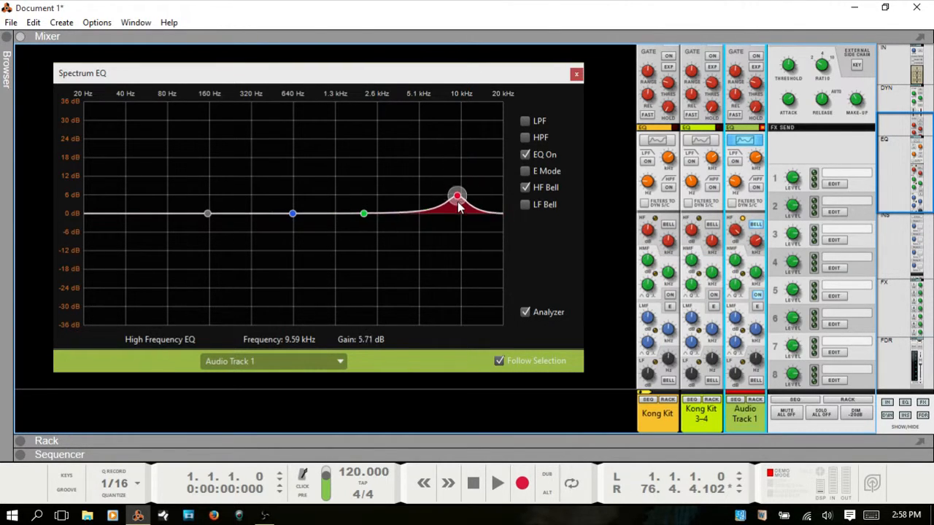
drag(457, 195, 456, 257)
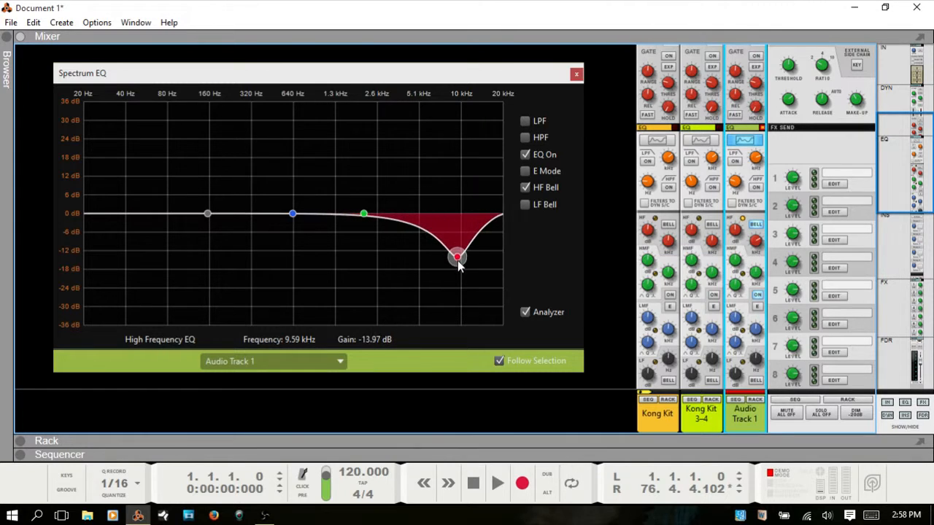
drag(457, 257, 457, 215)
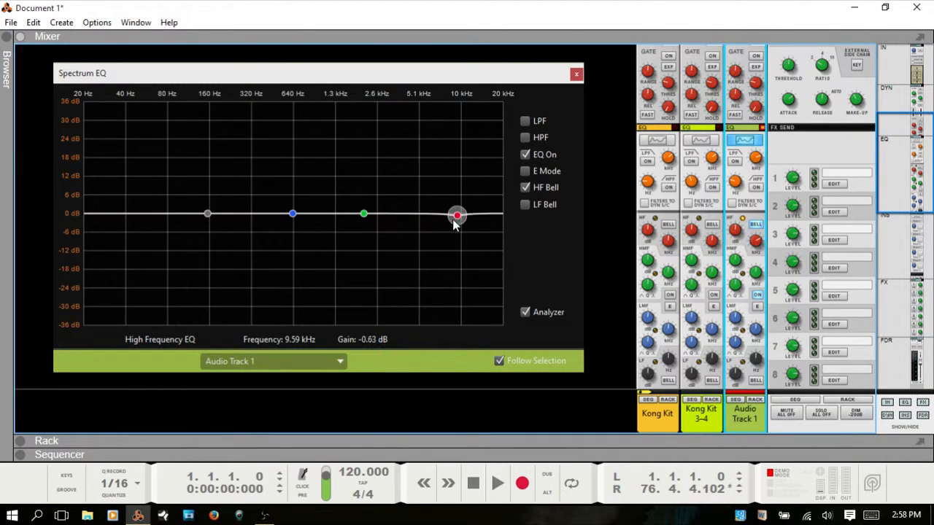
drag(457, 215, 456, 203)
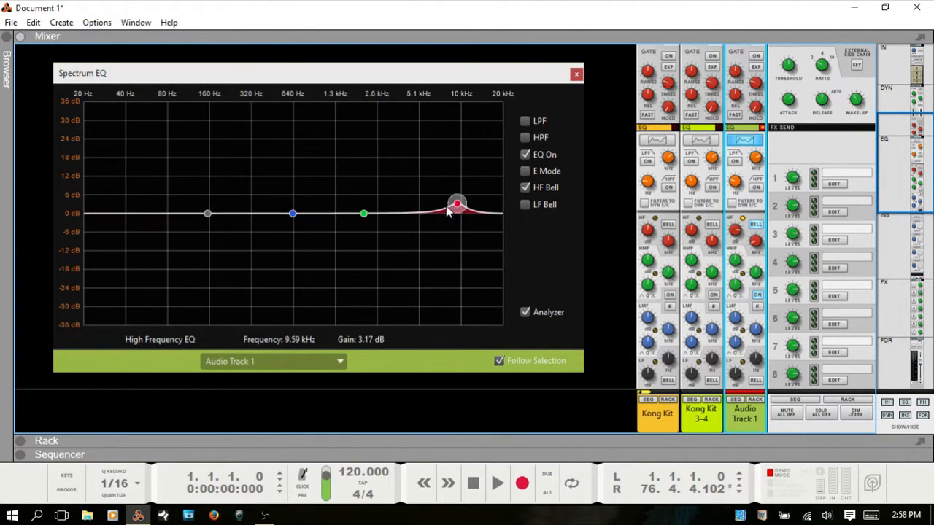
drag(456, 203, 407, 175)
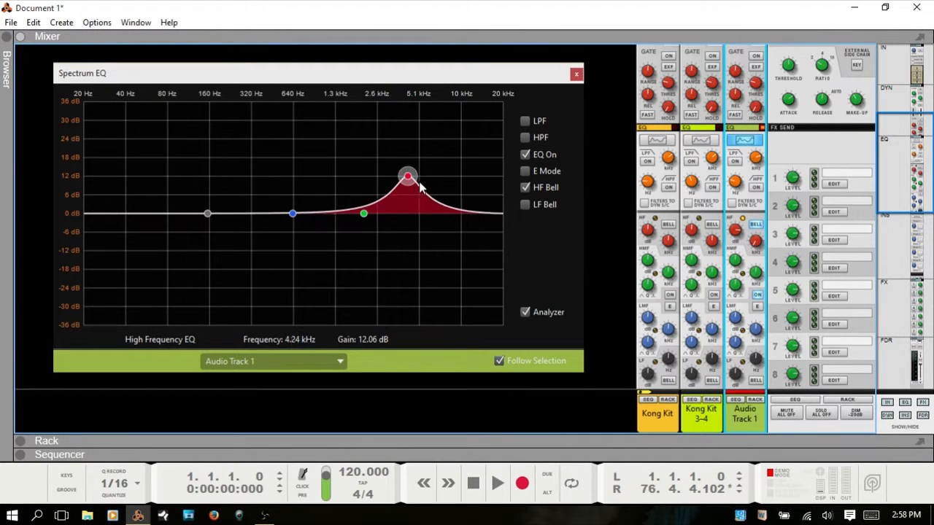
drag(407, 176, 456, 176)
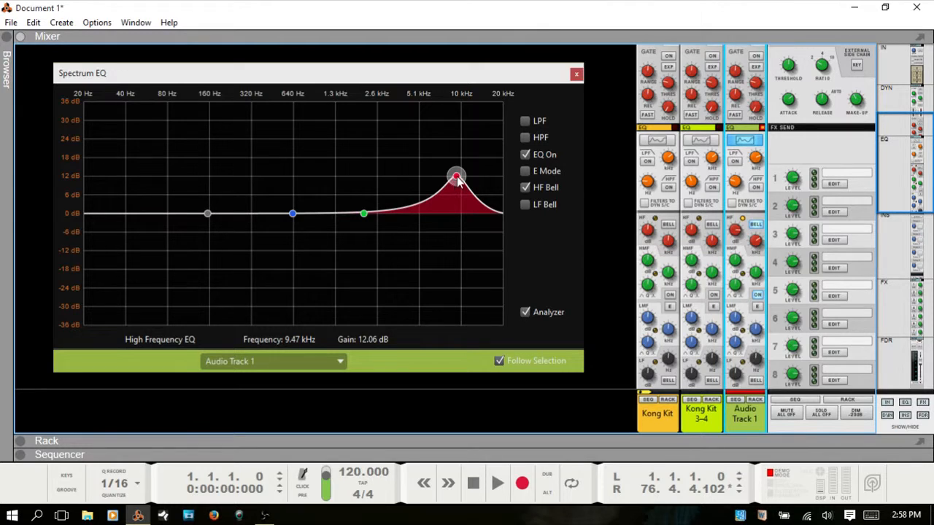
drag(456, 176, 456, 213)
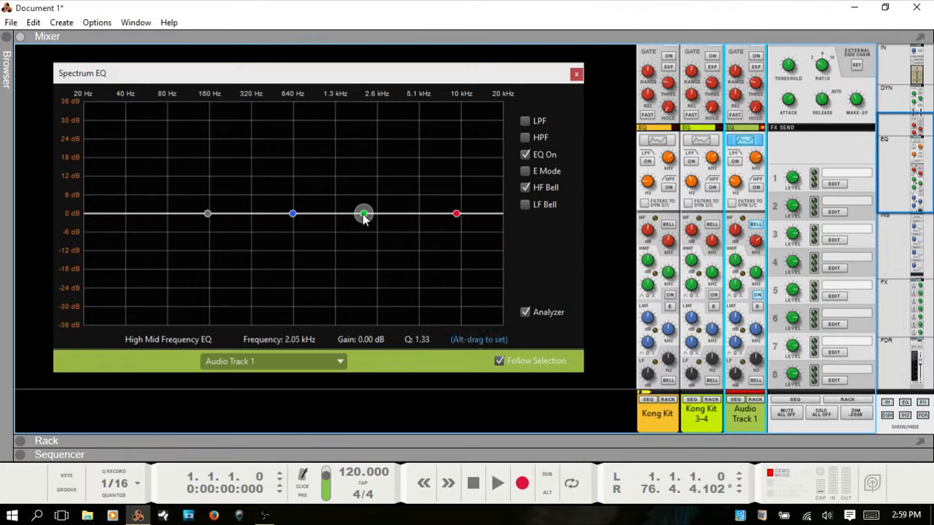
mouse_move(734, 266)
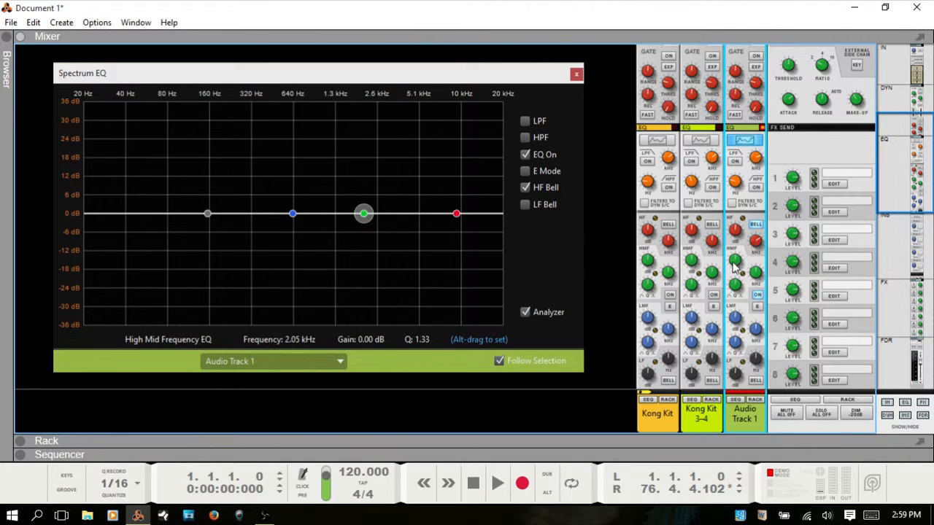
Settle the high-mid band into a 4.44 dB cut at 2.58 kHz and widen its Q to 0.70
drag(735, 263, 735, 256)
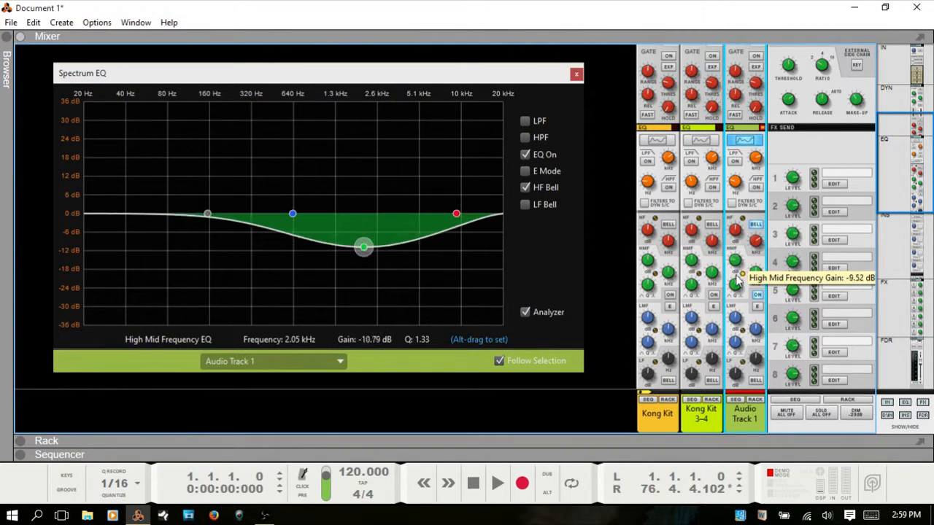
drag(363, 246, 363, 194)
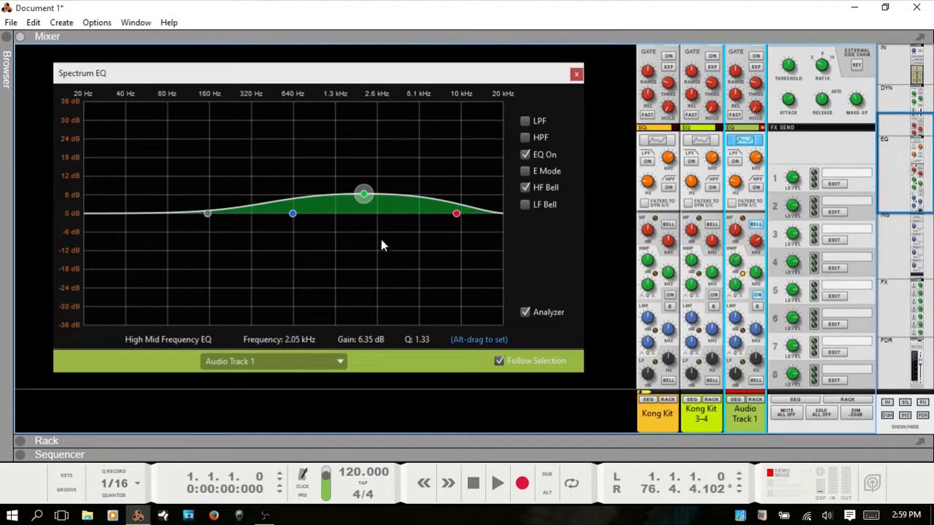
drag(364, 193, 368, 200)
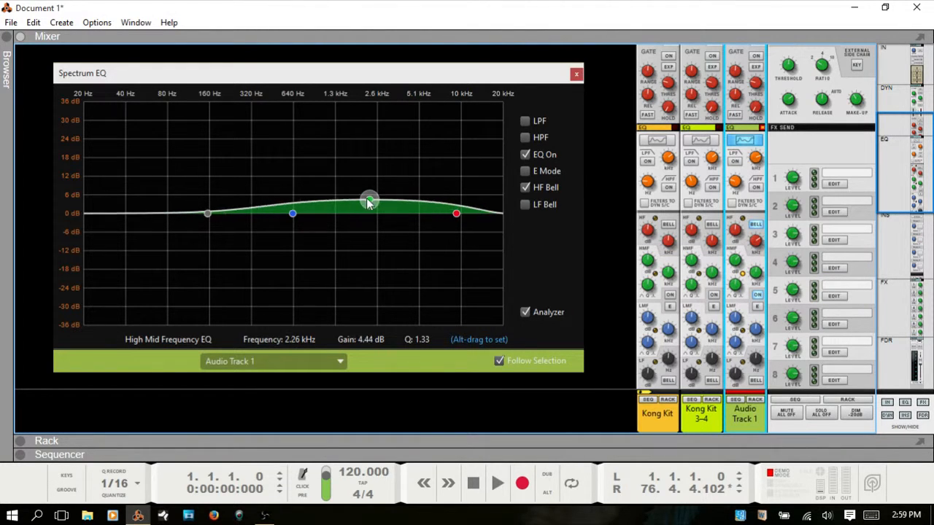
drag(368, 200, 372, 162)
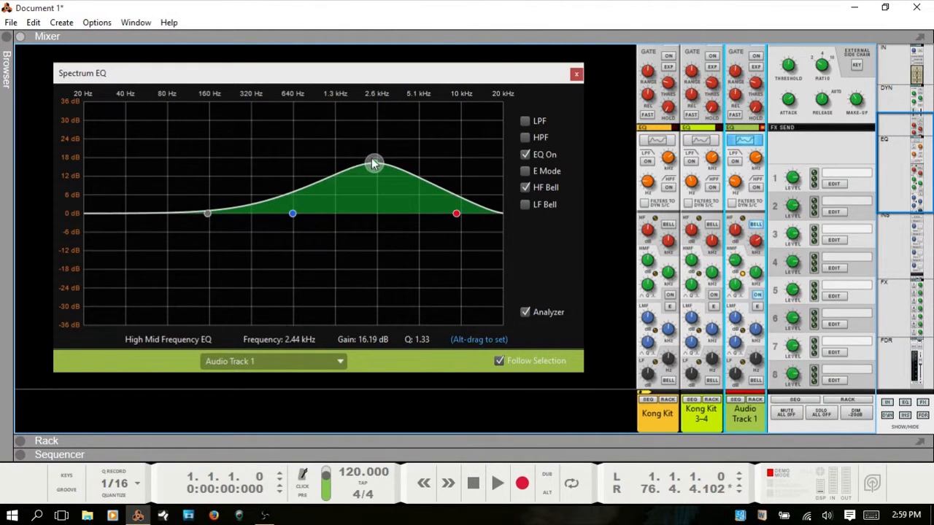
drag(373, 162, 367, 228)
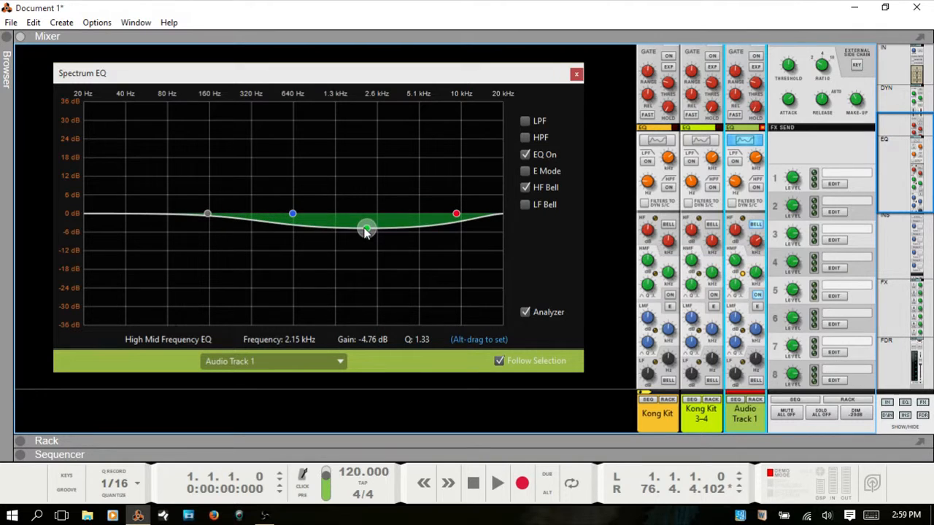
drag(364, 226, 347, 235)
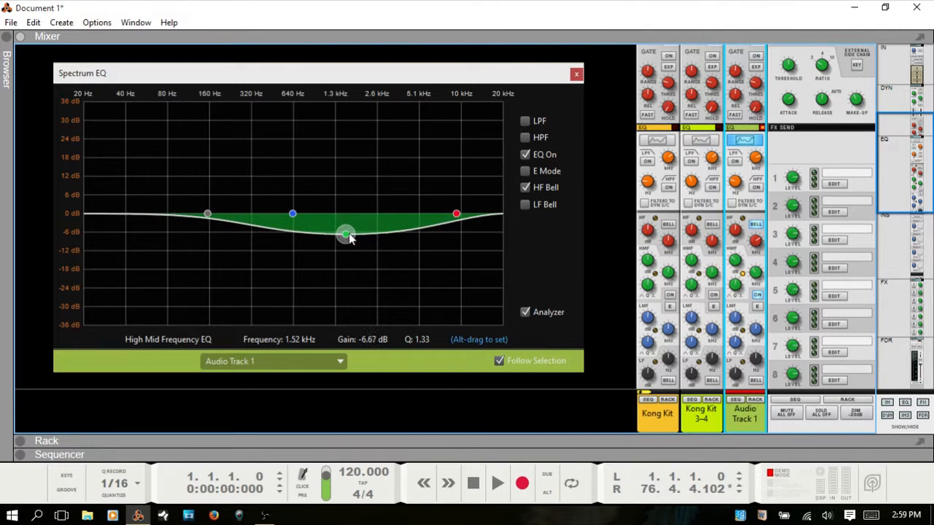
drag(346, 235, 377, 226)
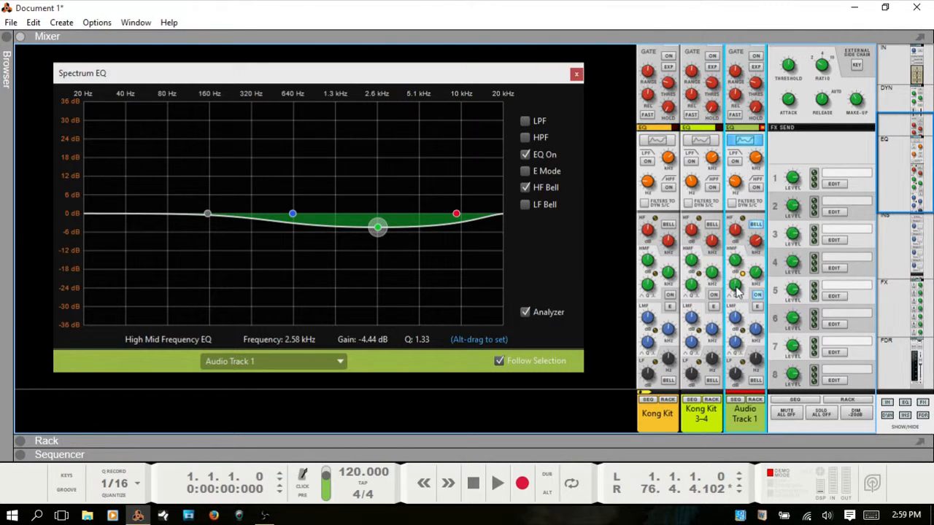
drag(734, 284, 734, 277)
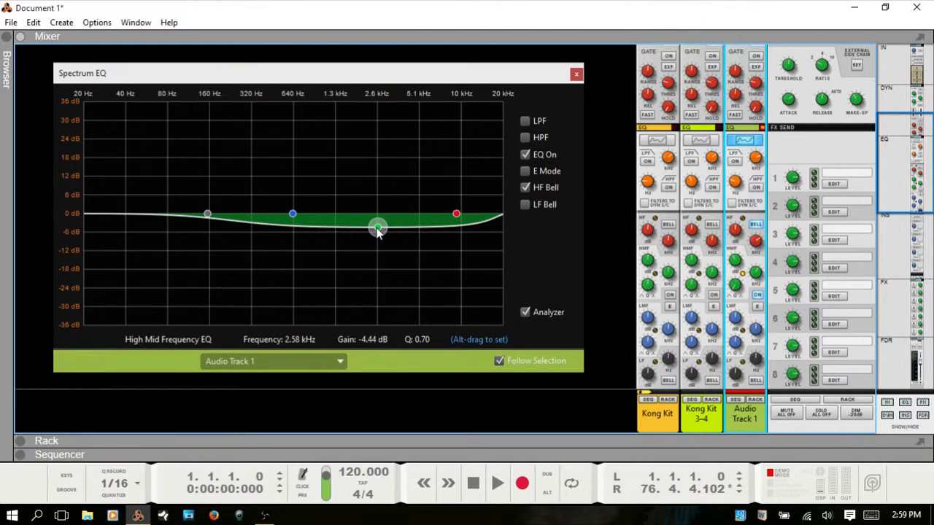
drag(378, 225, 378, 227)
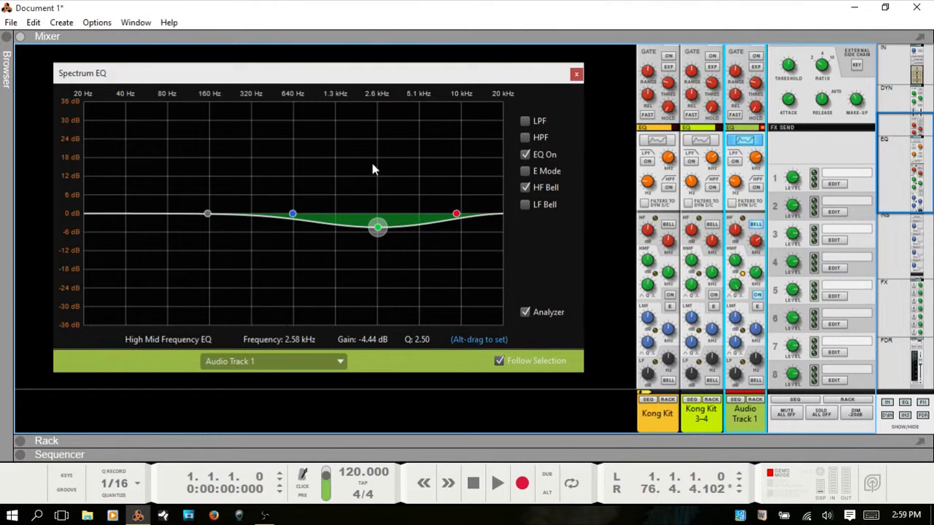
mouse_move(377, 230)
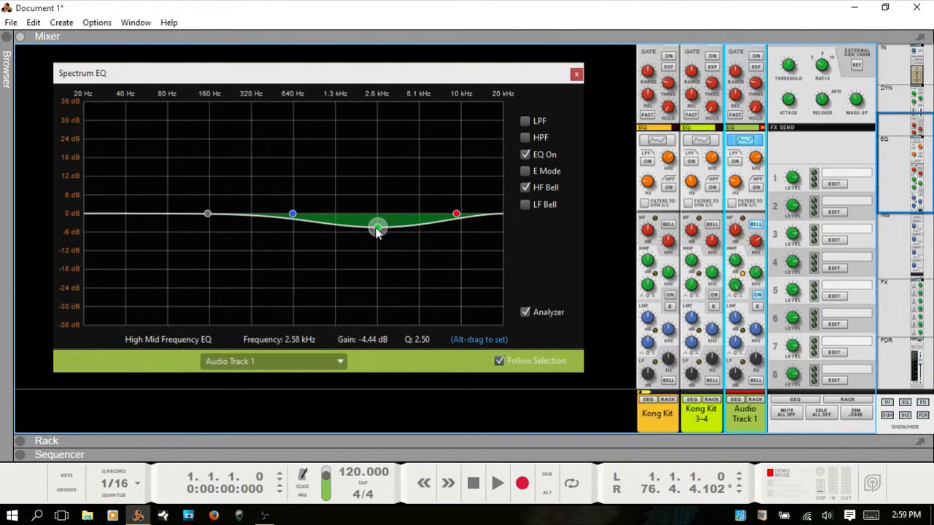
drag(377, 226, 377, 213)
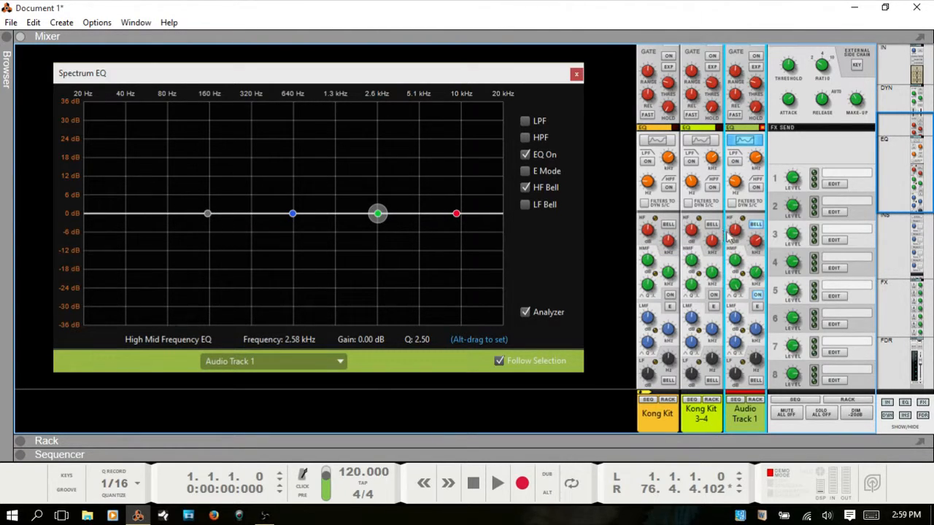
mouse_move(733, 231)
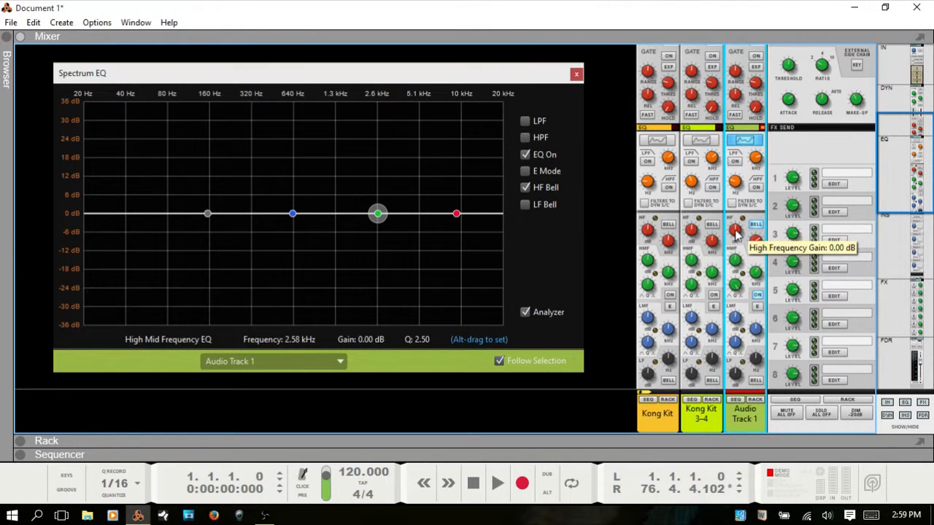
mouse_move(755, 158)
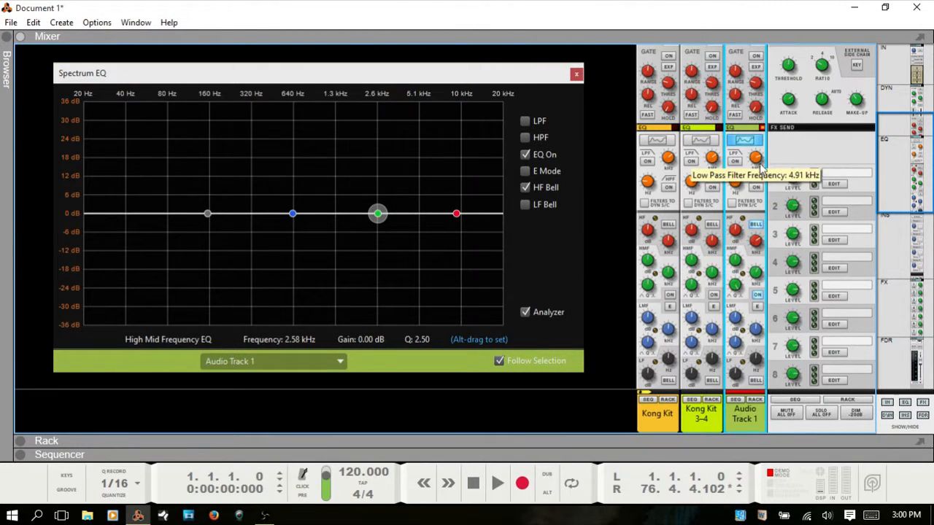
mouse_move(719, 172)
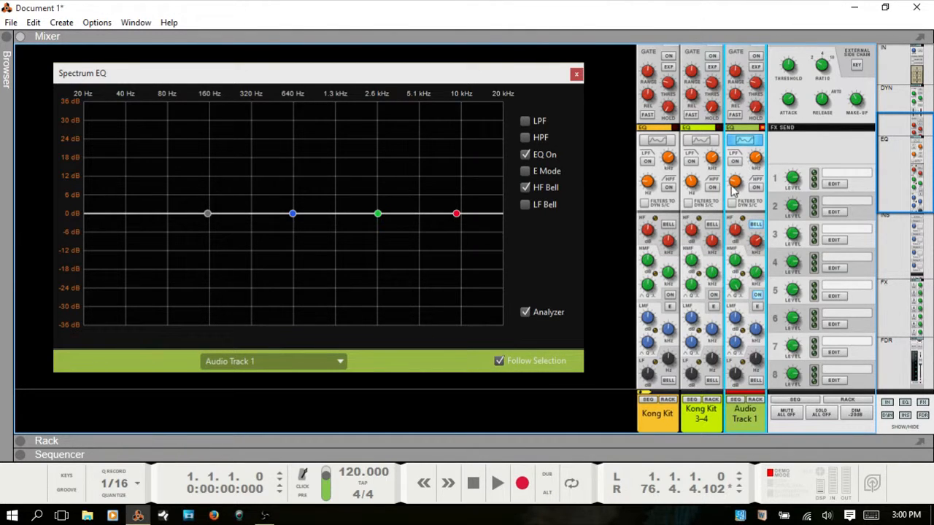
mouse_move(737, 235)
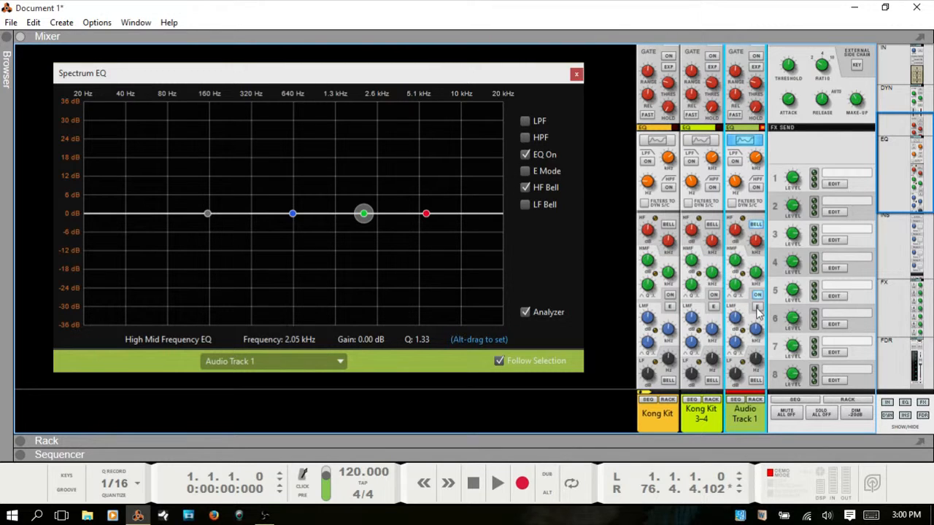
mouse_move(756, 309)
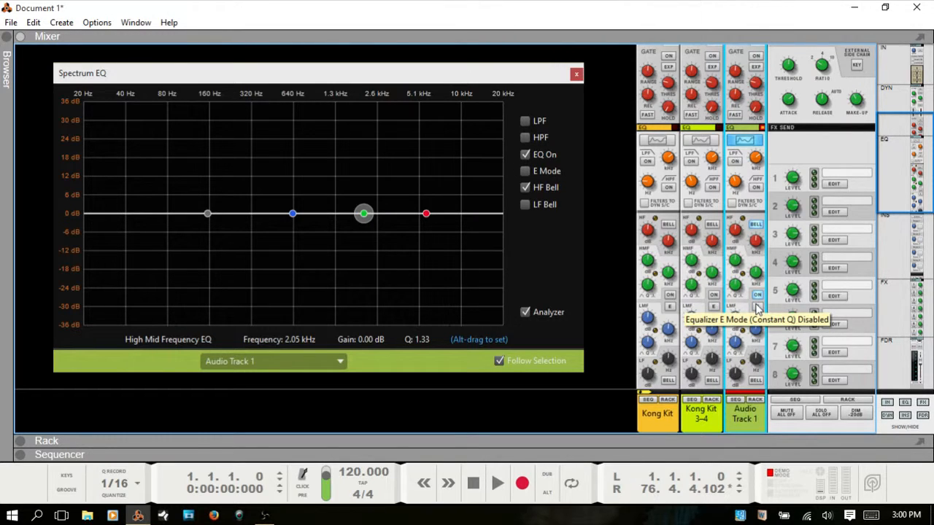
mouse_move(722, 208)
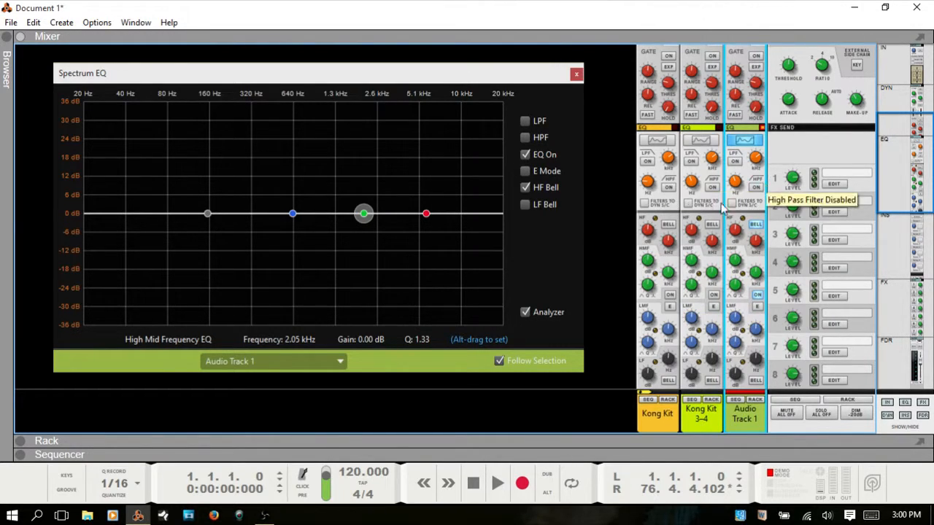
mouse_move(758, 211)
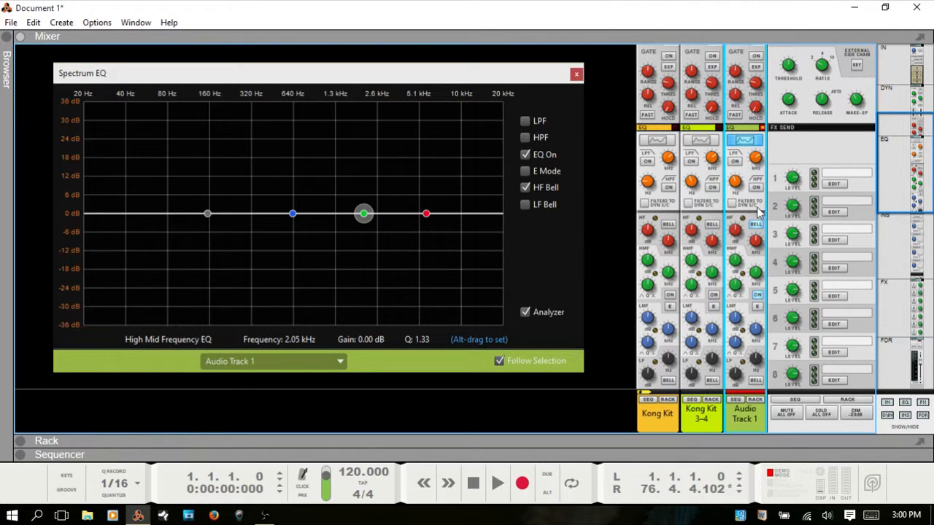
mouse_move(733, 214)
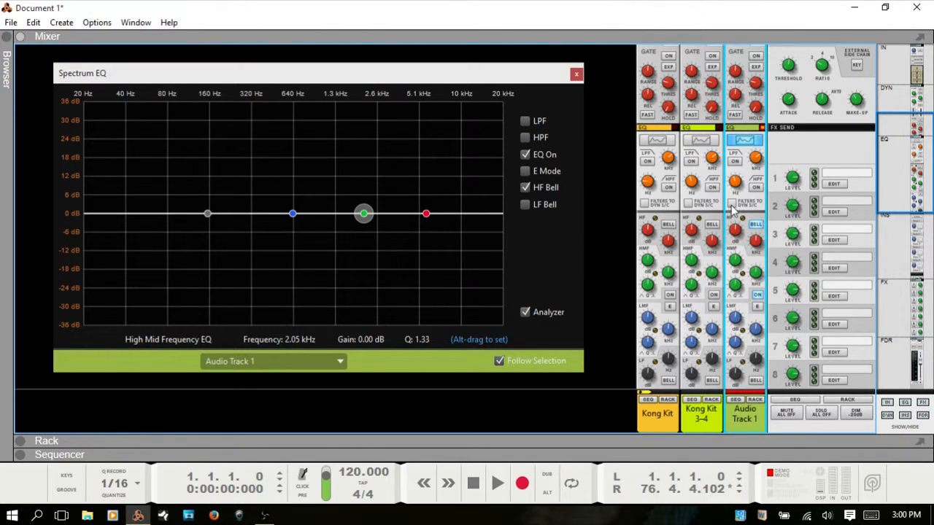
mouse_move(732, 206)
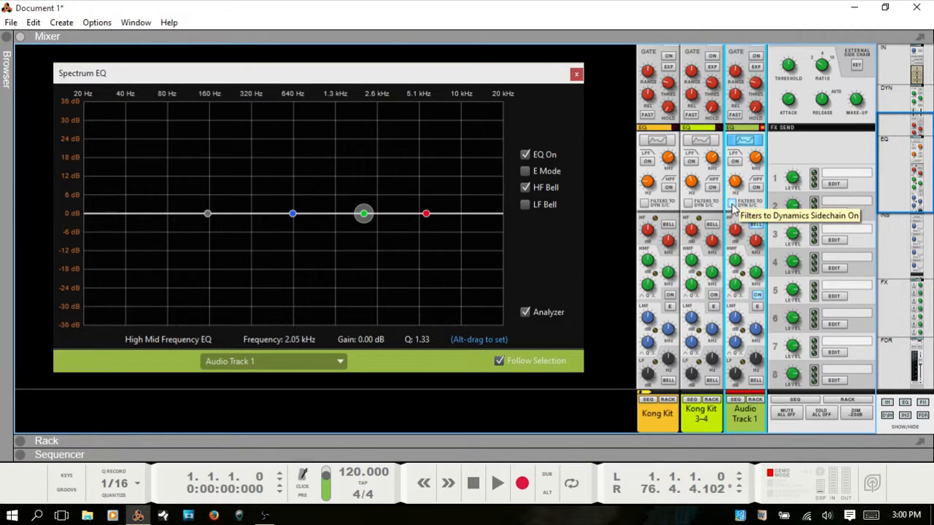
mouse_move(527, 130)
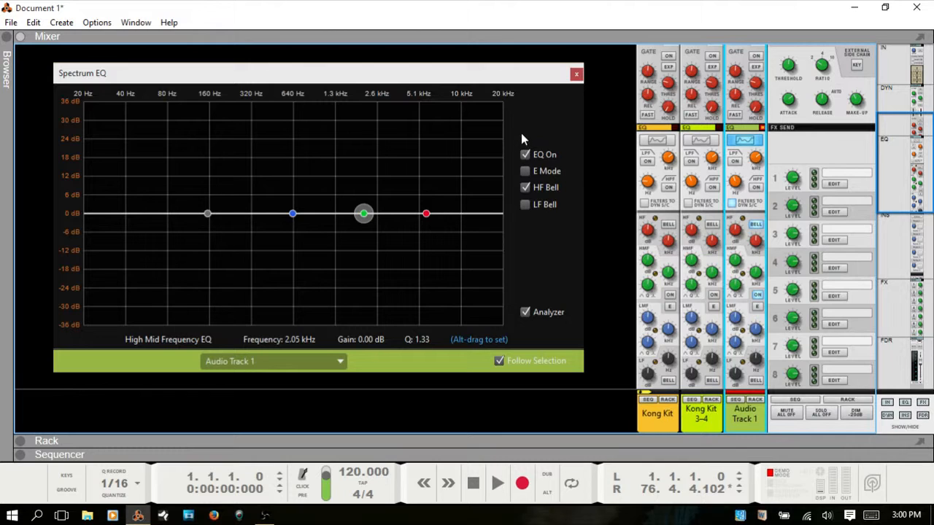
mouse_move(729, 212)
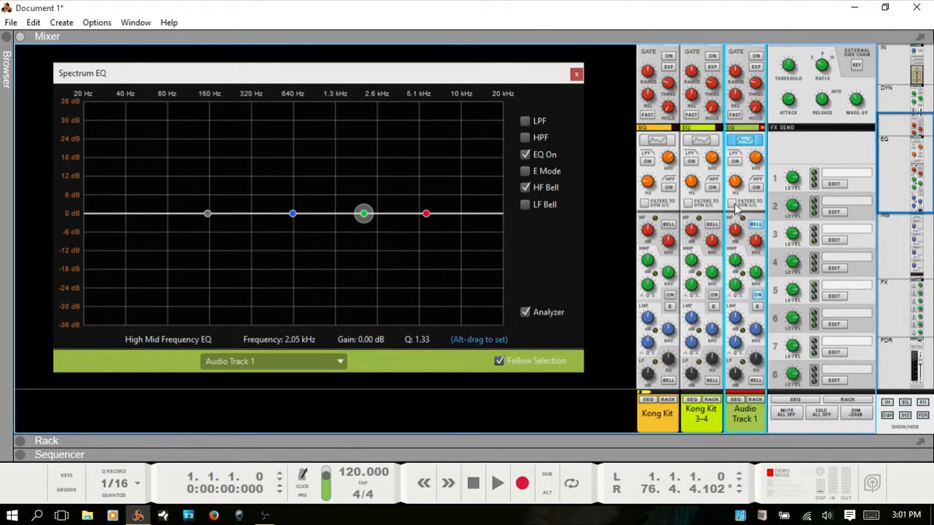
mouse_move(735, 206)
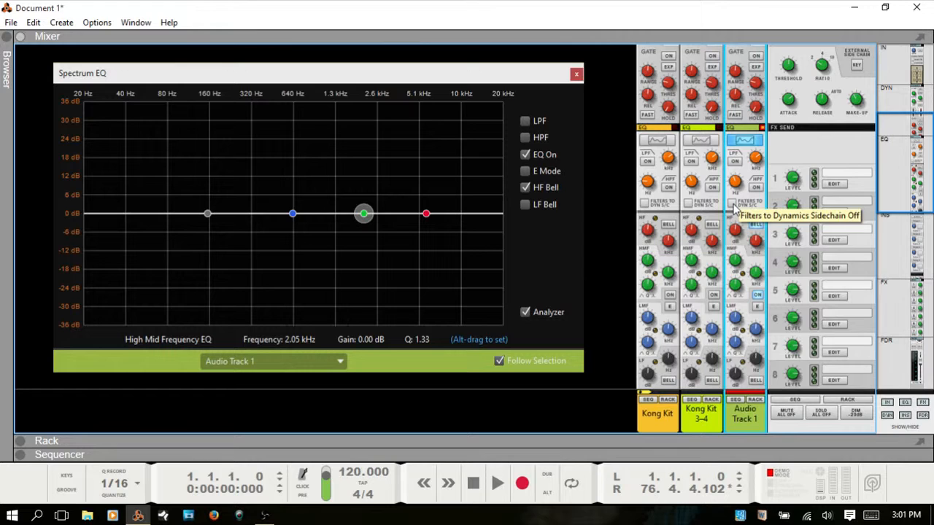
Toggle the Filters to Dynamics S/C routing back off on Audio Track 1's strip
click(733, 205)
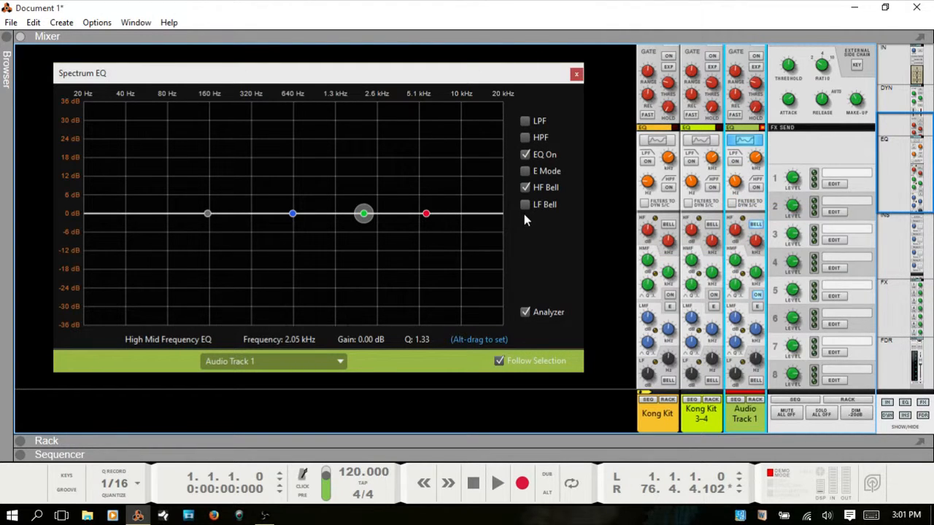
mouse_move(318, 256)
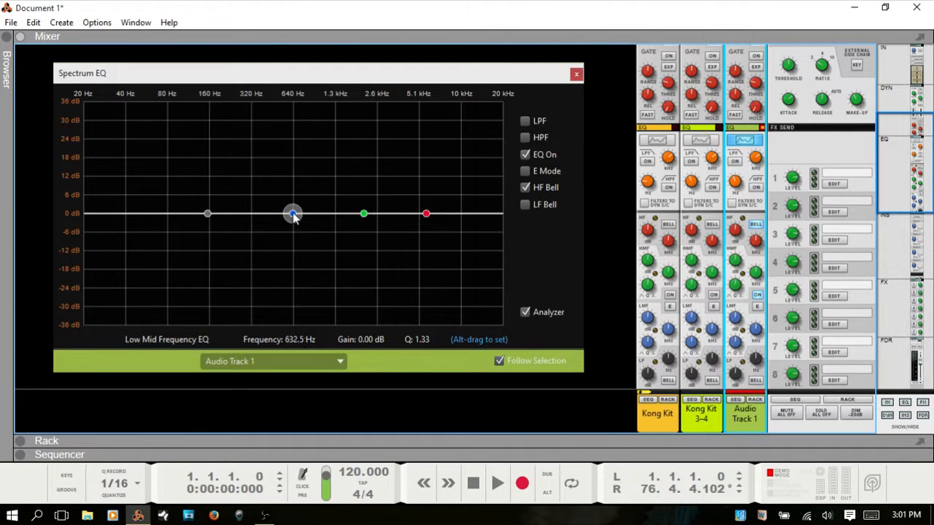
mouse_move(217, 222)
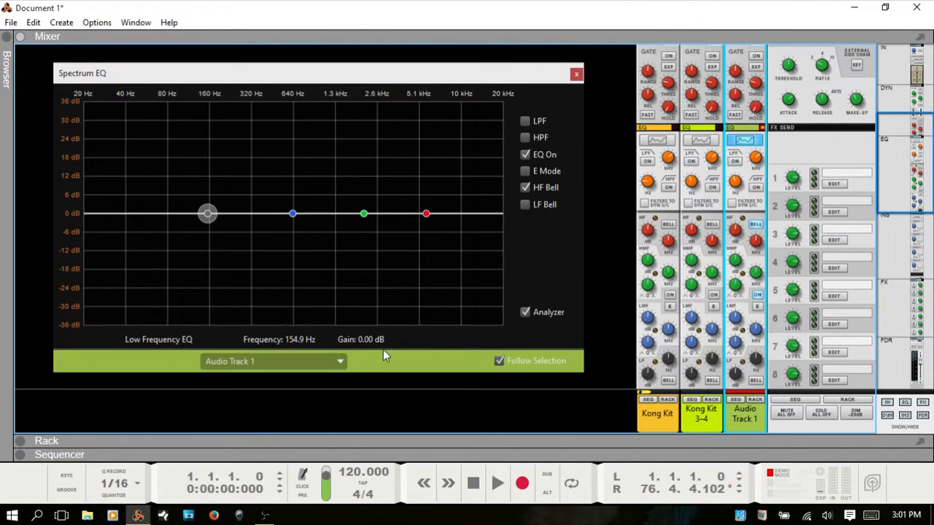
mouse_move(222, 253)
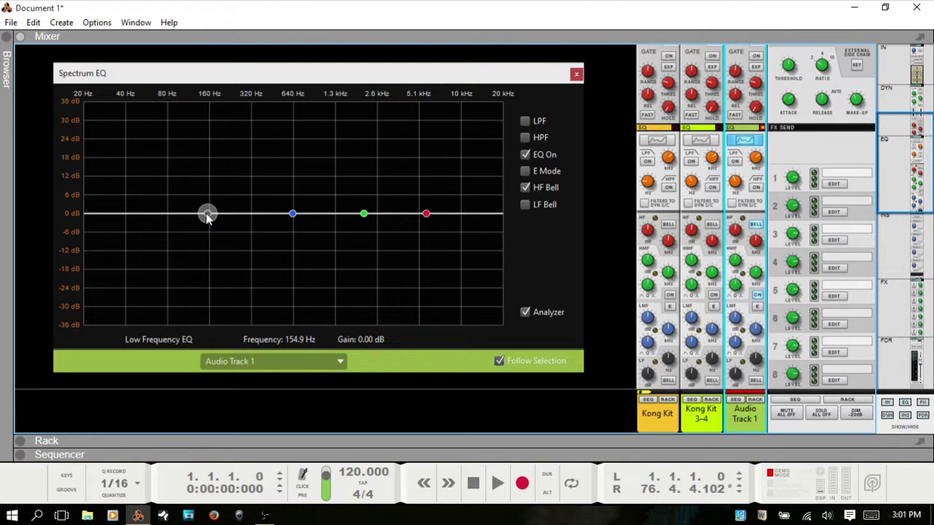
mouse_move(212, 221)
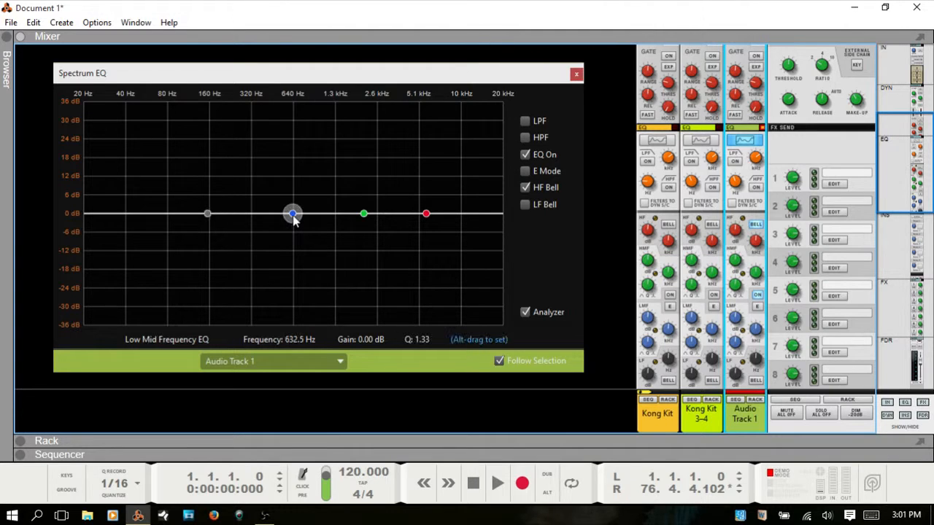
mouse_move(295, 261)
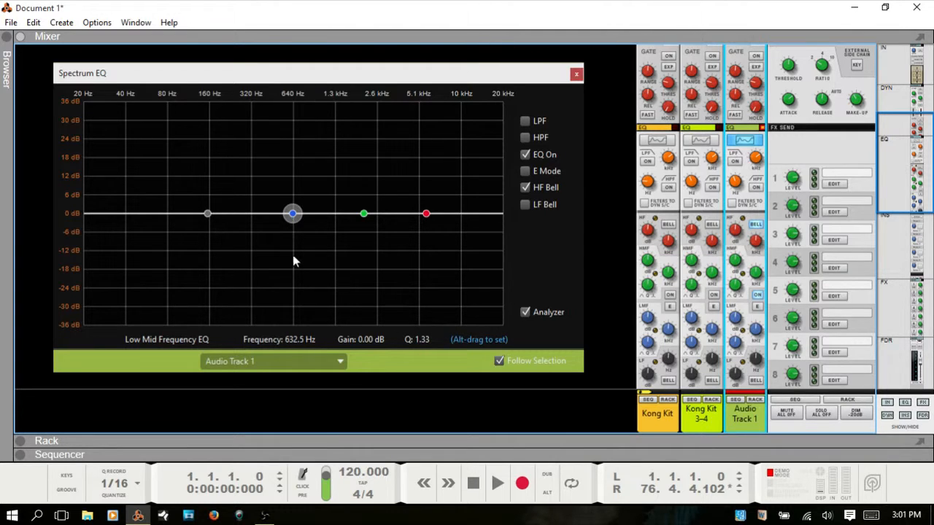
mouse_move(337, 278)
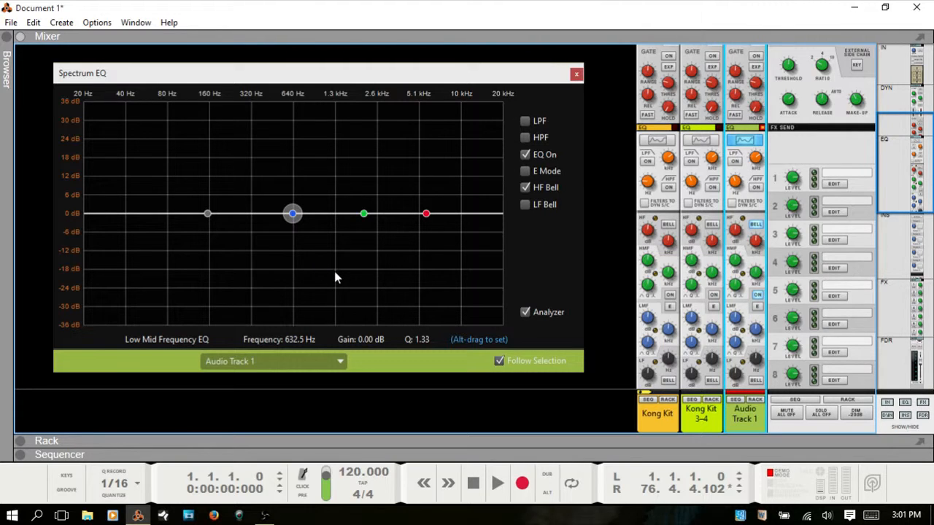
mouse_move(357, 248)
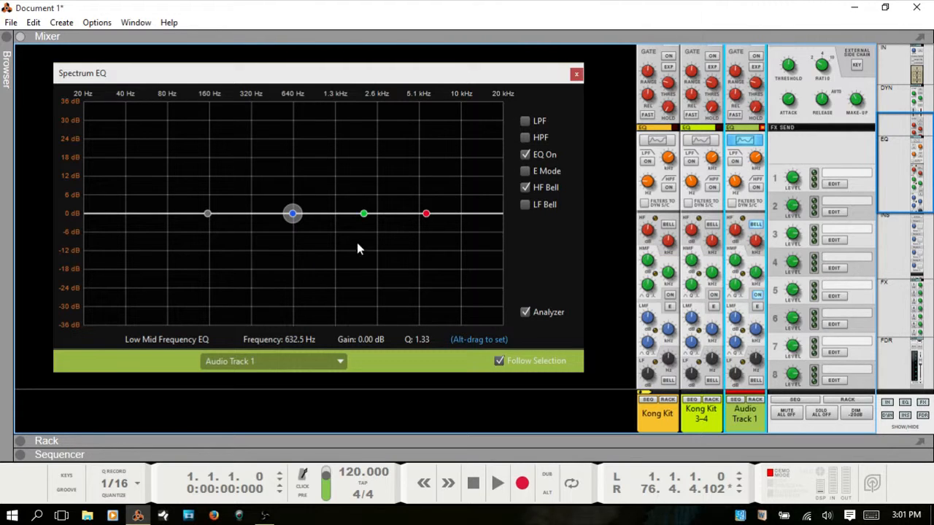
Select the high-mid band in the Spectrum EQ window to view its settings
click(363, 213)
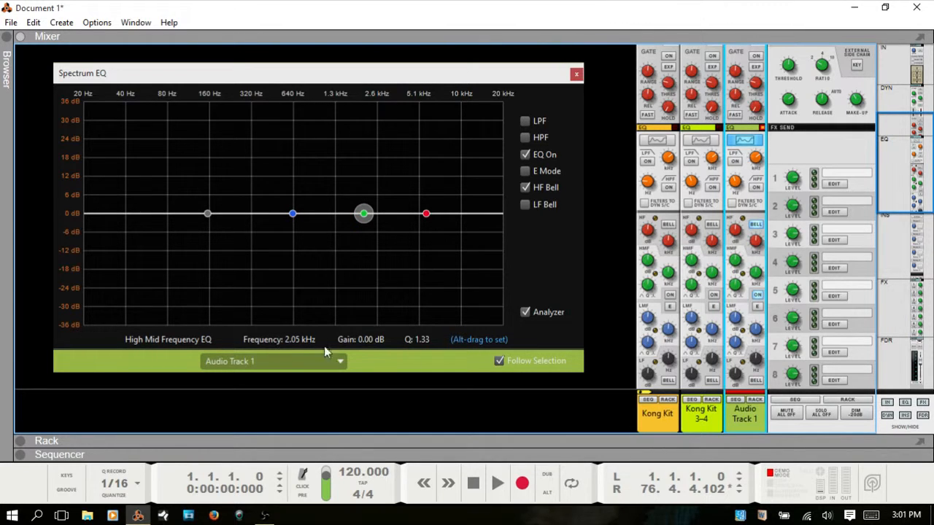
mouse_move(358, 258)
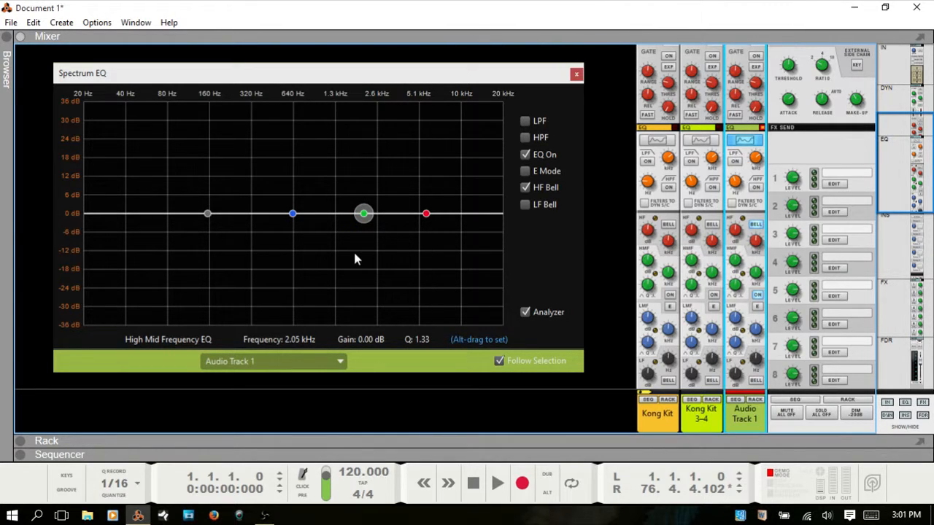
mouse_move(331, 225)
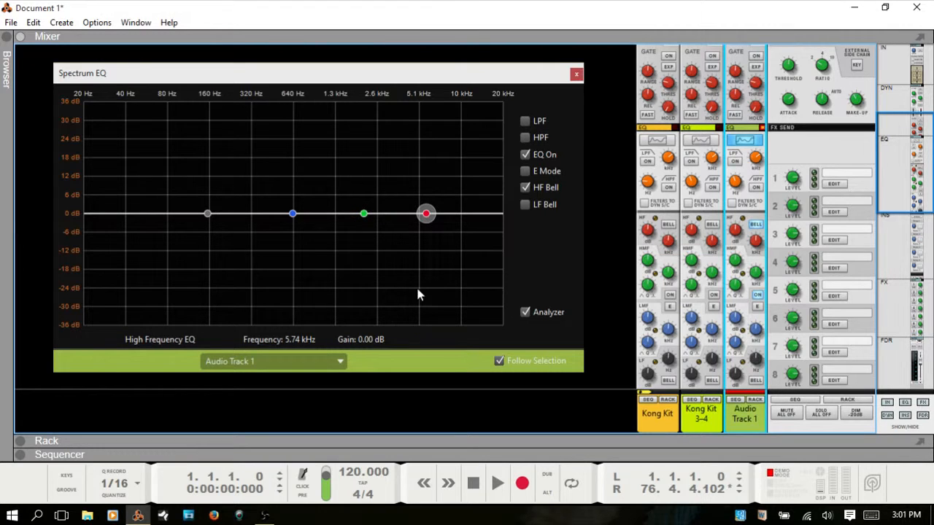
mouse_move(487, 207)
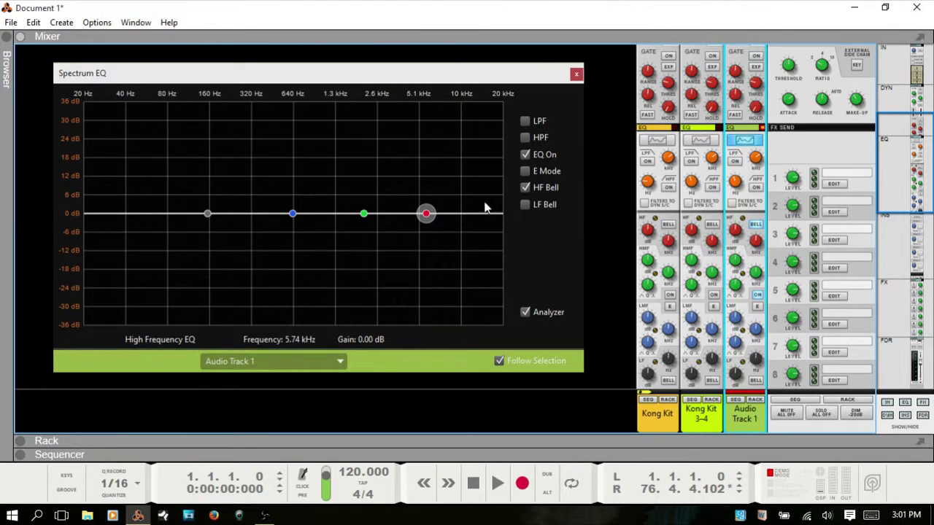
mouse_move(422, 250)
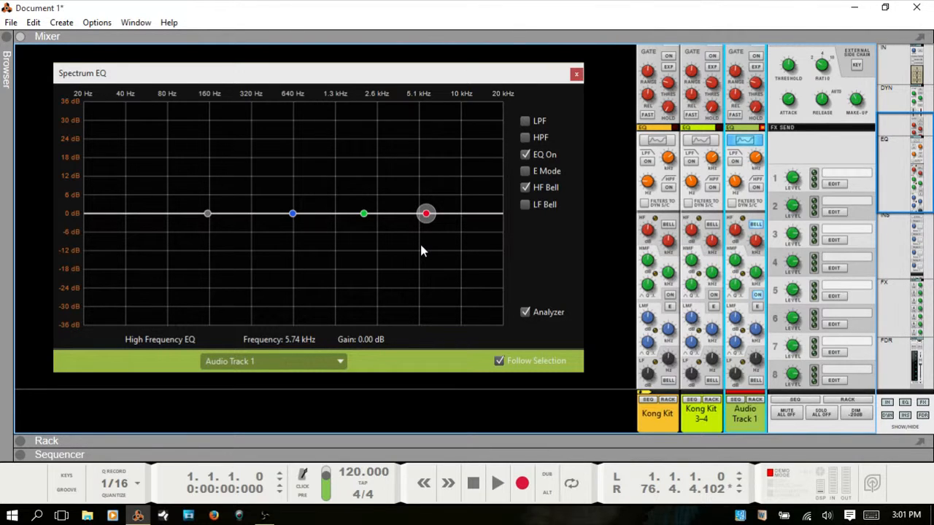
mouse_move(434, 252)
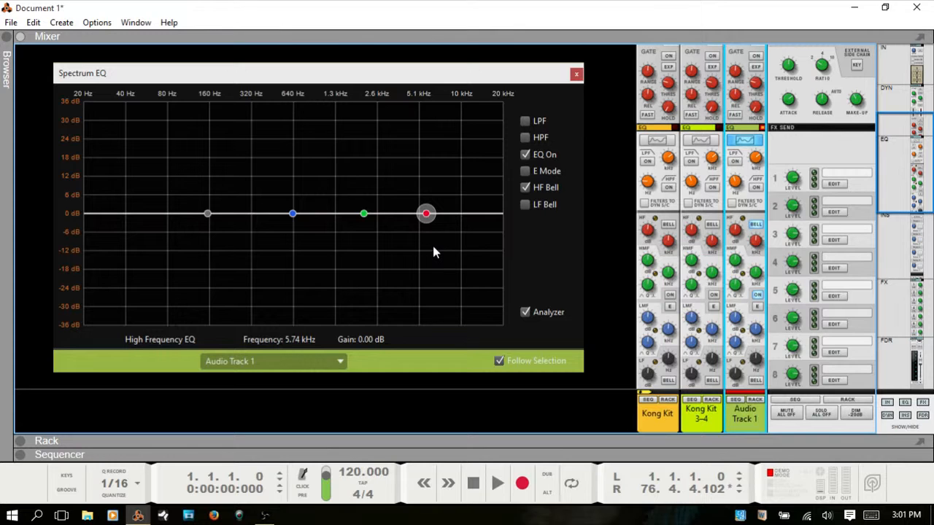
mouse_move(441, 249)
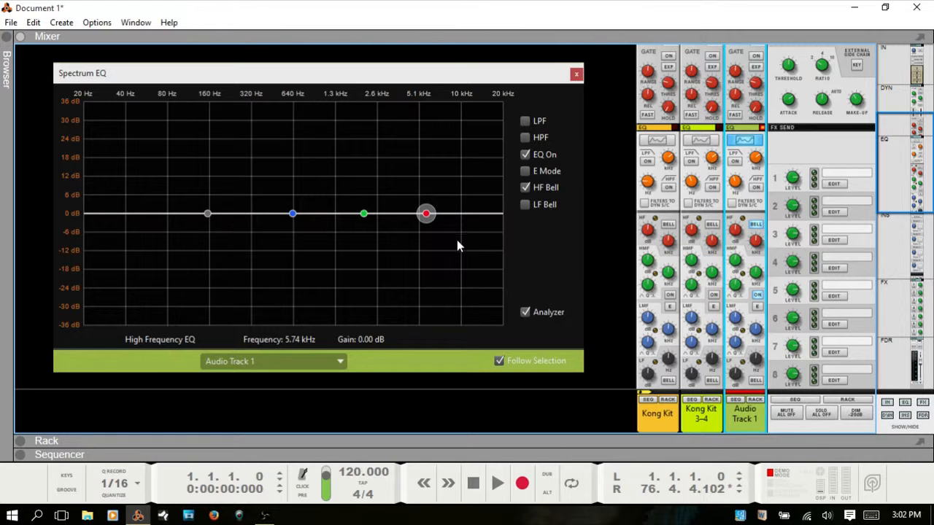
mouse_move(644, 267)
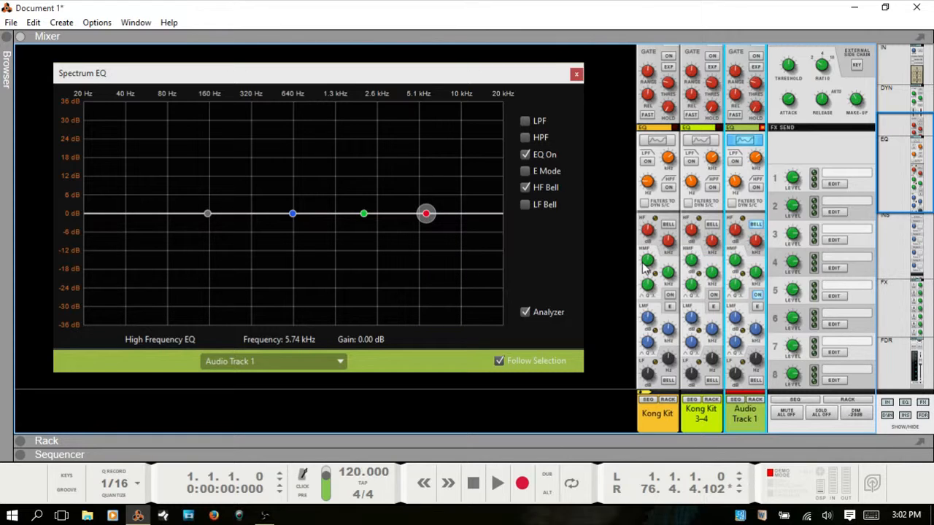
mouse_move(605, 283)
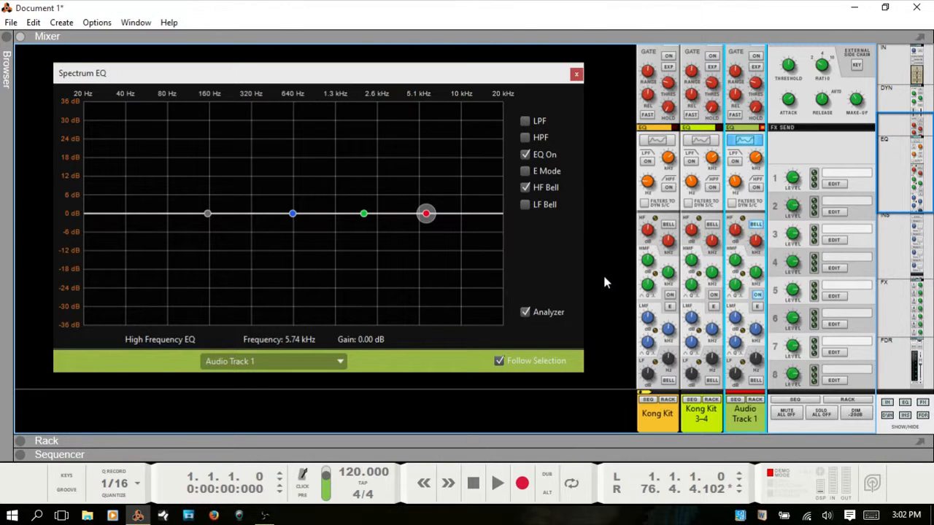
mouse_move(452, 252)
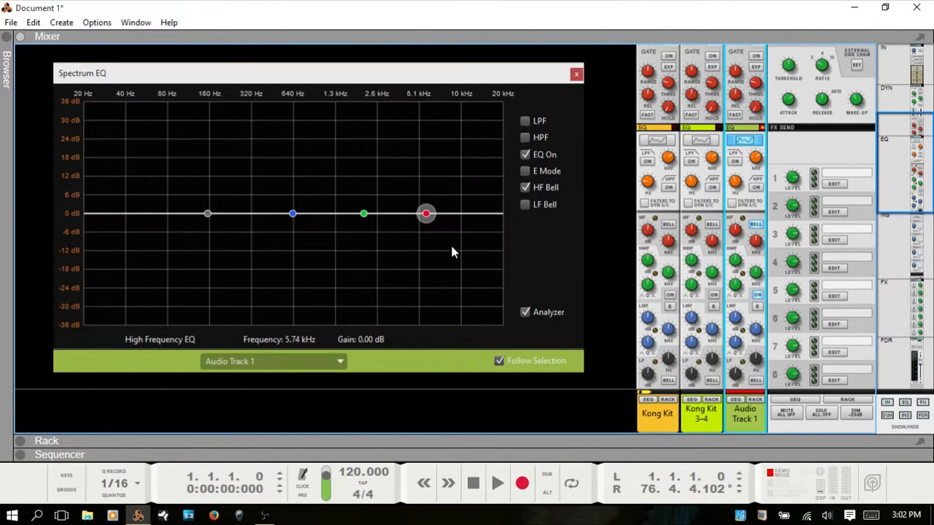
mouse_move(404, 262)
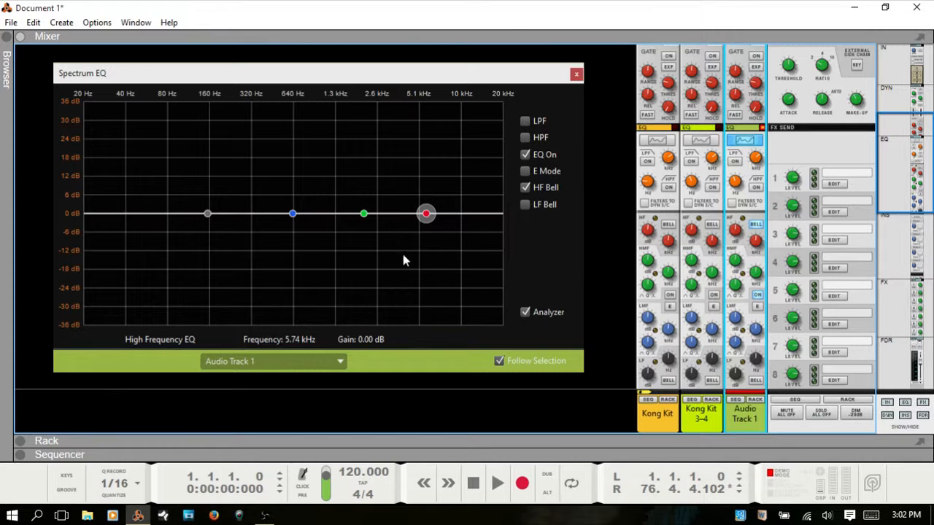
mouse_move(406, 273)
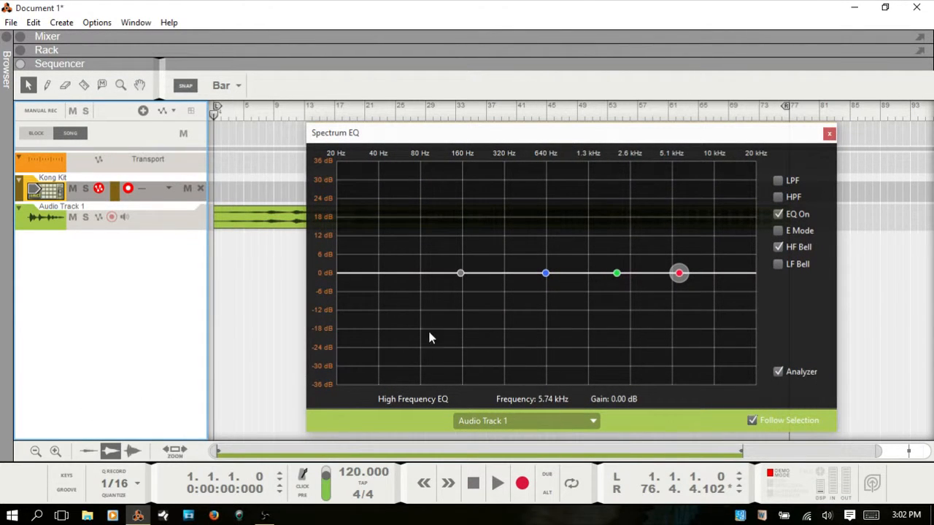
mouse_move(151, 226)
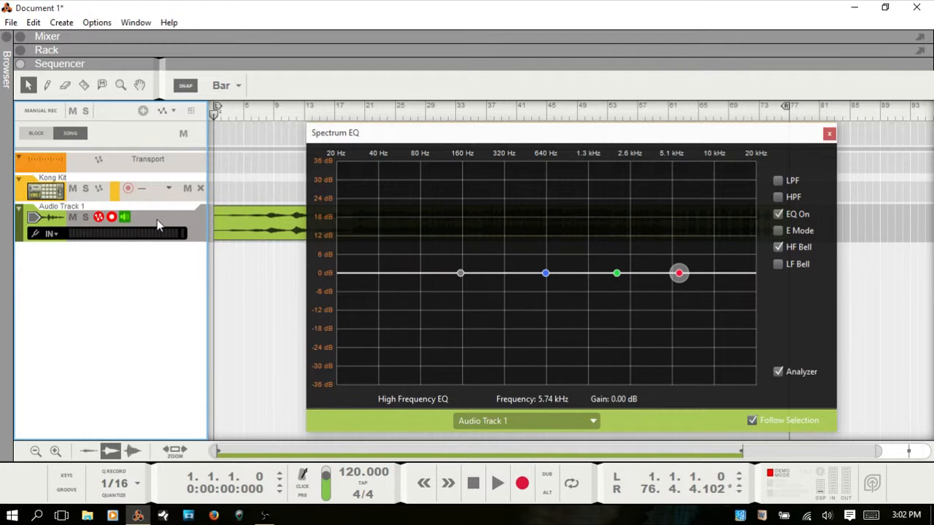
mouse_move(119, 236)
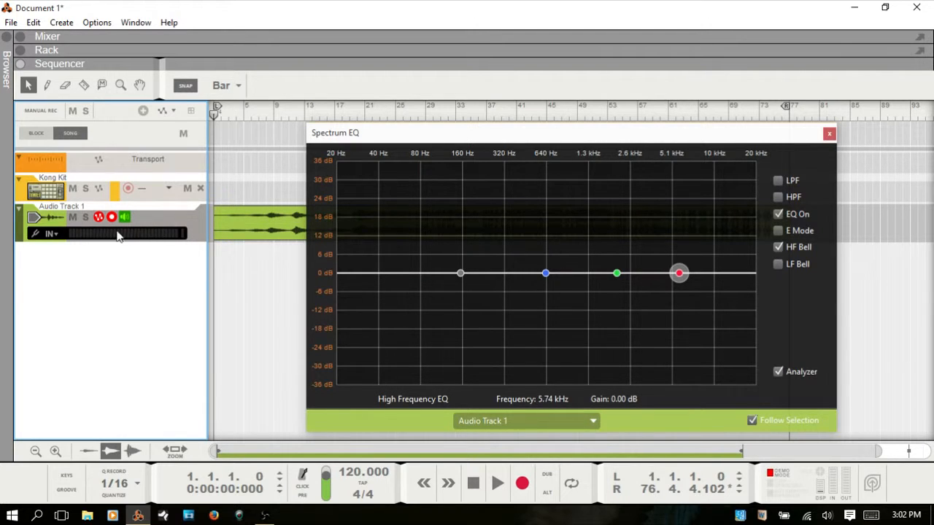
mouse_move(111, 218)
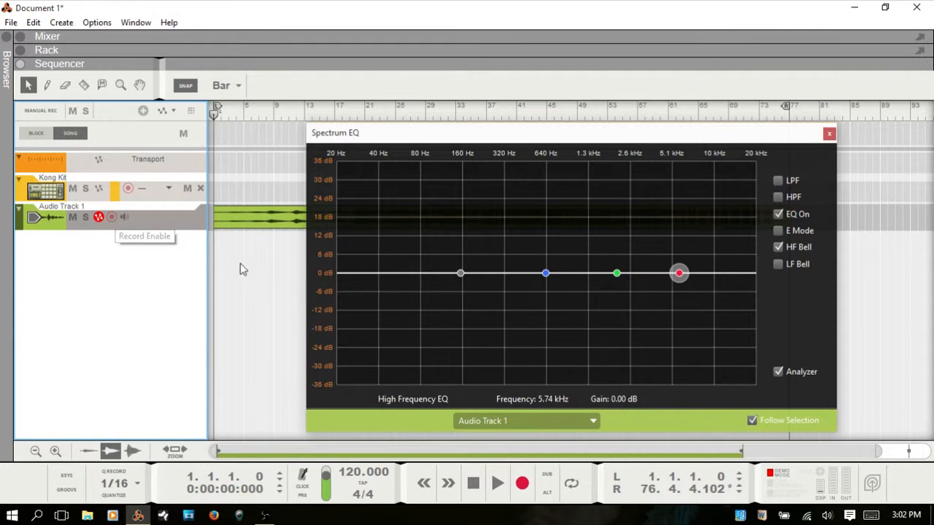
mouse_move(167, 308)
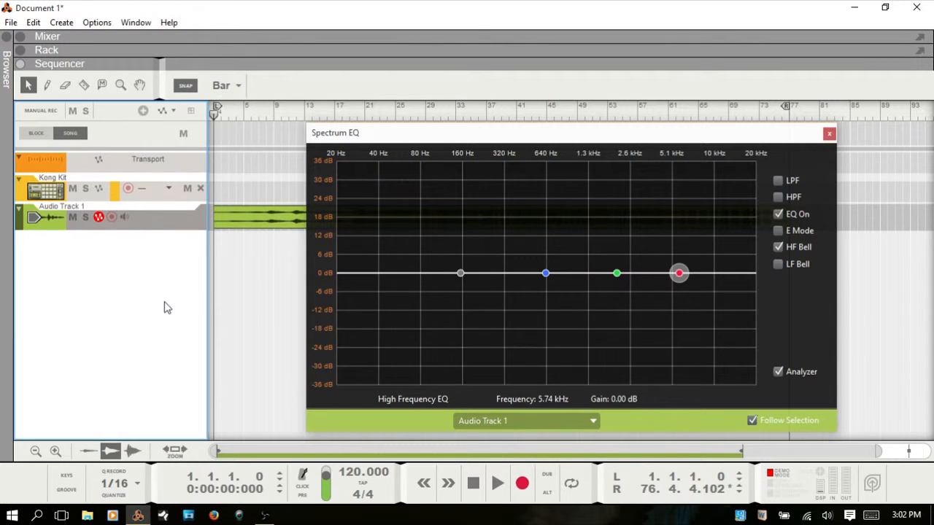
Start song playback from the transport bar
click(497, 483)
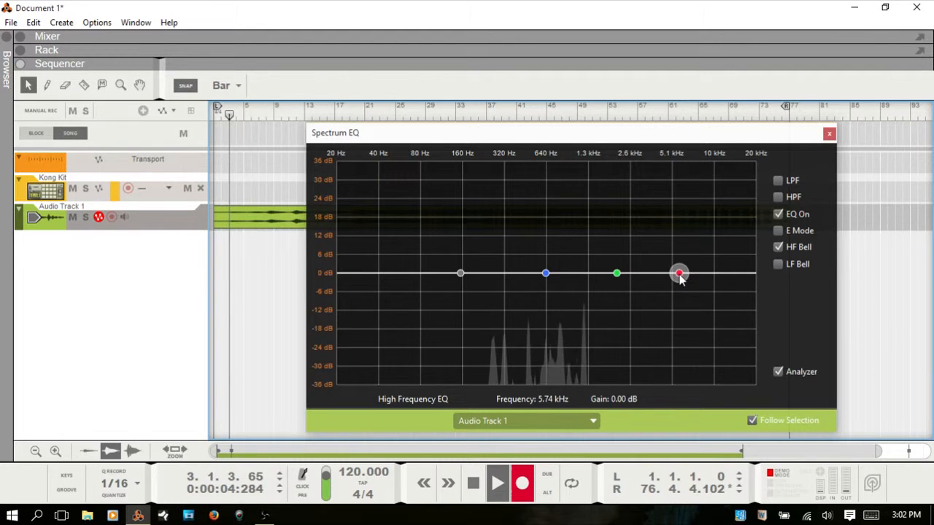
Record high-band boost and cut sweeps as automation, ending at a 7 dB cut, then stop
drag(679, 273, 684, 256)
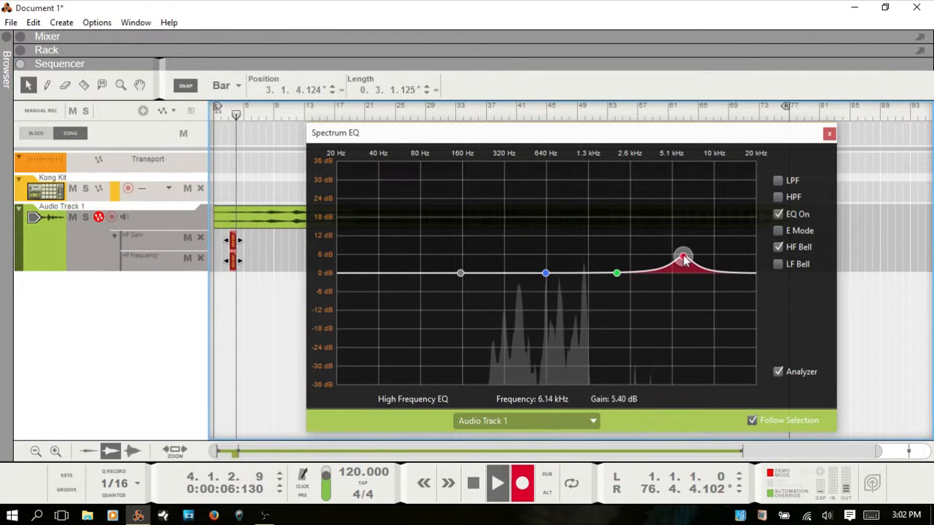
drag(682, 256, 672, 280)
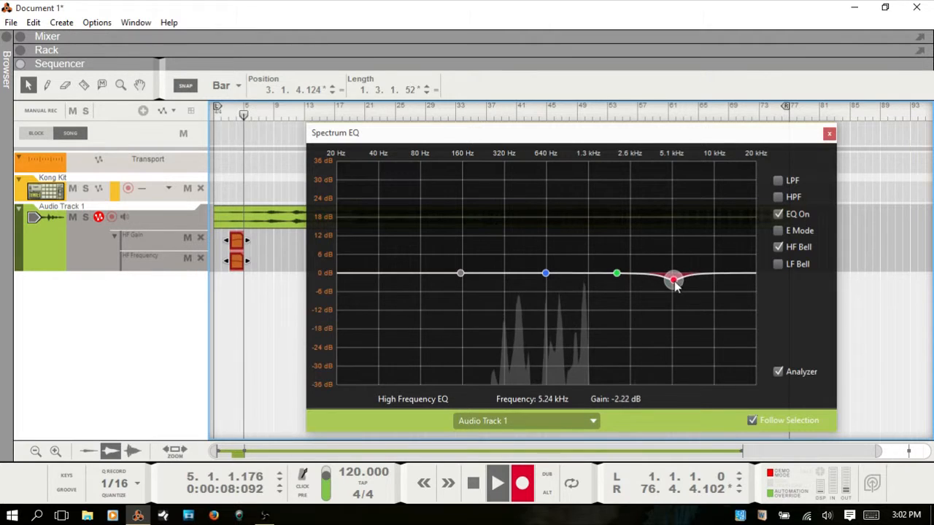
drag(671, 279, 711, 315)
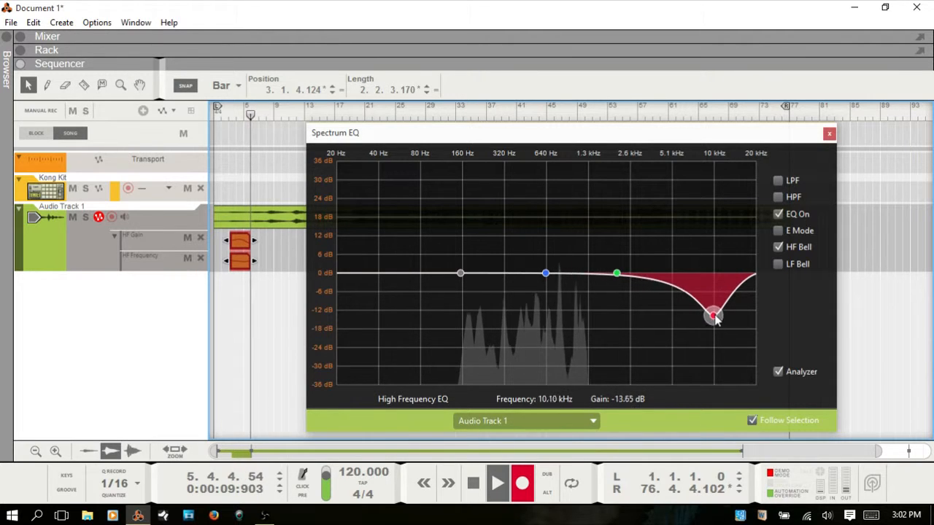
drag(711, 318, 722, 237)
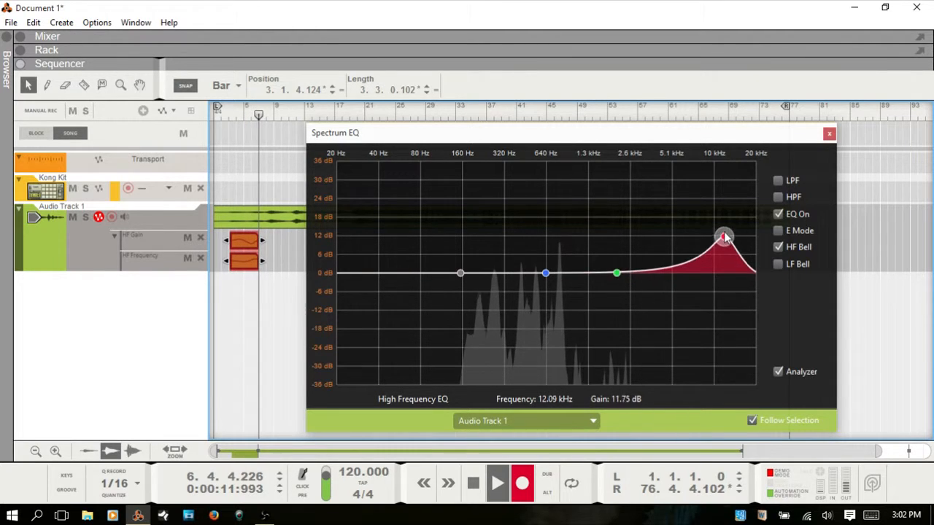
drag(722, 235, 662, 233)
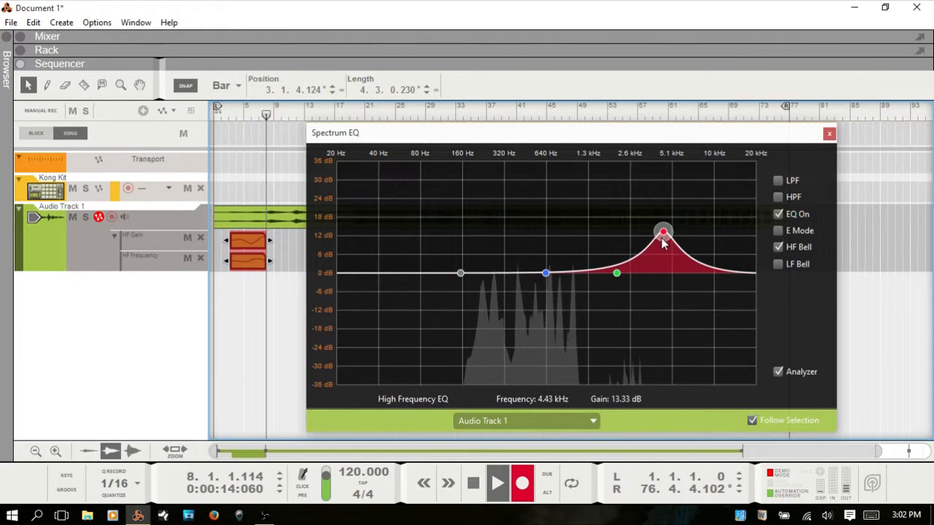
drag(662, 234, 684, 295)
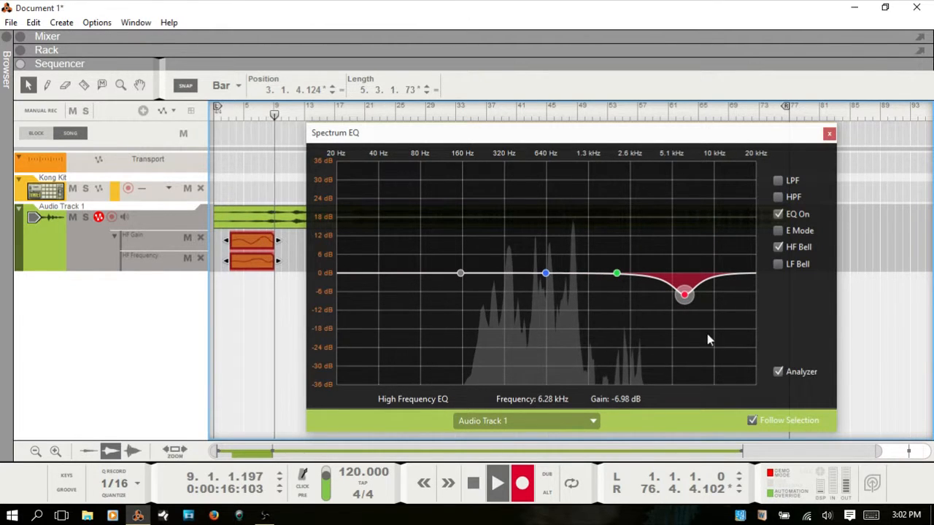
click(473, 482)
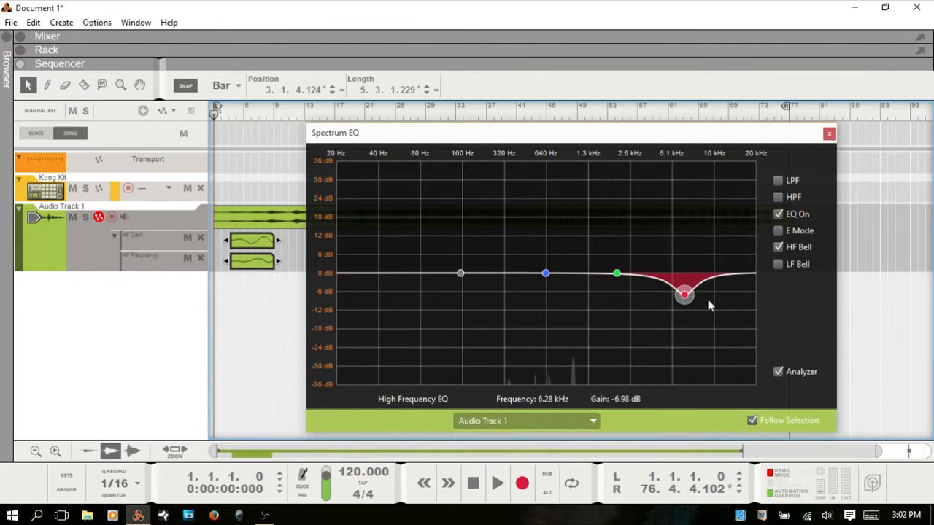
Move the red HF node around the Spectrum EQ graph while the automation plays back
drag(683, 294, 678, 272)
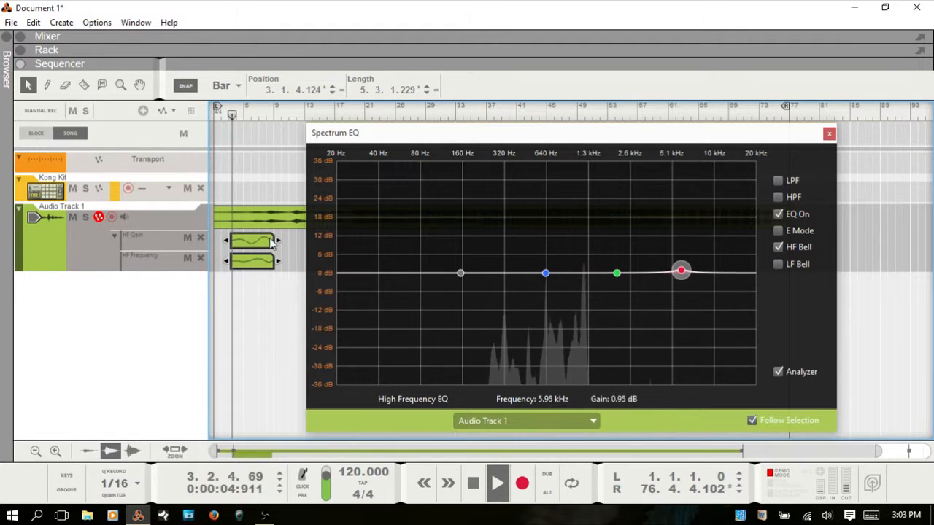
drag(680, 271, 677, 253)
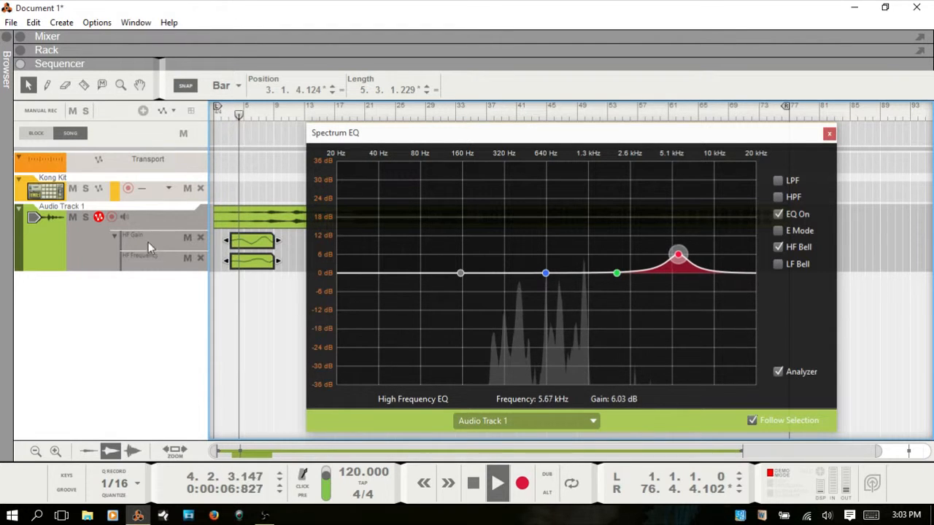
drag(677, 254, 676, 294)
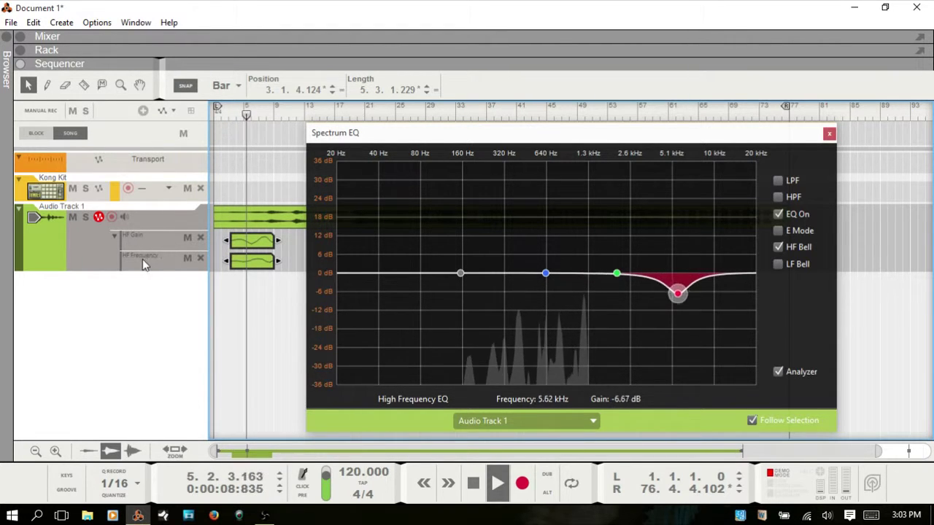
drag(677, 293, 719, 295)
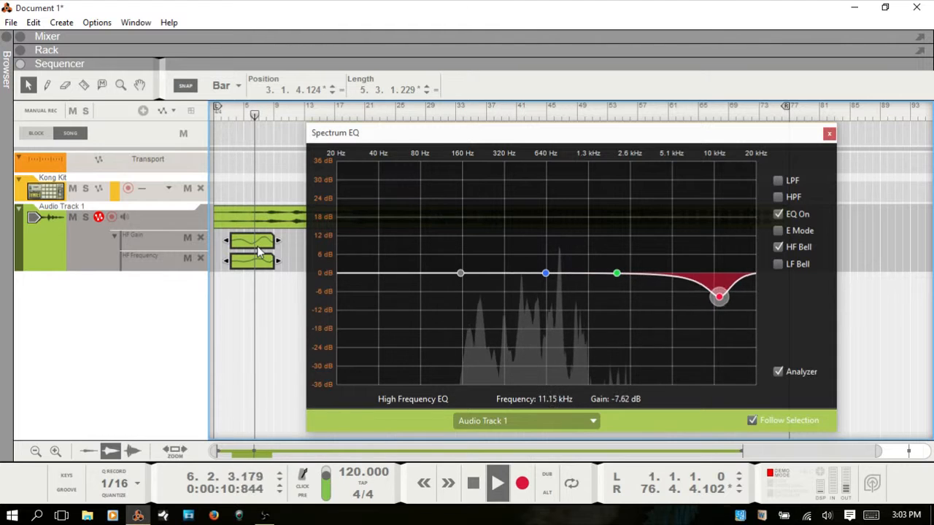
drag(718, 295, 718, 220)
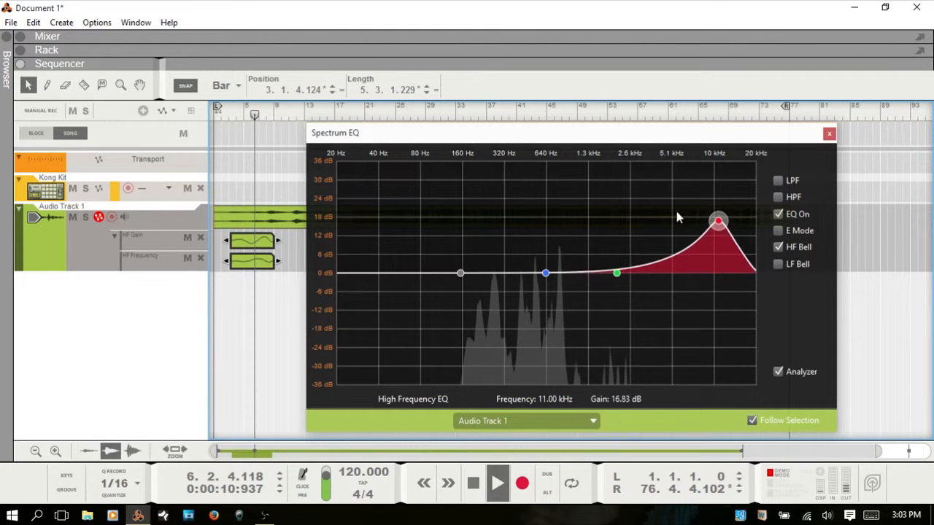
drag(718, 221, 656, 270)
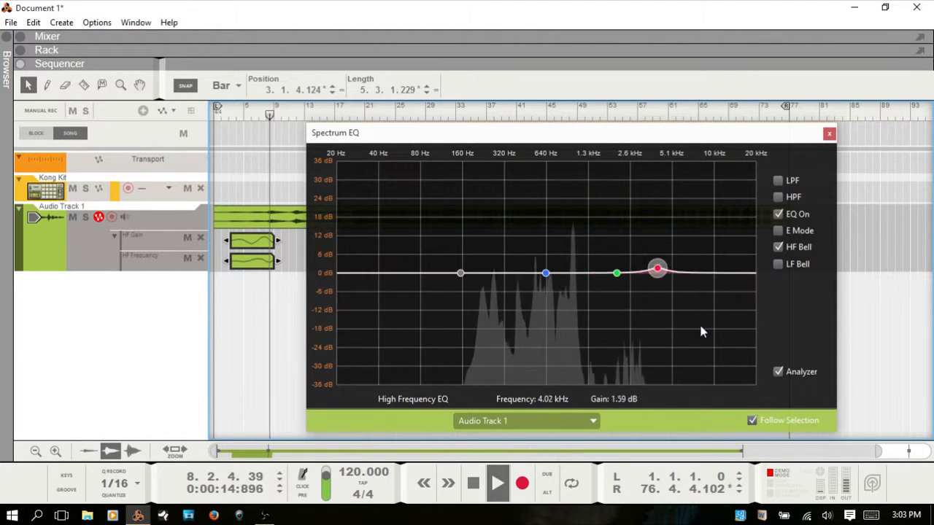
drag(656, 270, 684, 295)
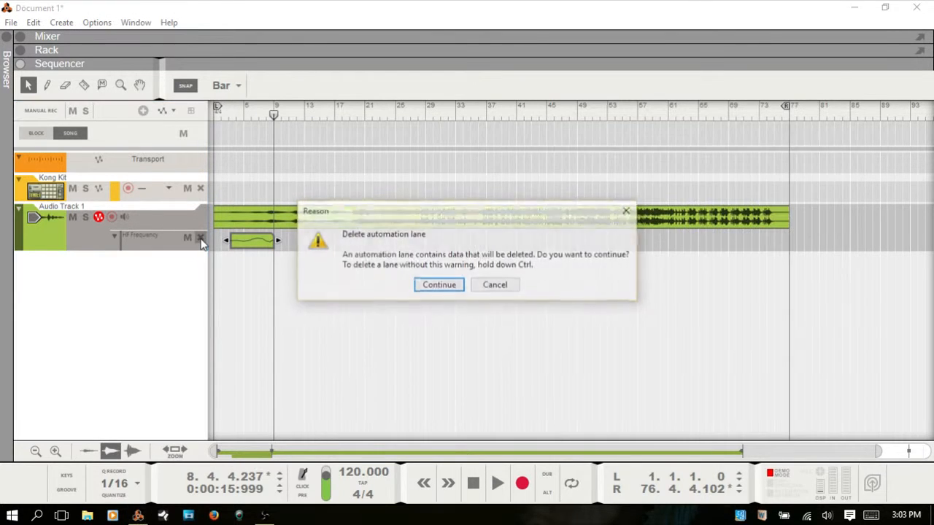
Confirm deleting the HF automation lane and move the Spectrum EQ window higher
click(438, 285)
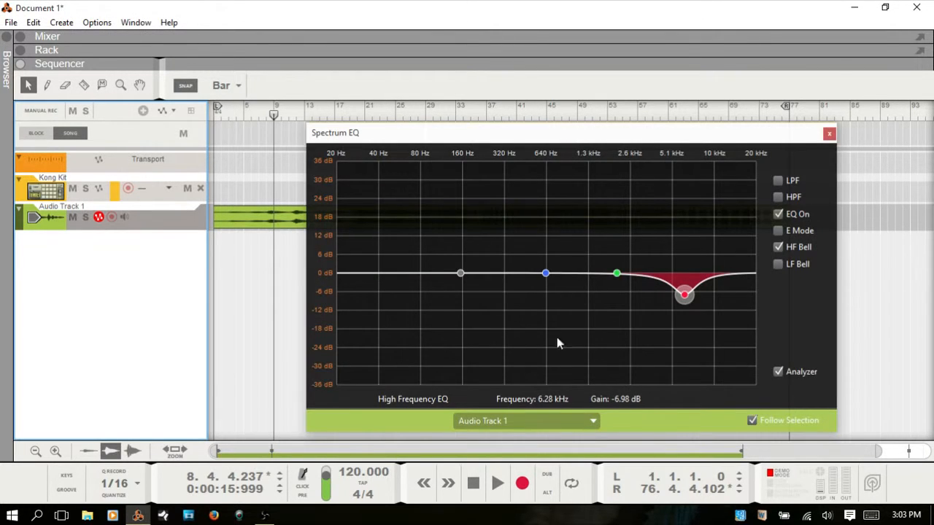
drag(558, 133, 558, 127)
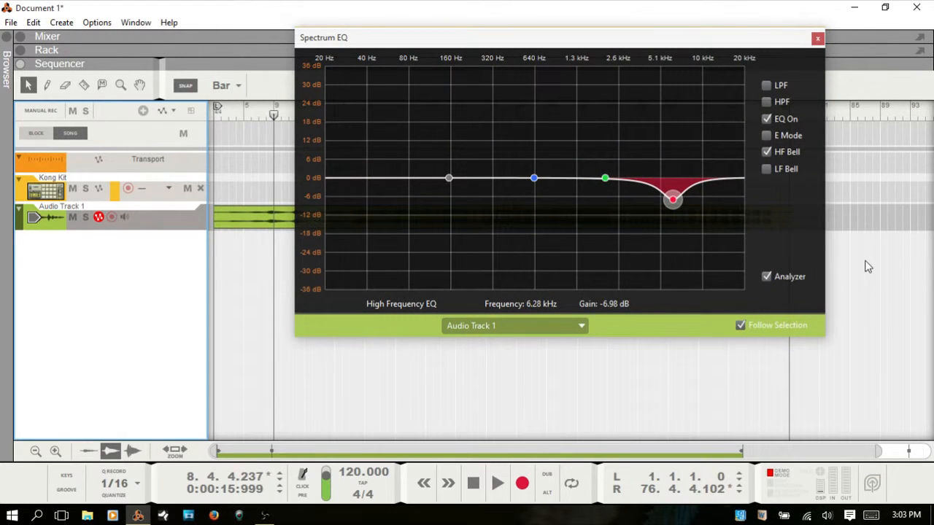
mouse_move(671, 203)
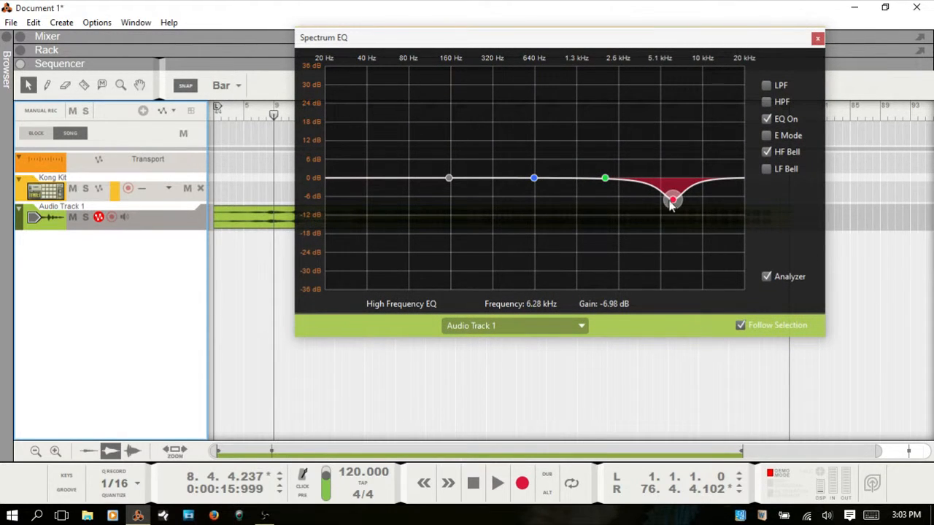